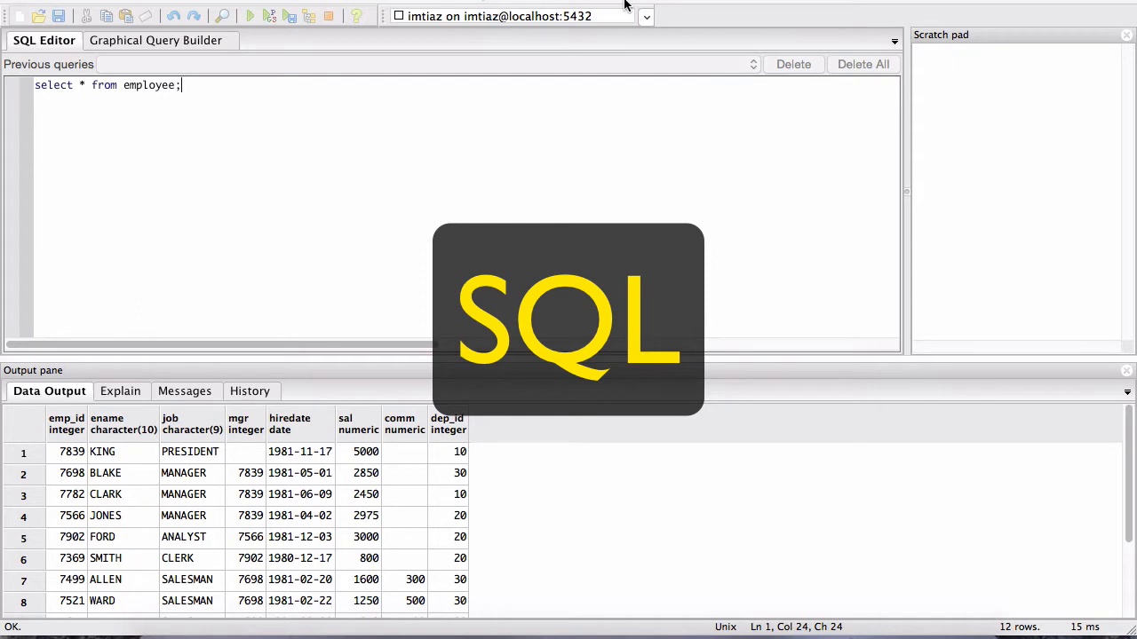
{"action": "mouse_move", "coordinate": [197, 89]}
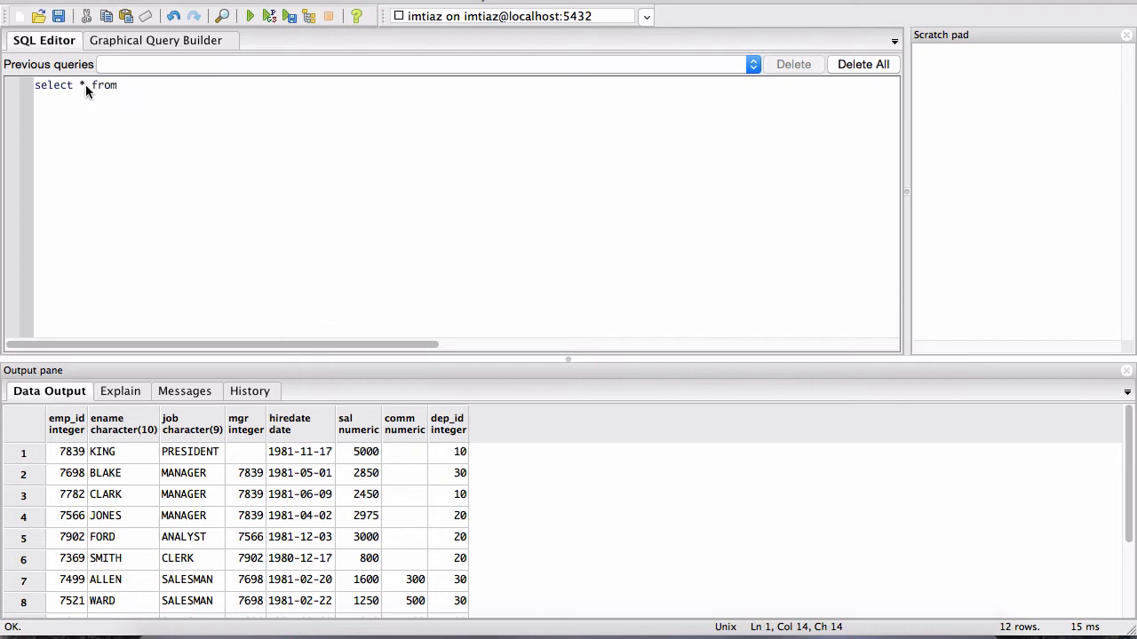
Draft 'select * from' with 'where' in the query line, retyping where after a misplaced attempt.
{"action": "left_click", "coordinate": [93, 85]}
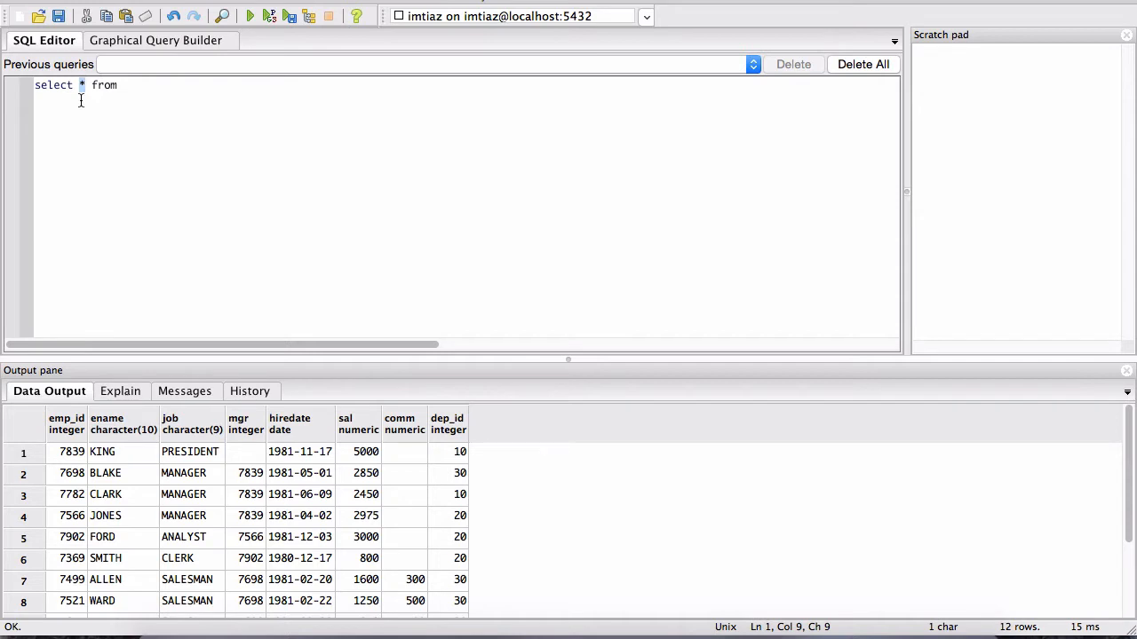
{"action": "mouse_move", "coordinate": [86, 96]}
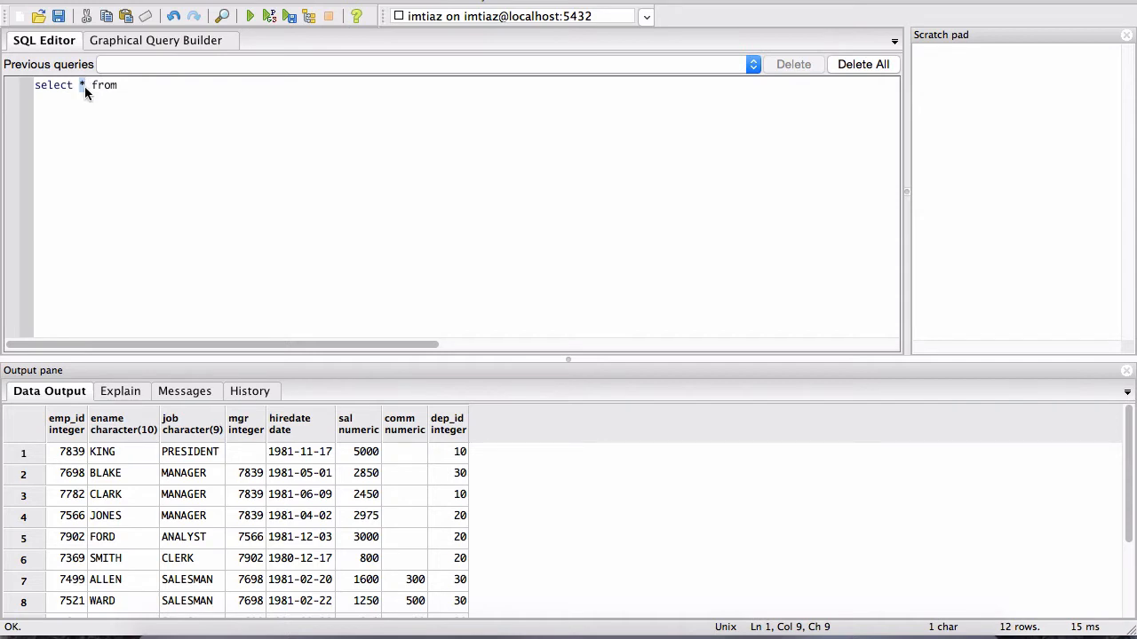
{"action": "mouse_move", "coordinate": [87, 183]}
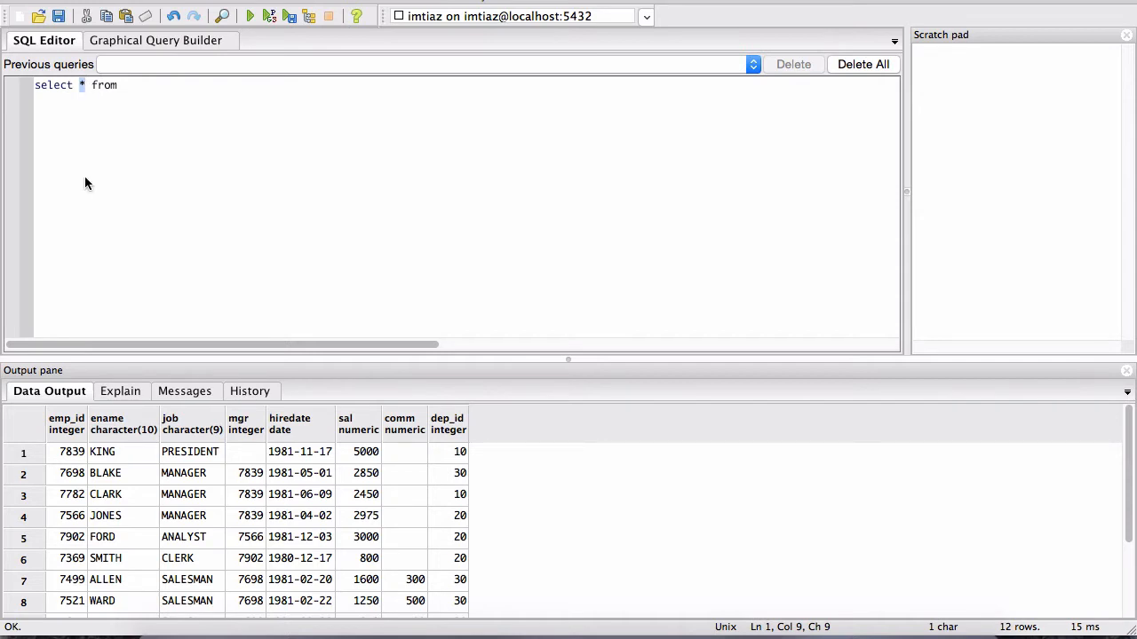
{"action": "left_click", "coordinate": [116, 86]}
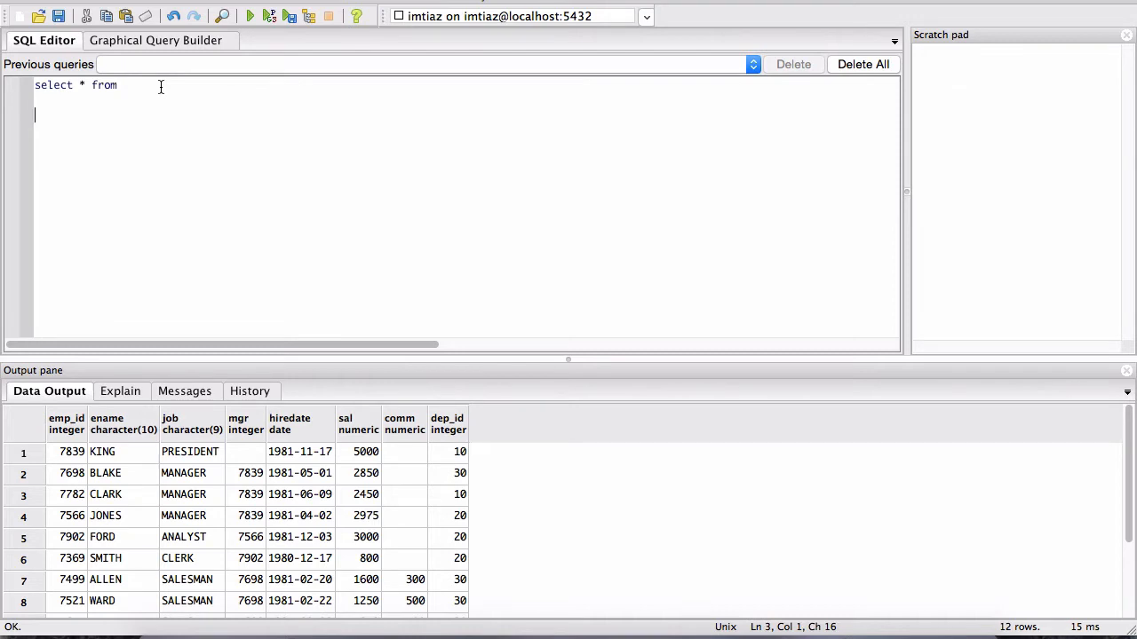
{"action": "type", "text": "where"}
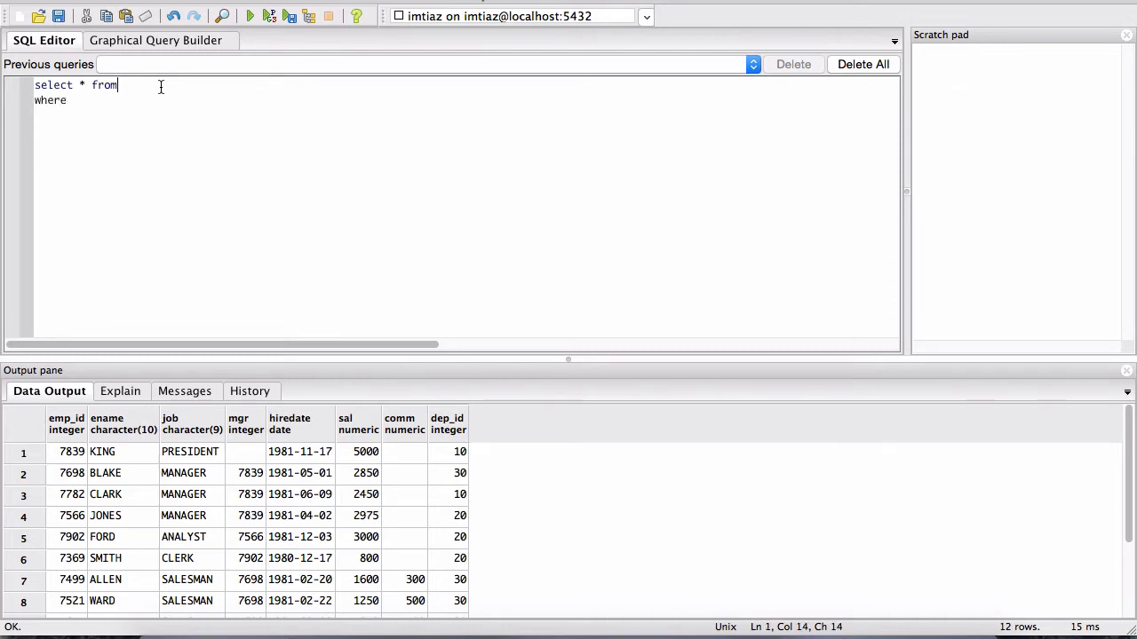
{"action": "double_click", "coordinate": [50, 100]}
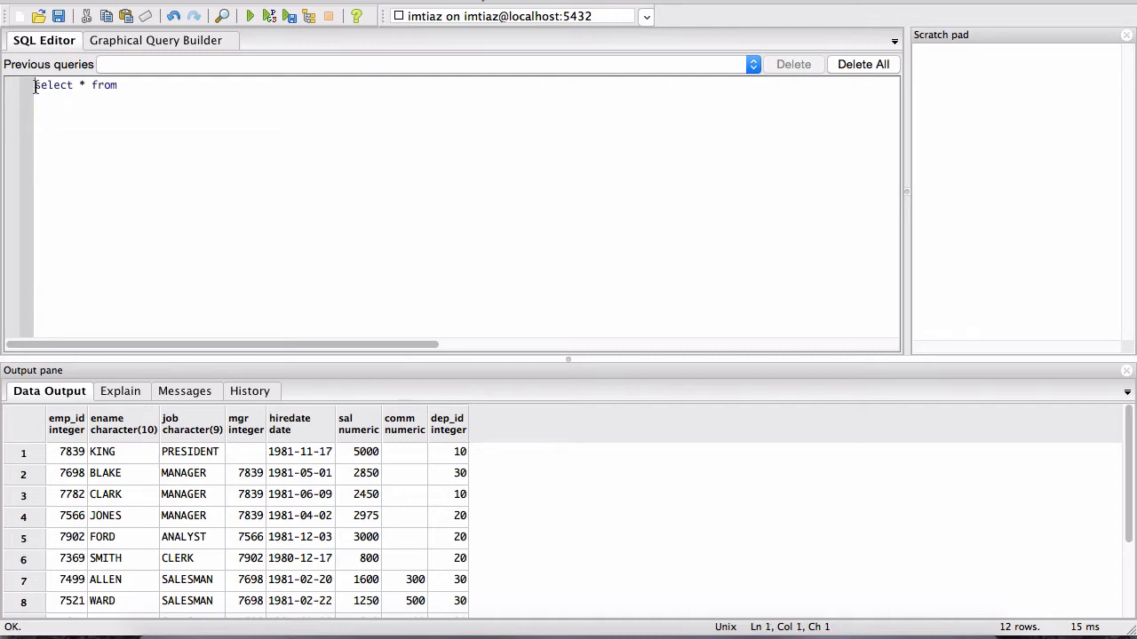
{"action": "type", "text": "where"}
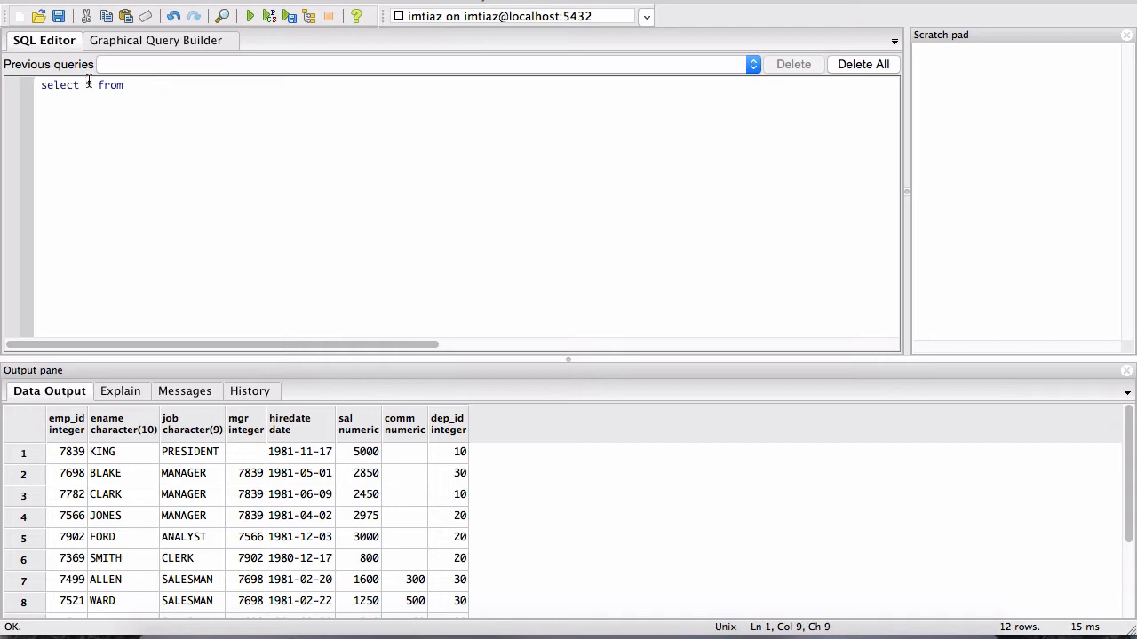
{"action": "type", "text": "* where"}
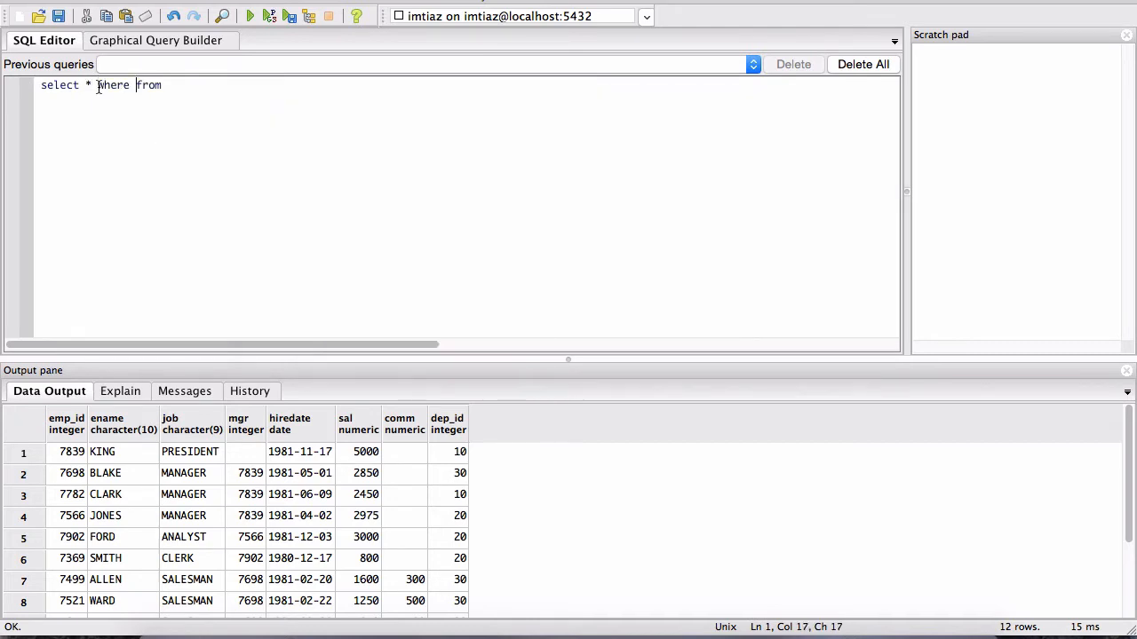
Fix the where keyword and move it onto its own second line below 'select * from'.
{"action": "double_click", "coordinate": [114, 85]}
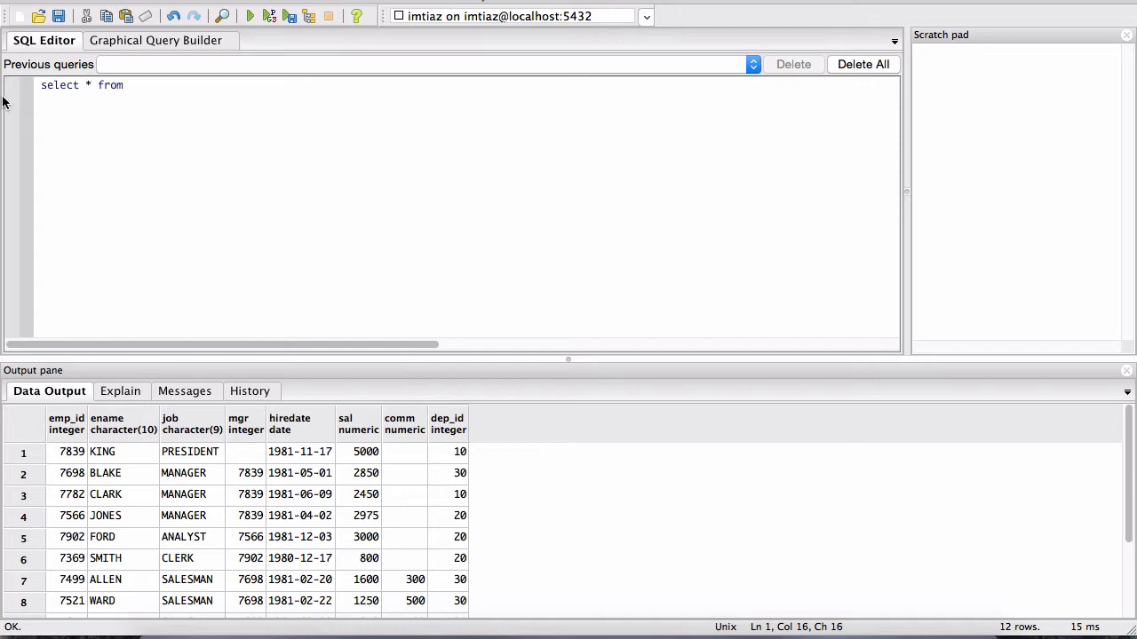
{"action": "type", "text": "wh"}
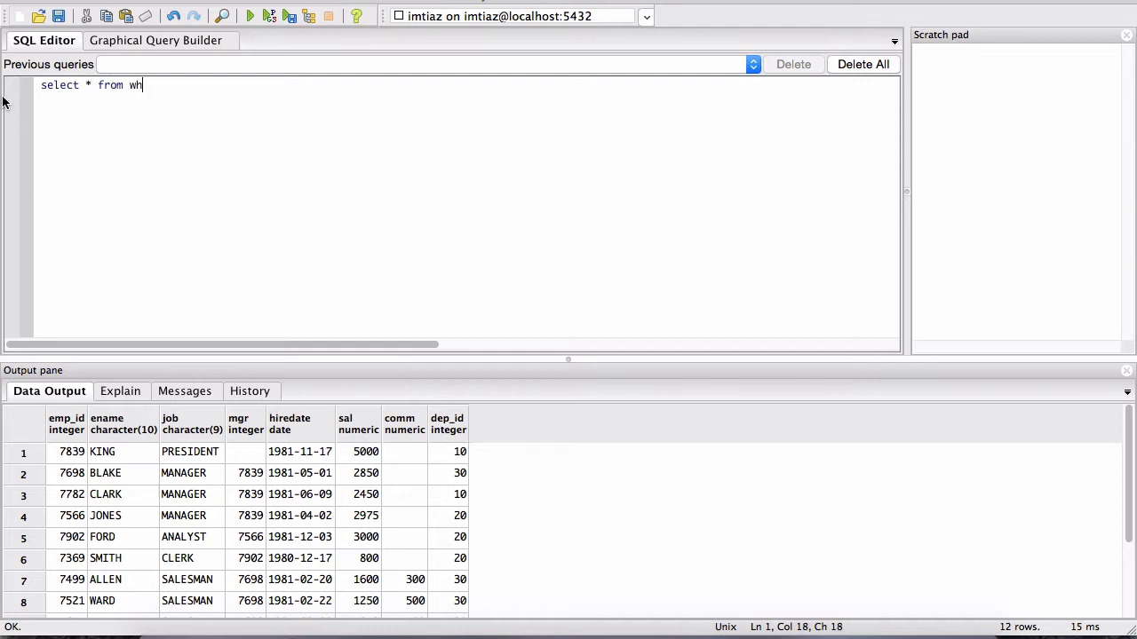
{"action": "type", "text": "ere"}
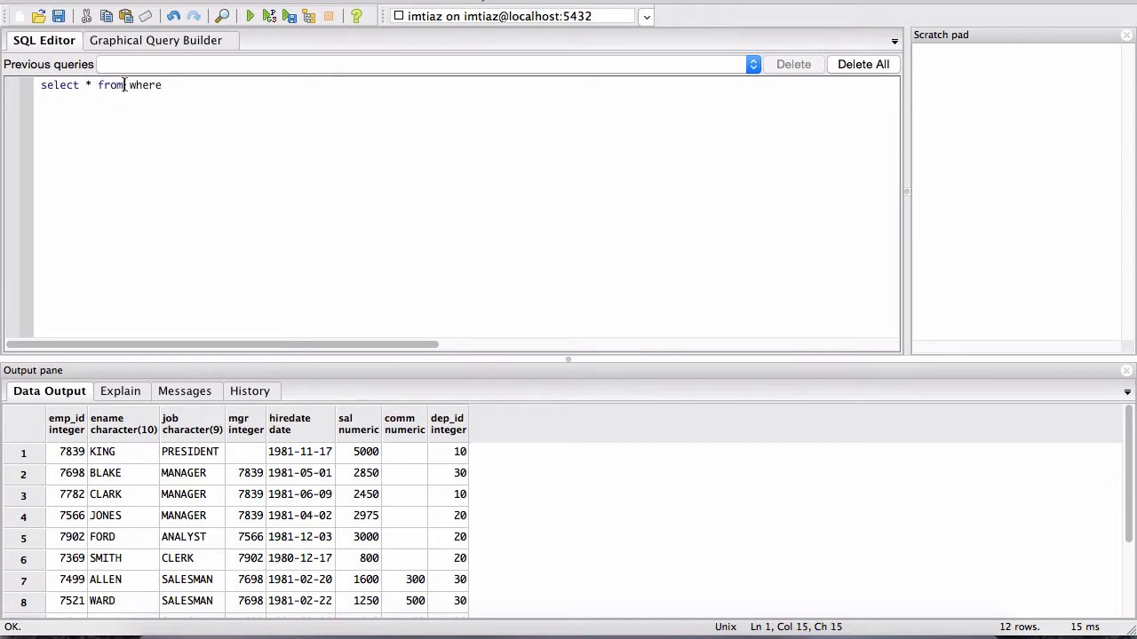
{"action": "double_click", "coordinate": [58, 85]}
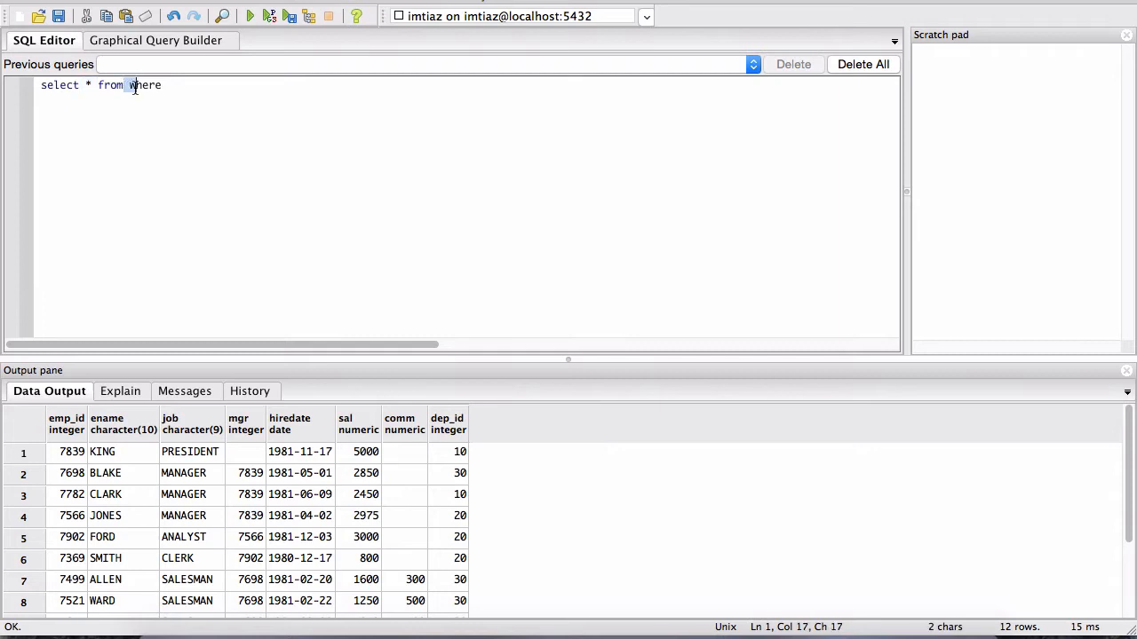
{"action": "key", "text": "Return"}
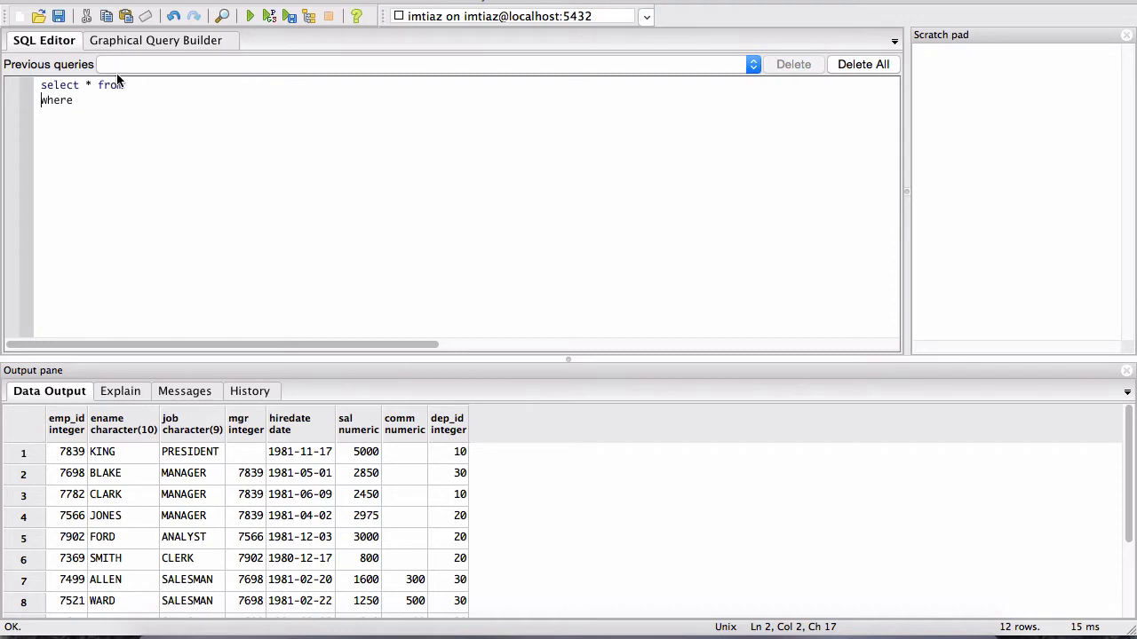
{"action": "left_click", "coordinate": [57, 85]}
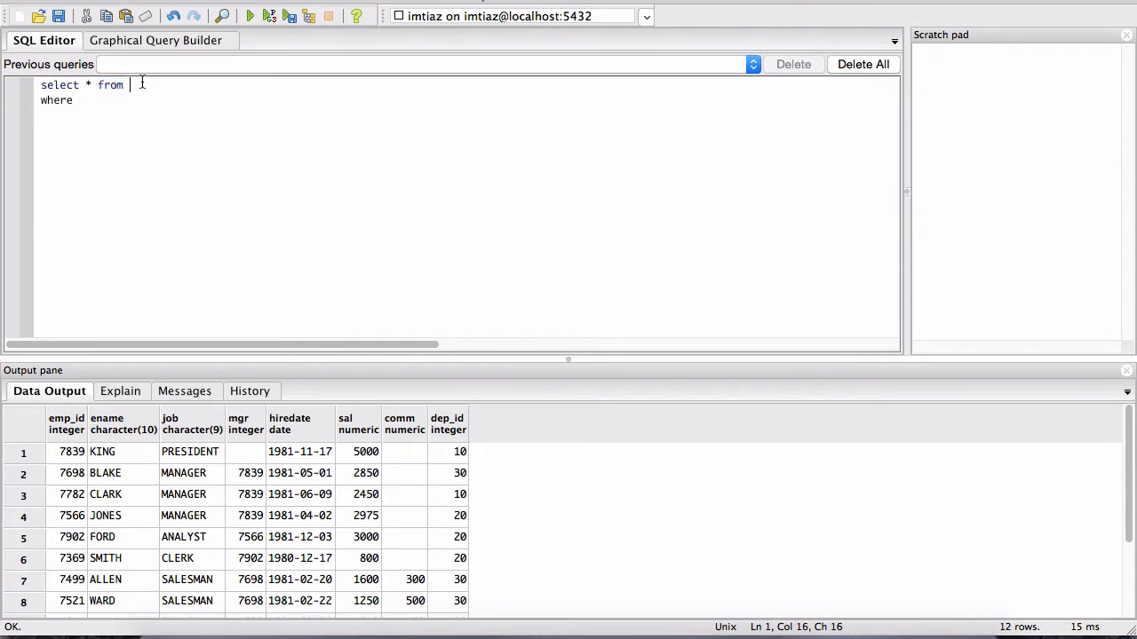
{"action": "type", "text": "em"}
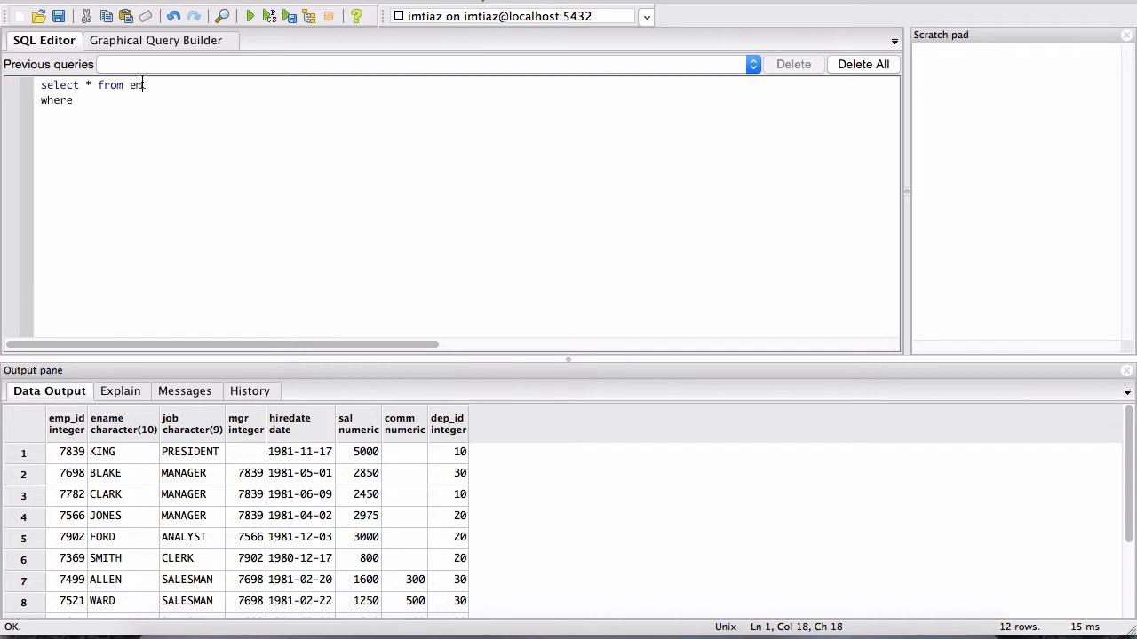
{"action": "type", "text": "ployee"}
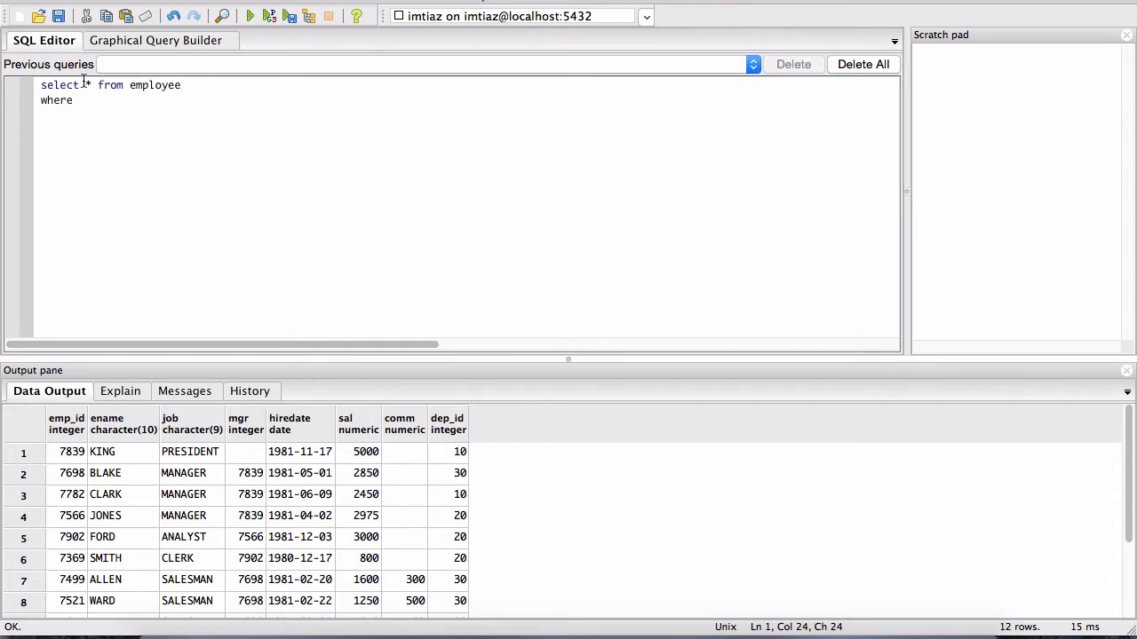
{"action": "double_click", "coordinate": [153, 85]}
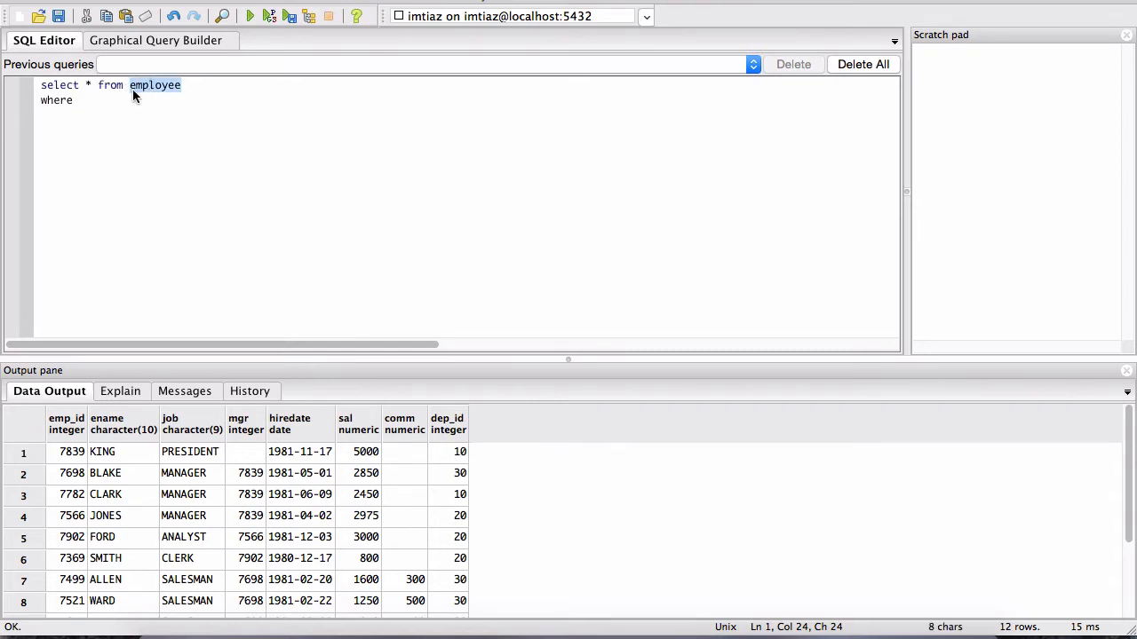
{"action": "left_click", "coordinate": [75, 99]}
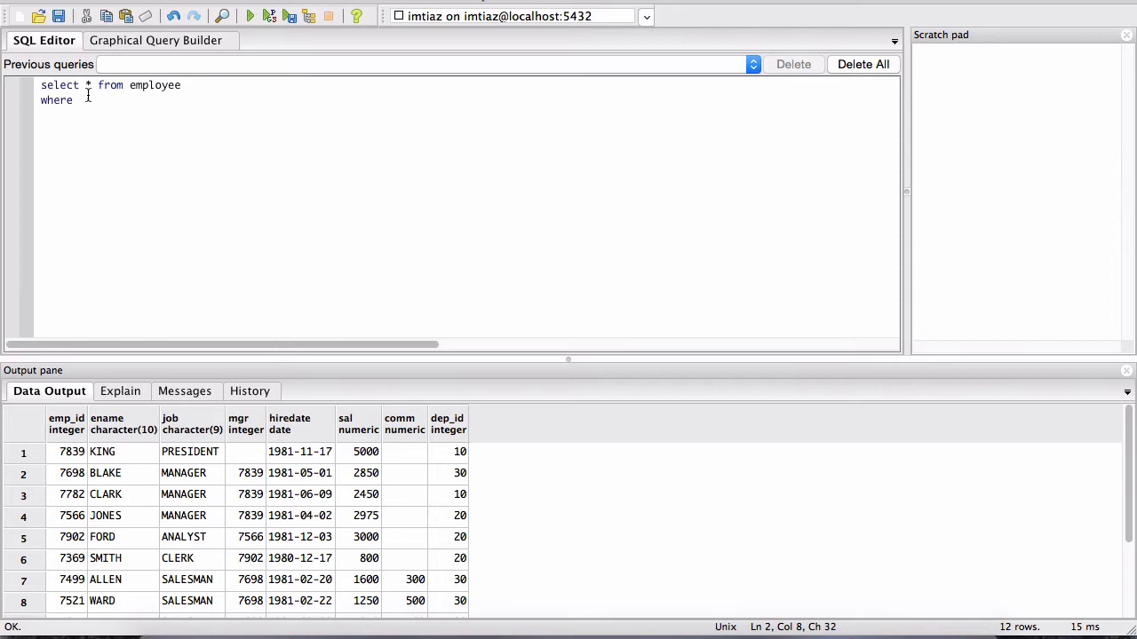
{"action": "type", "text": "job ="}
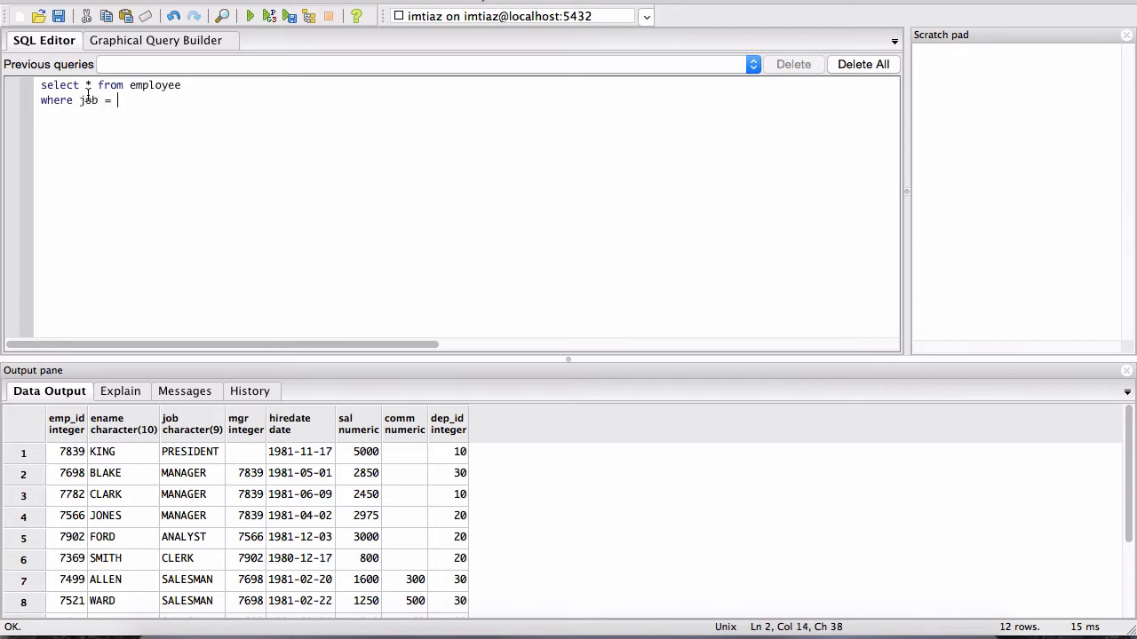
{"action": "type", "text": "'MANAGE'"}
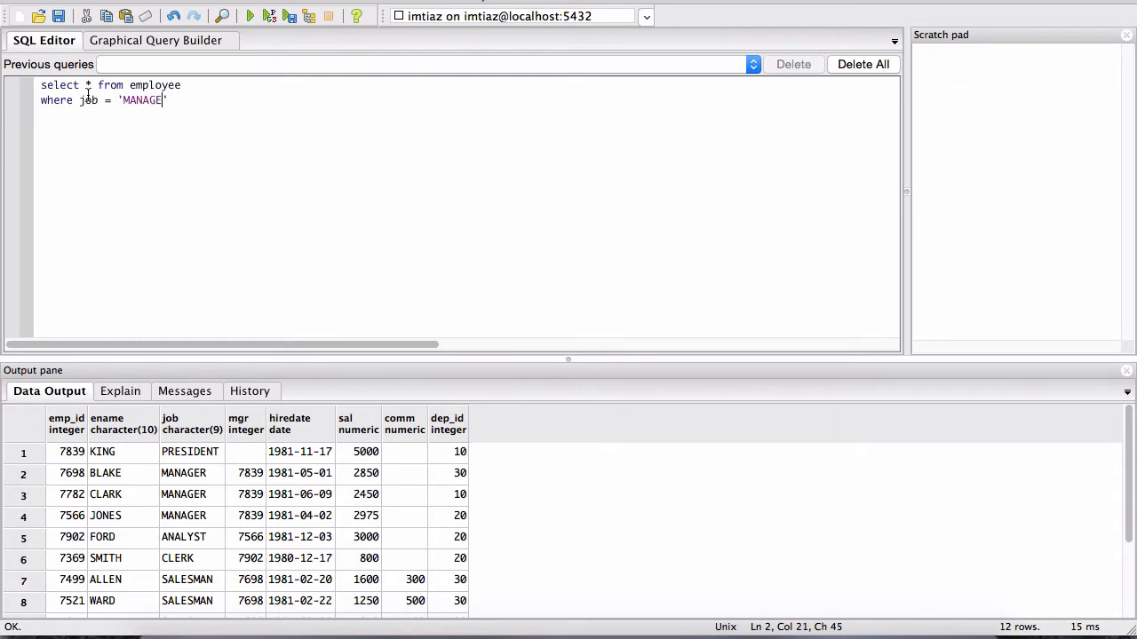
{"action": "type", "text": "R'"}
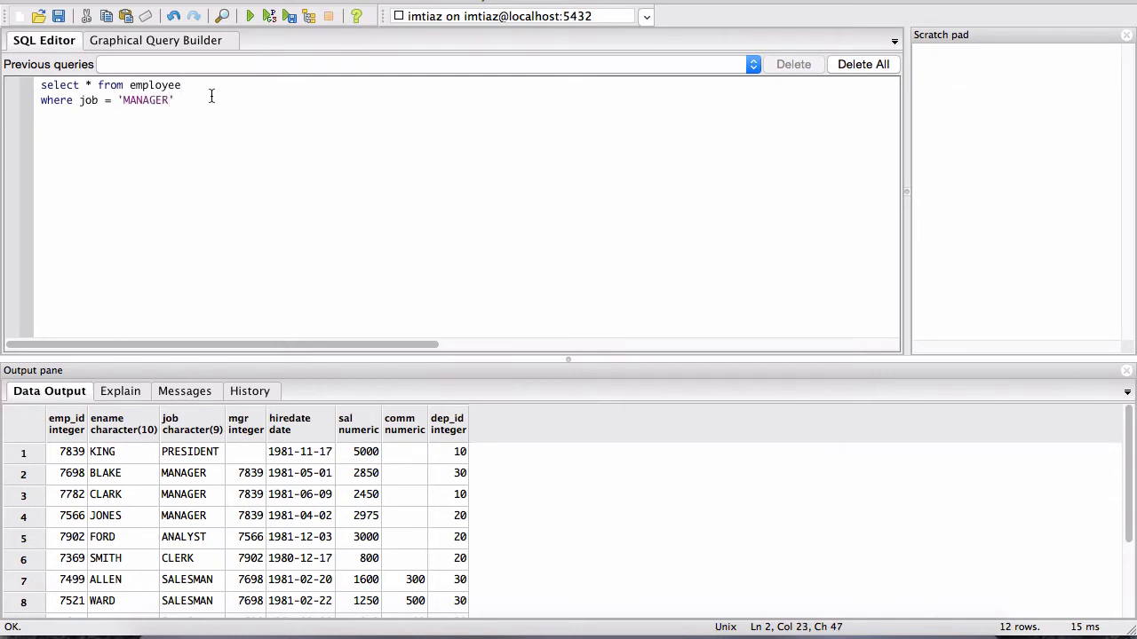
{"action": "left_click", "coordinate": [176, 100]}
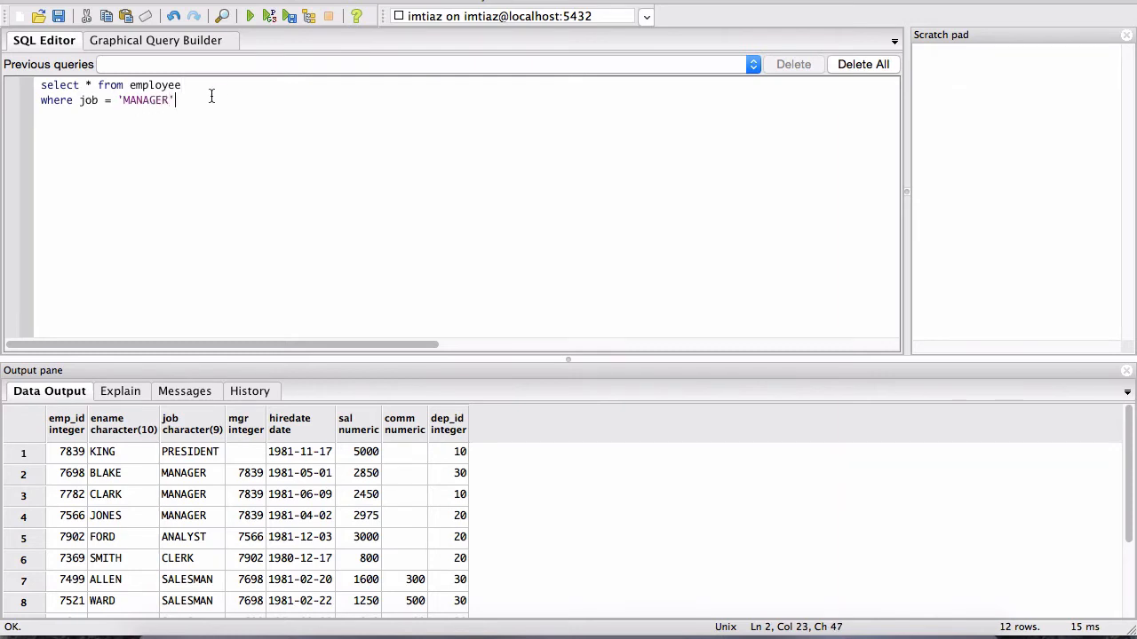
{"action": "key", "text": "ctrl+a"}
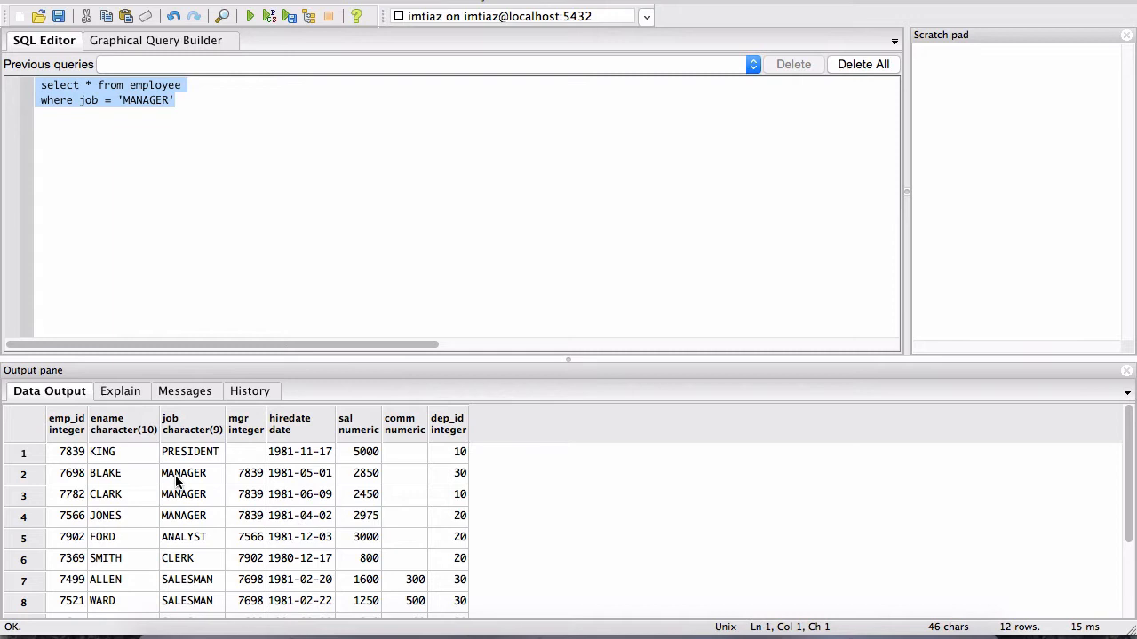
{"action": "left_click", "coordinate": [184, 473]}
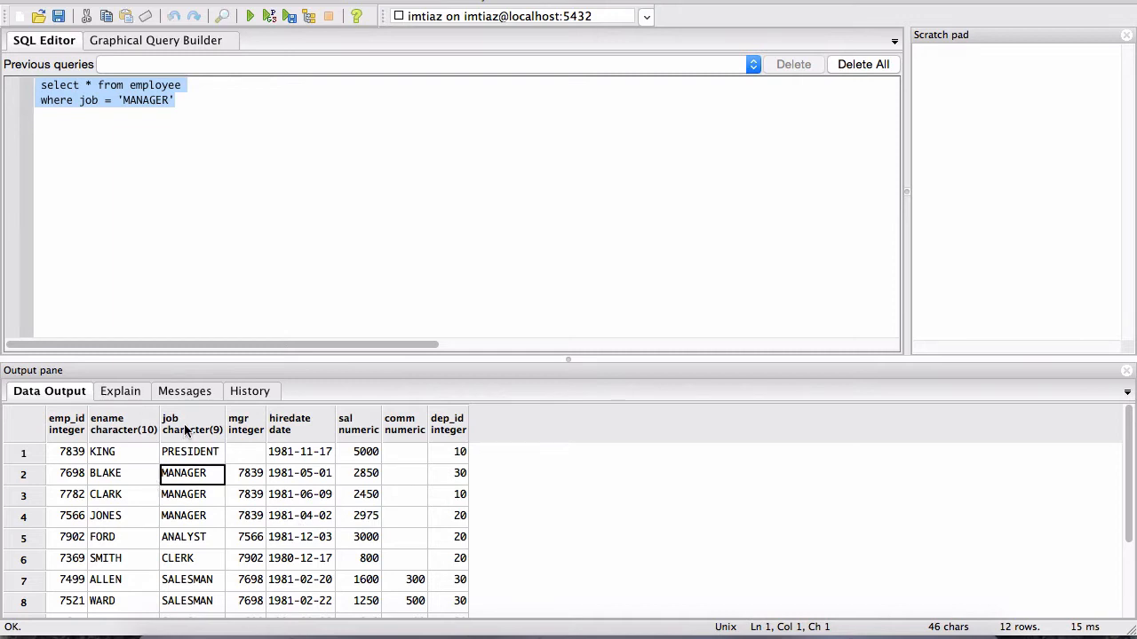
{"action": "mouse_move", "coordinate": [194, 522]}
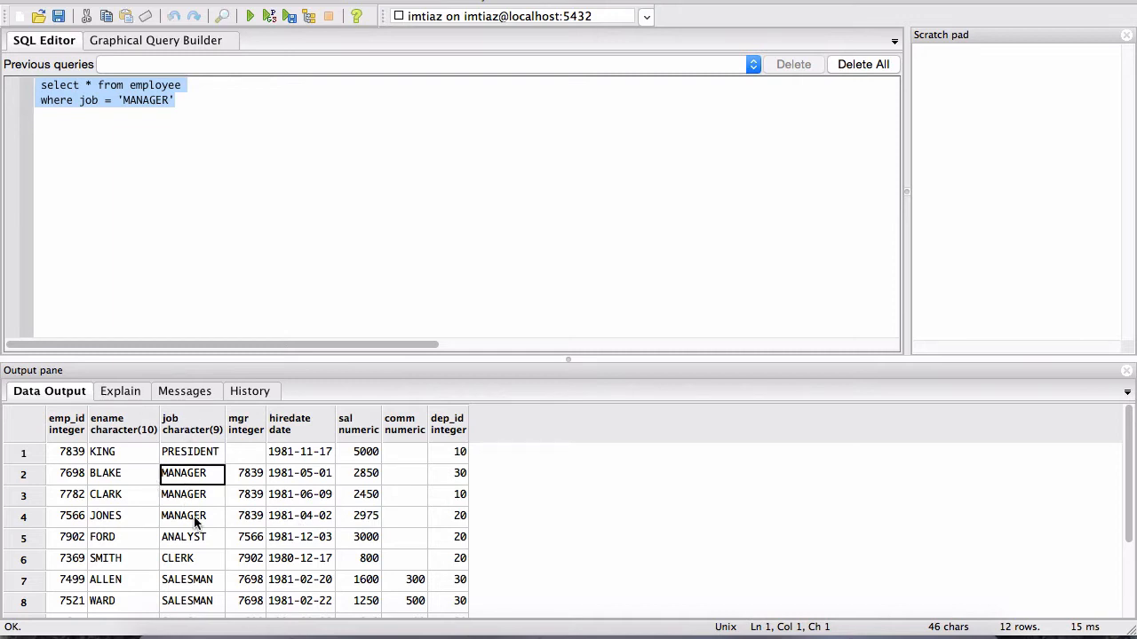
{"action": "mouse_move", "coordinate": [197, 452]}
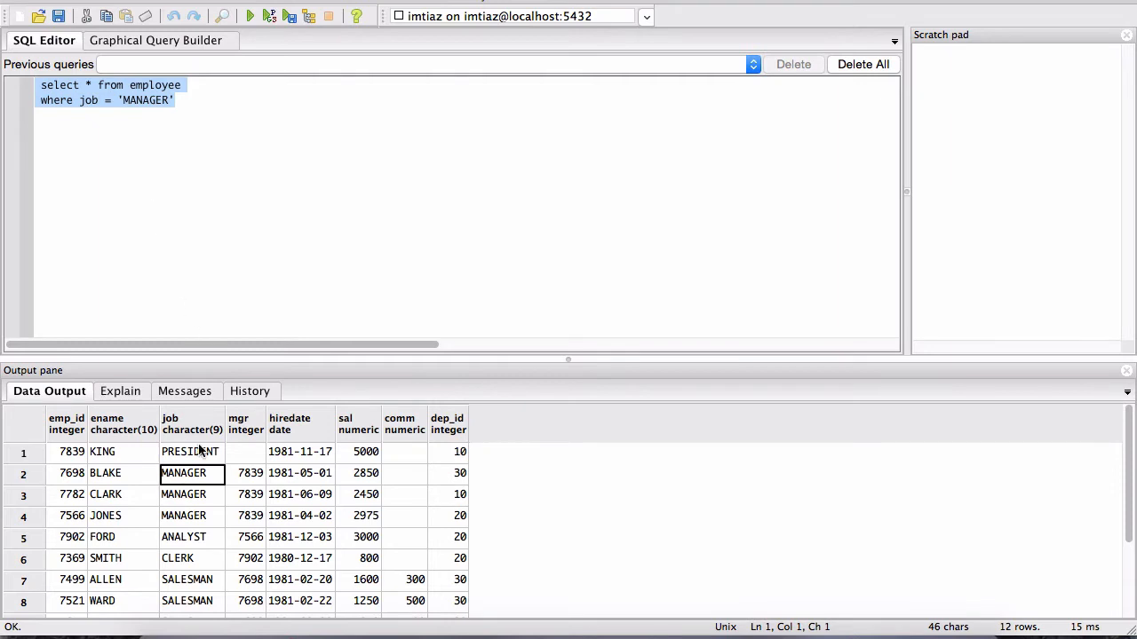
{"action": "mouse_move", "coordinate": [52, 462]}
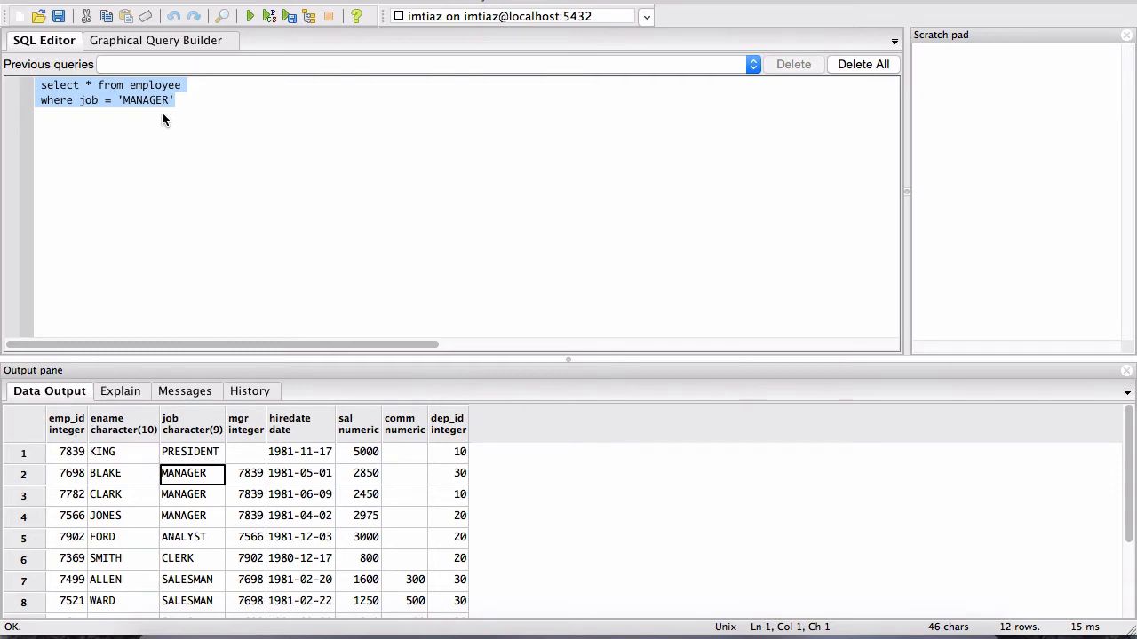
{"action": "left_click", "coordinate": [87, 85]}
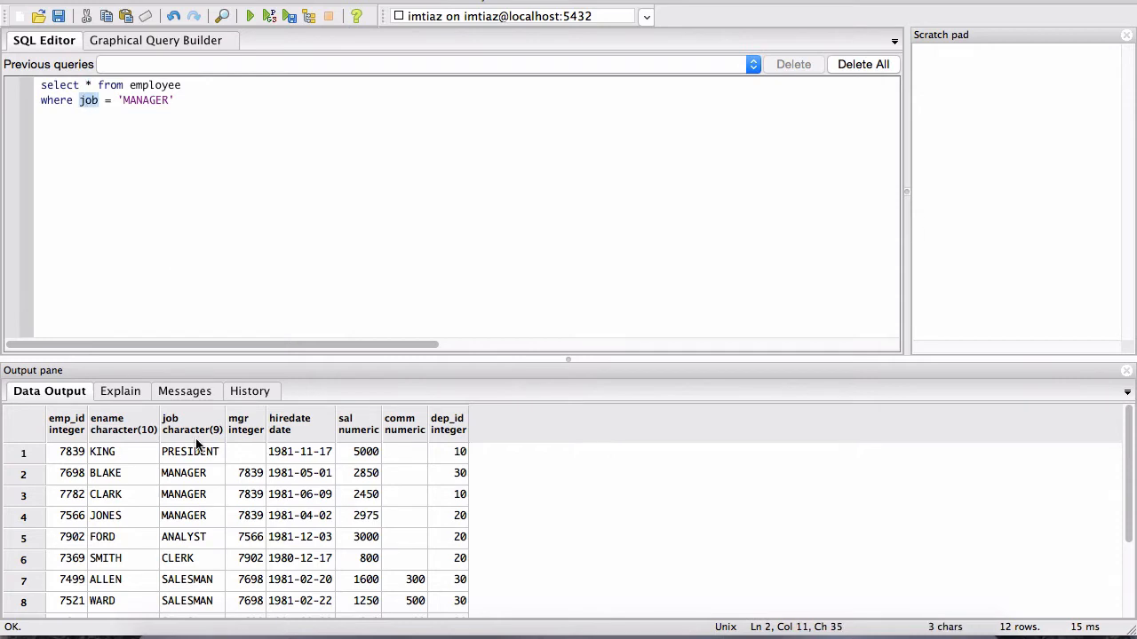
{"action": "left_click", "coordinate": [170, 423]}
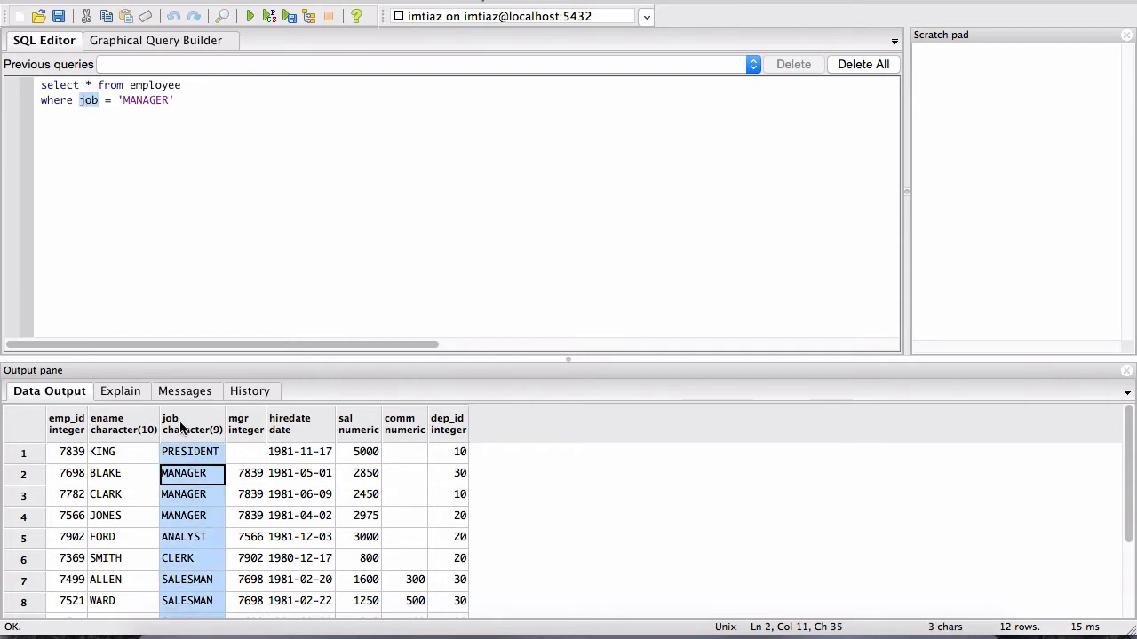
{"action": "double_click", "coordinate": [144, 100]}
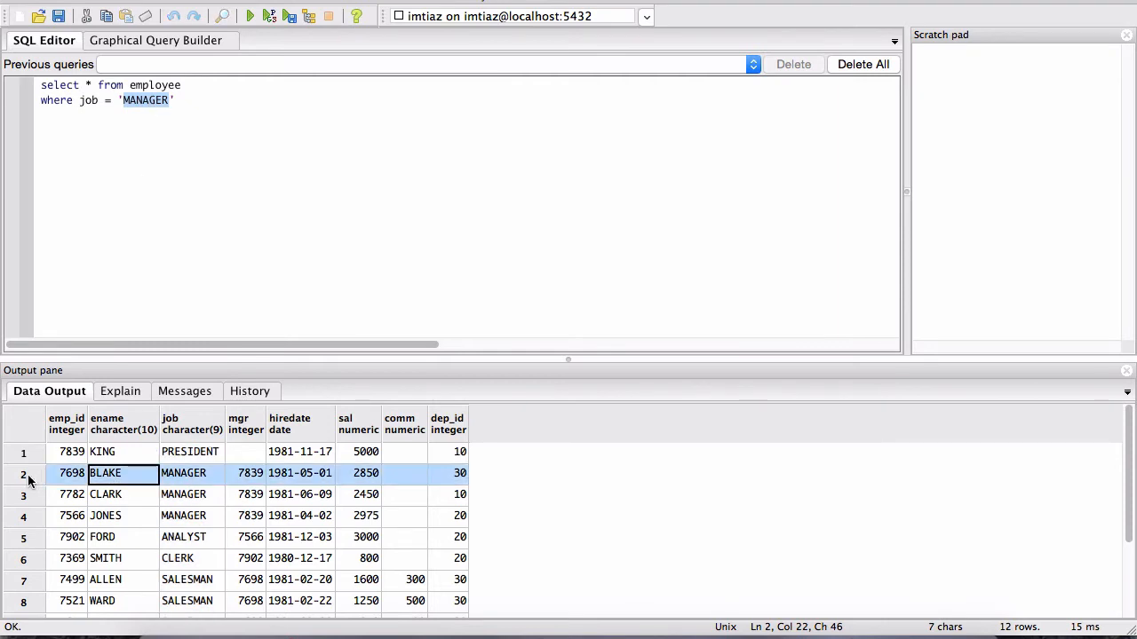
{"action": "left_click", "coordinate": [23, 493]}
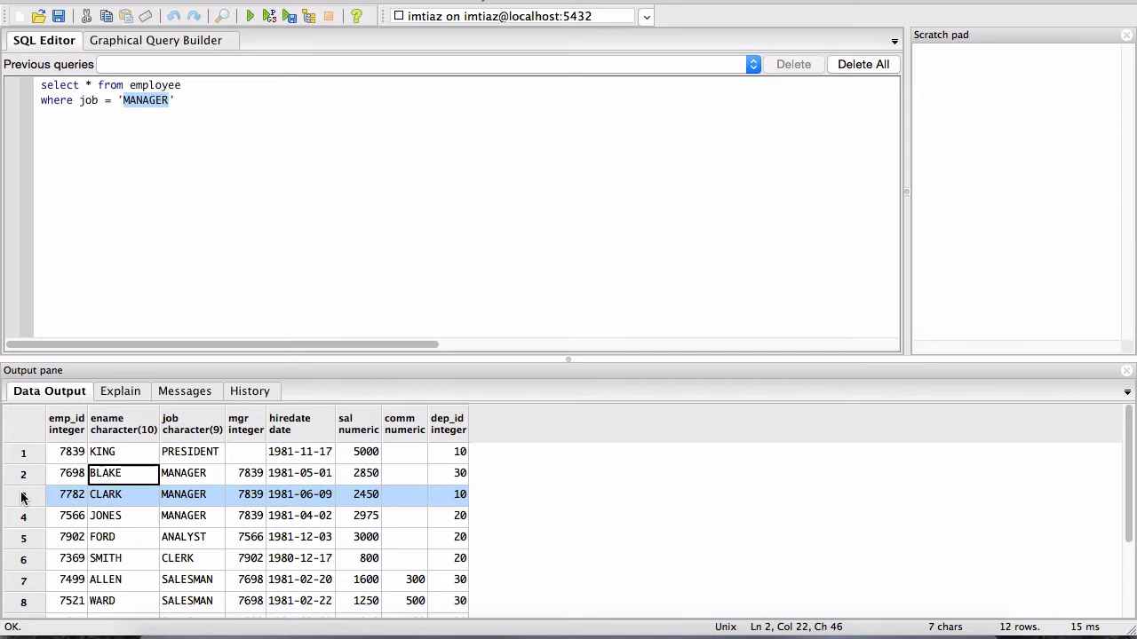
{"action": "scroll", "scroll_direction": "down", "scroll_amount": 3}
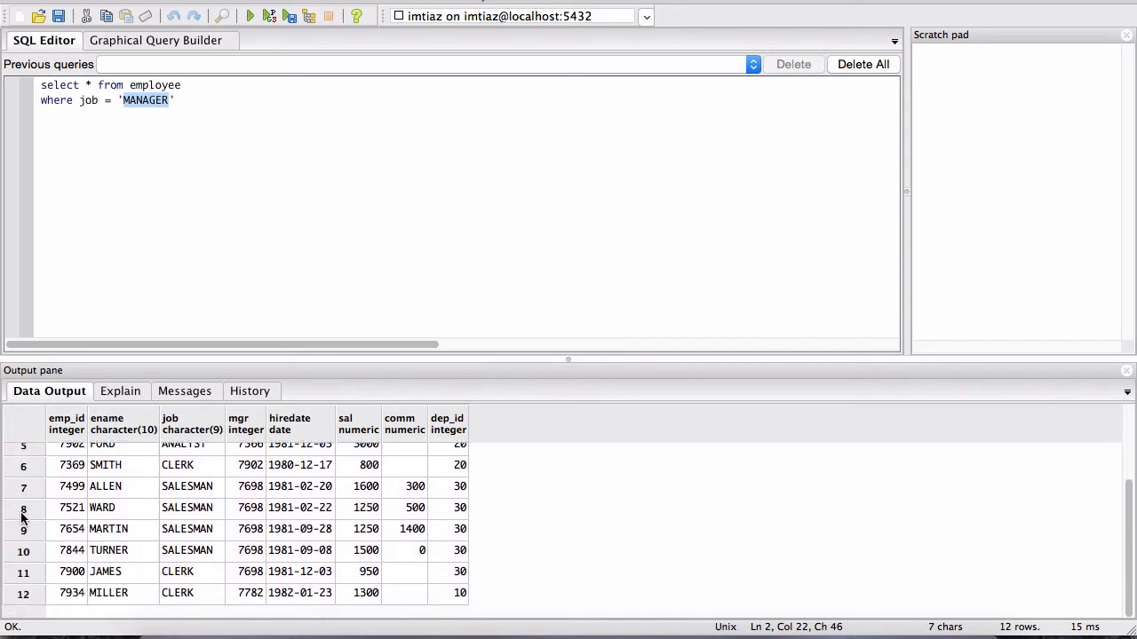
Execute the job = MANAGER query so only Blake, Clark and Jones are listed.
{"action": "left_click", "coordinate": [753, 64]}
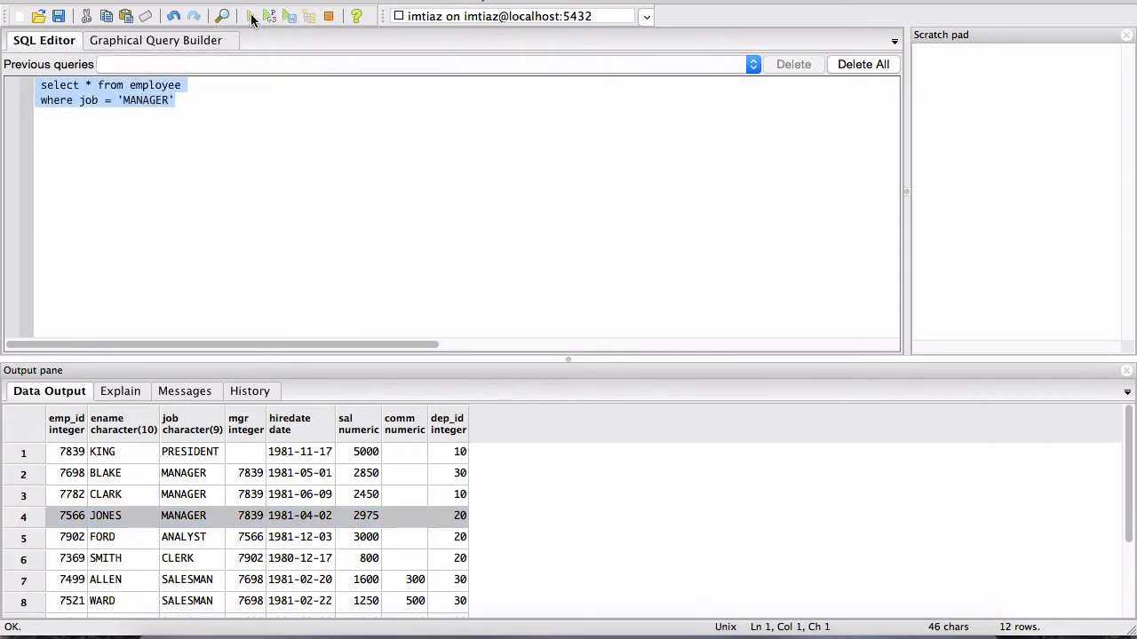
{"action": "left_click", "coordinate": [249, 16]}
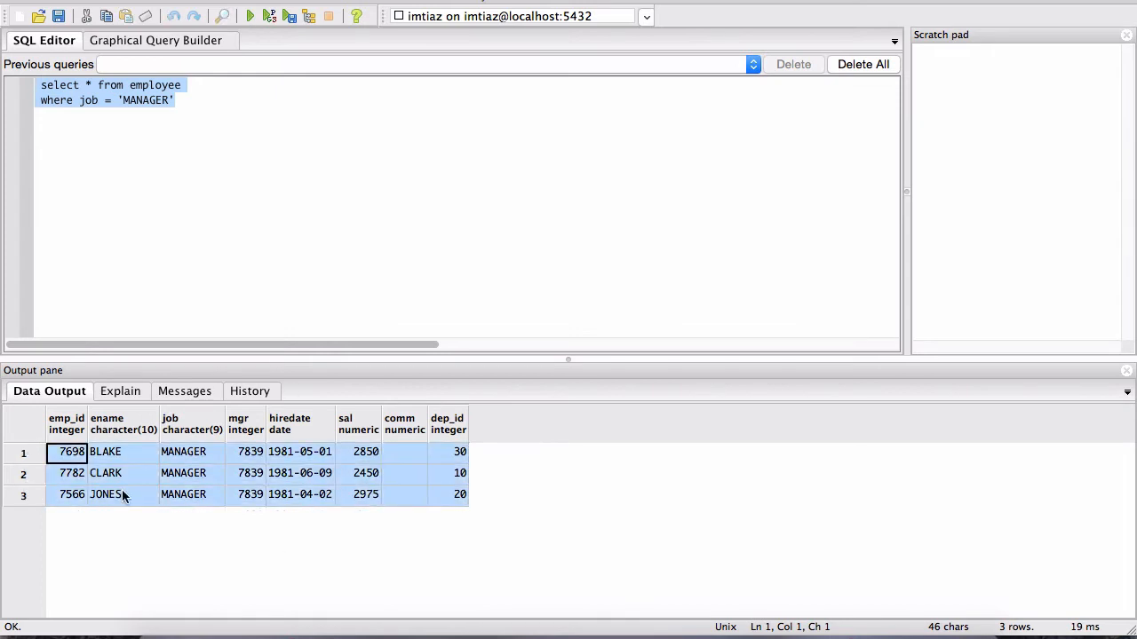
{"action": "left_click", "coordinate": [183, 453]}
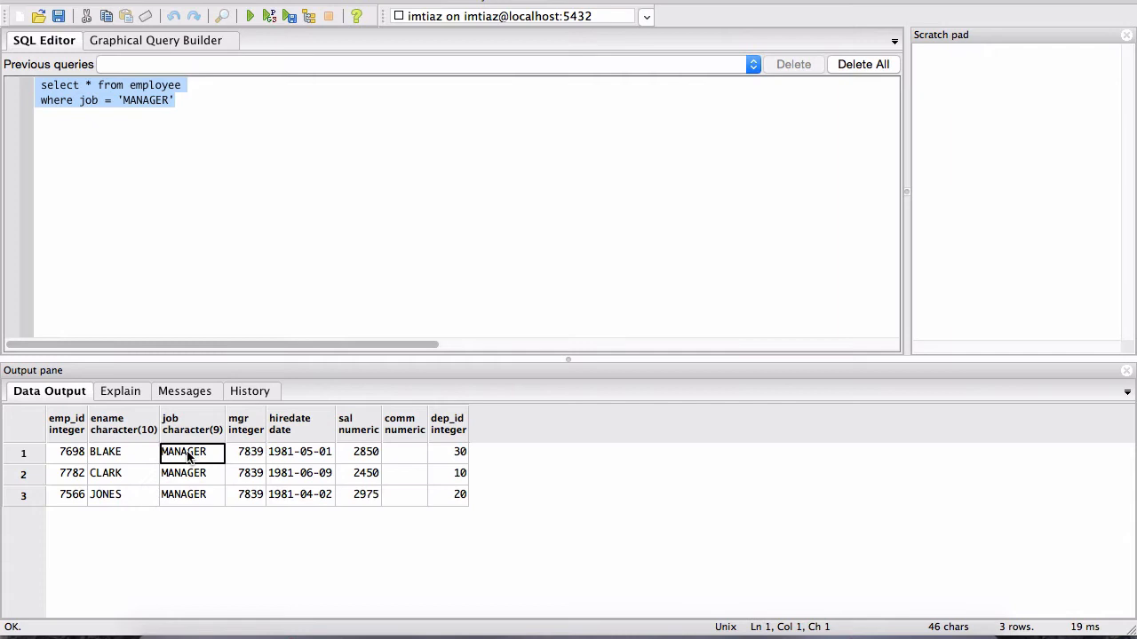
{"action": "mouse_move", "coordinate": [174, 422]}
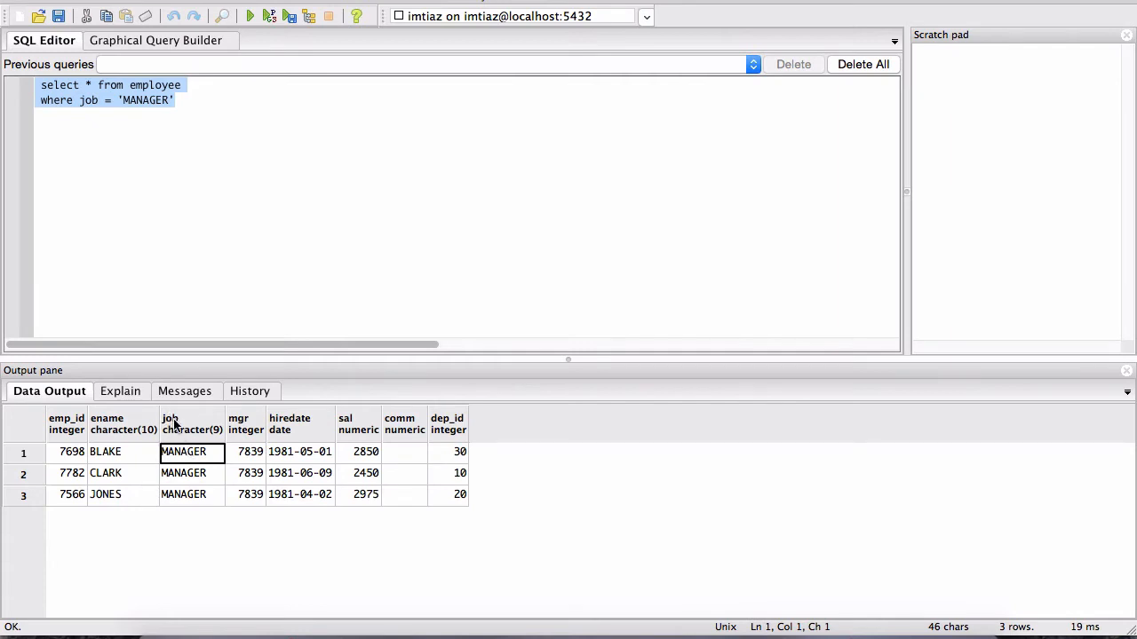
{"action": "left_click", "coordinate": [176, 99]}
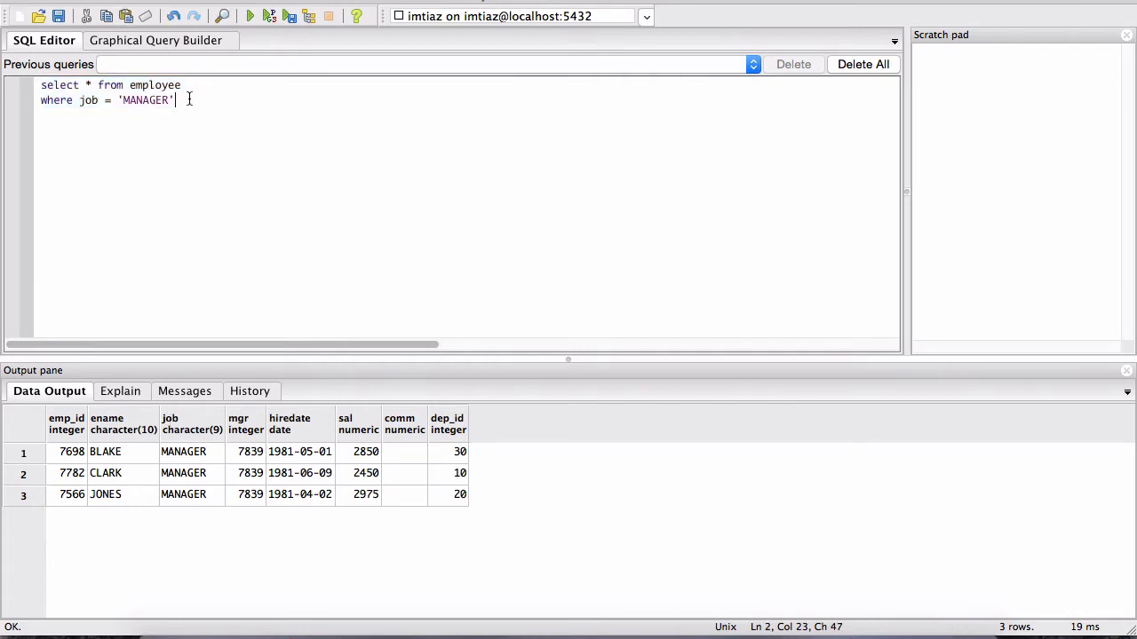
Lay out a SELECT / FROM / WHERE / AND skeleton on new lines below the manager query.
{"action": "key", "text": "Return"}
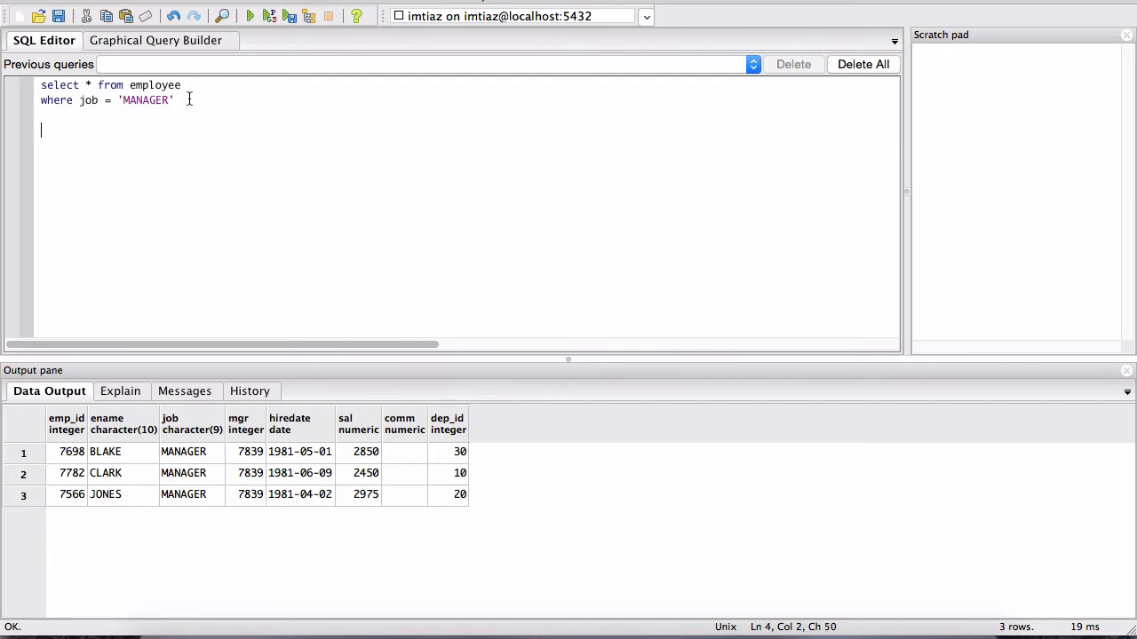
{"action": "type", "text": "SELECT"}
{"action": "type", "text": "F"}
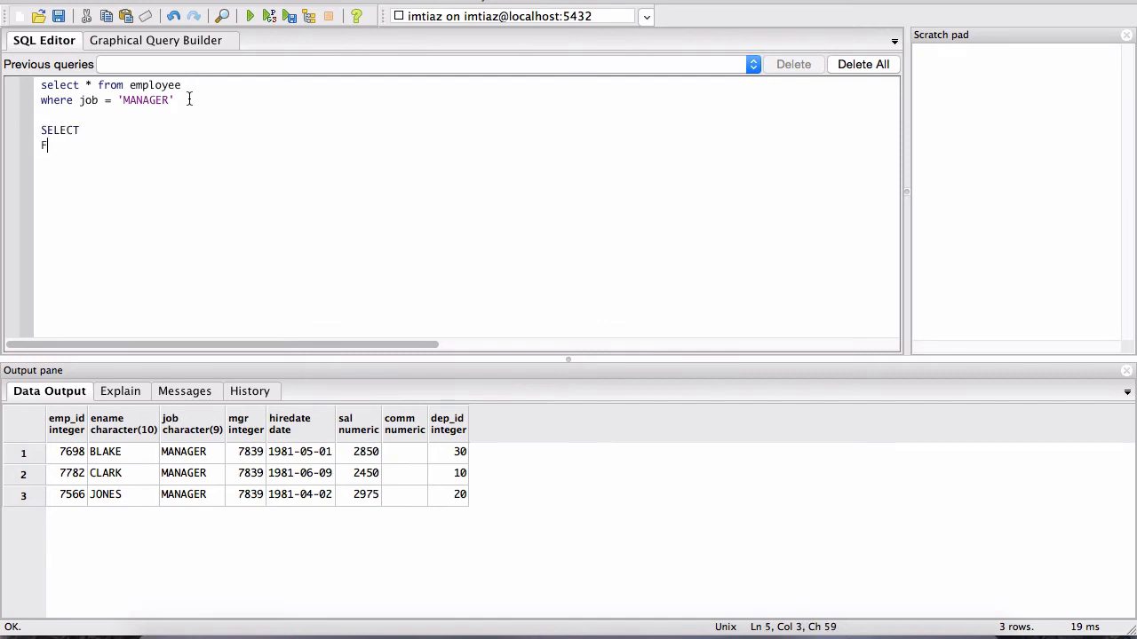
{"action": "type", "text": "ROM"}
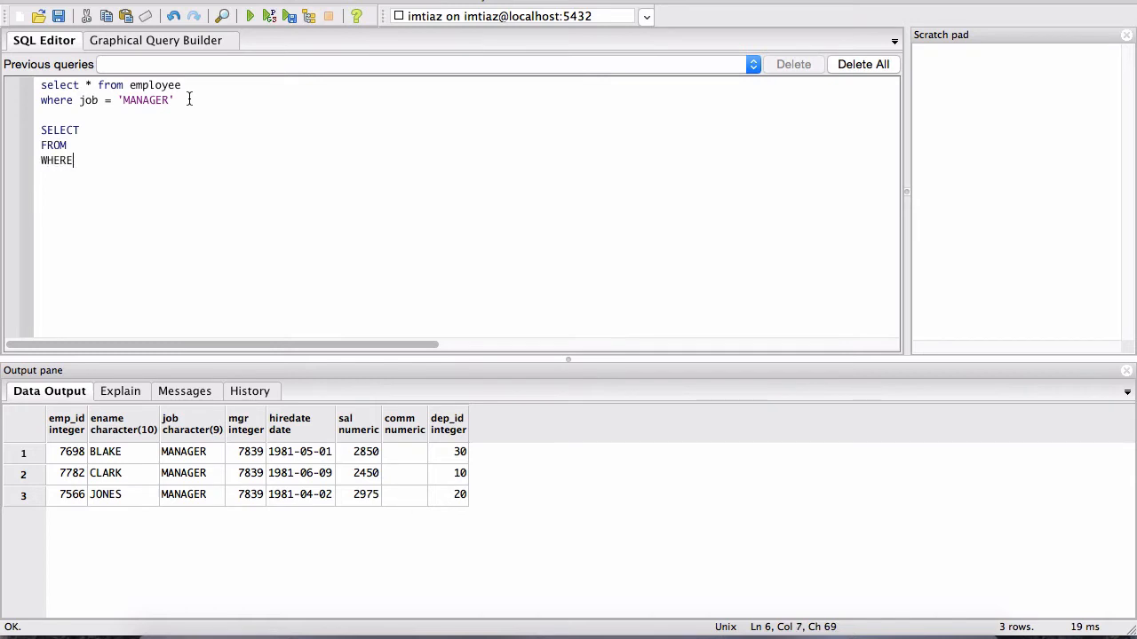
{"action": "key", "text": "Return"}
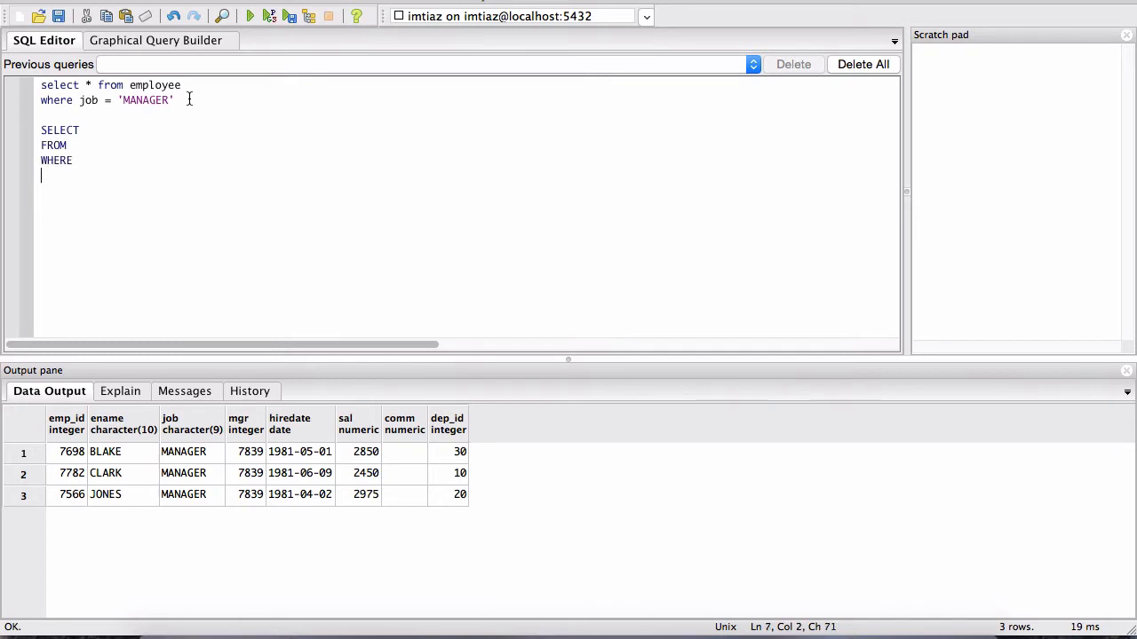
{"action": "type", "text": "A"}
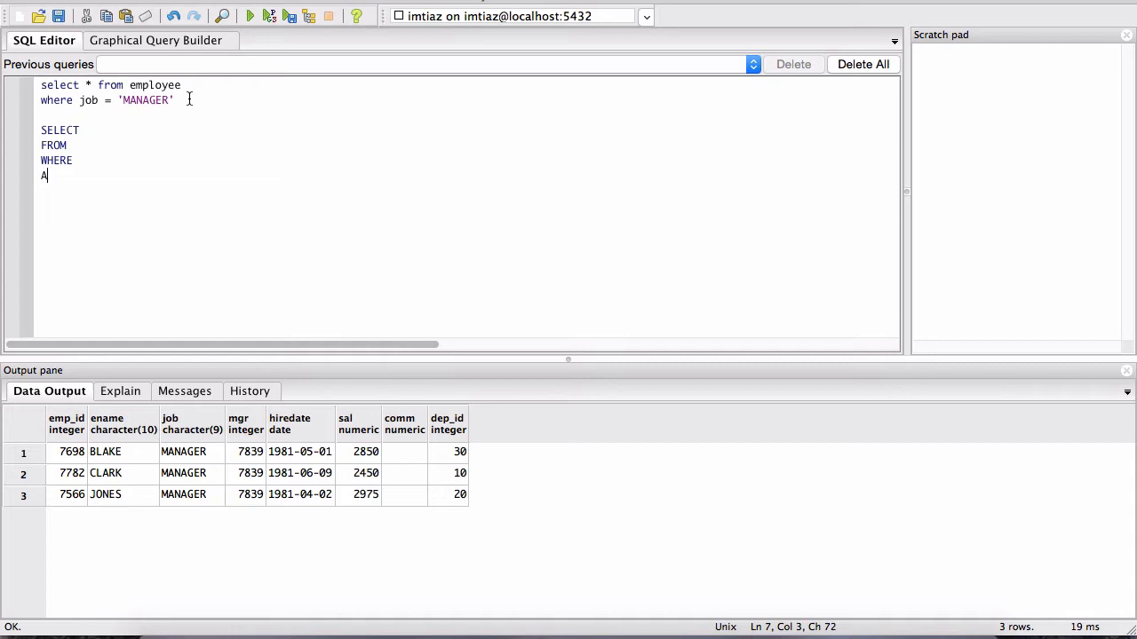
{"action": "type", "text": "ND"}
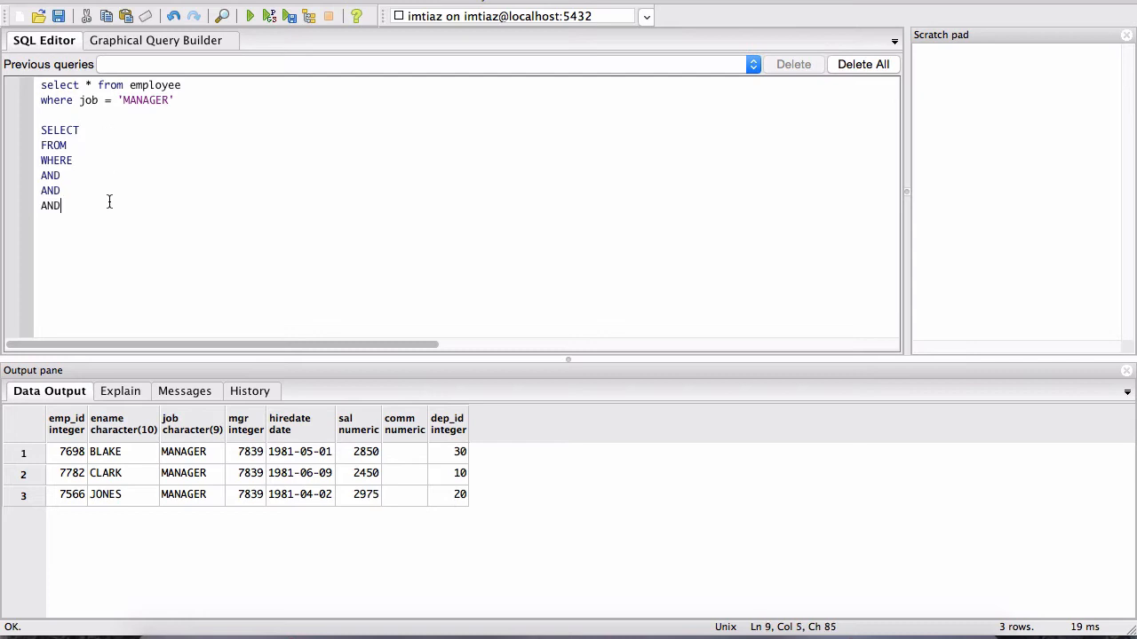
Fill in columns emp_id, ename, hiredate, sal and table employee.
{"action": "left_click", "coordinate": [82, 130]}
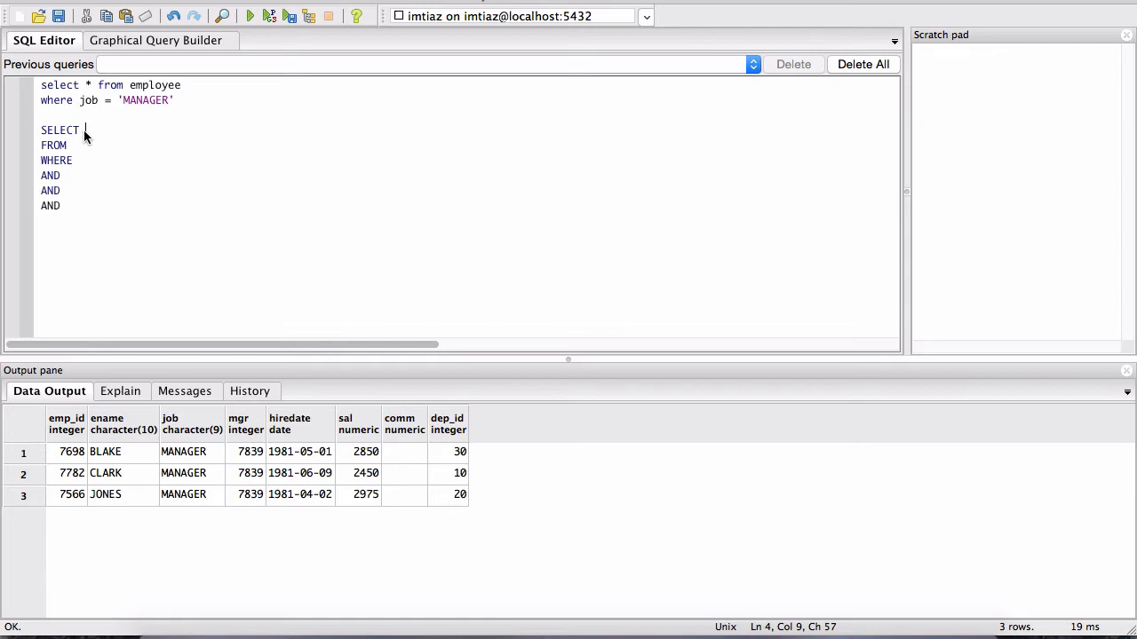
{"action": "type", "text": "emp_"}
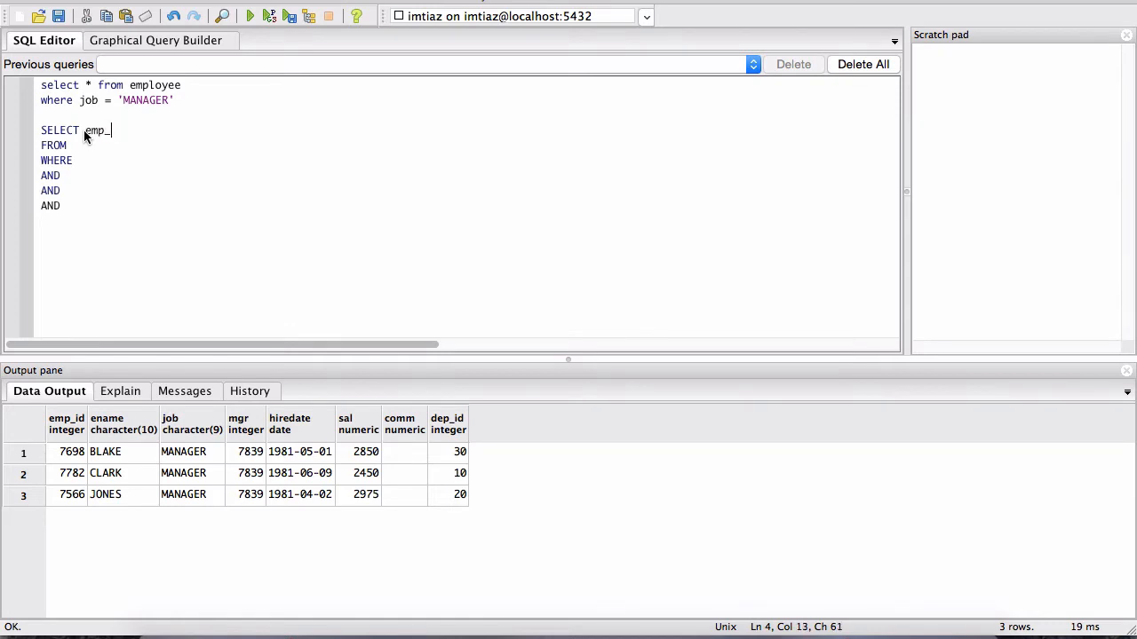
{"action": "type", "text": "id,"}
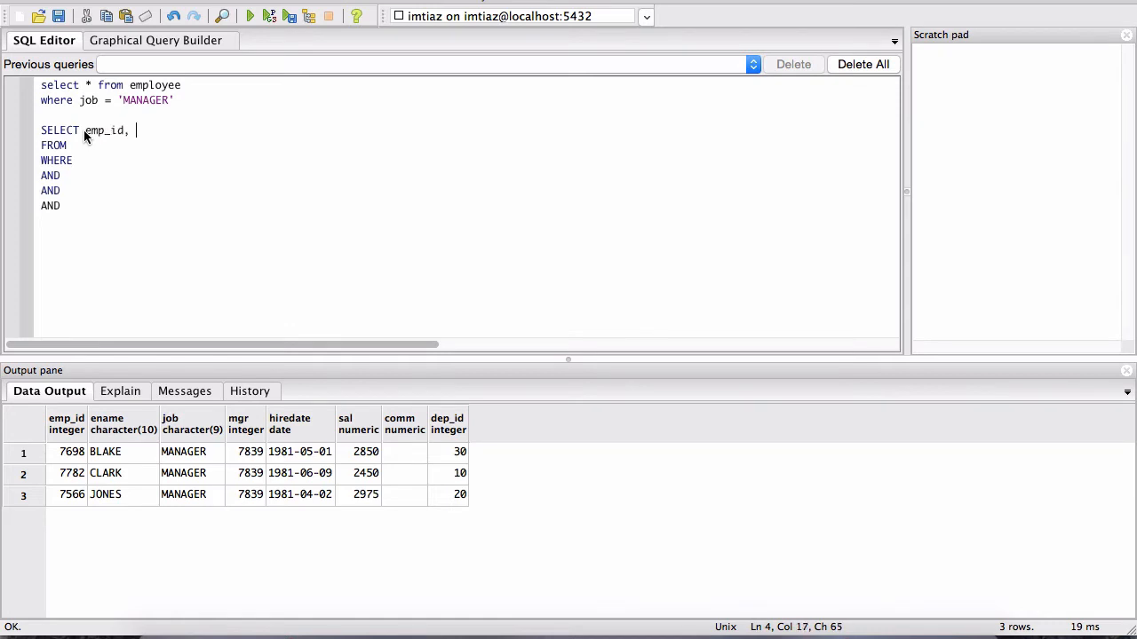
{"action": "type", "text": "ename, hiredate,"}
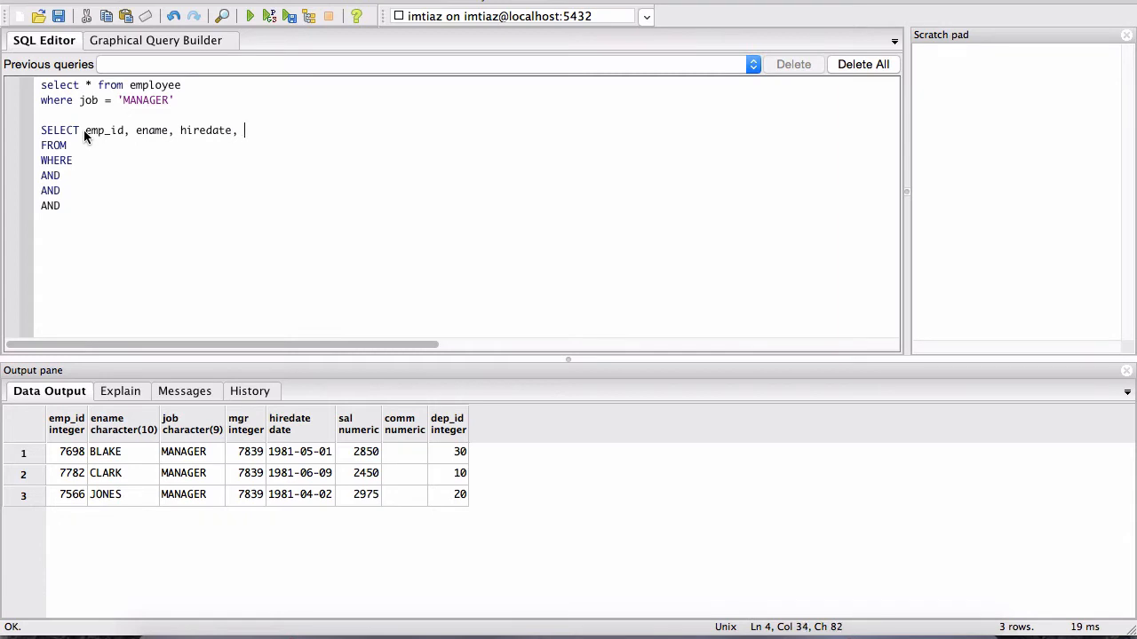
{"action": "type", "text": "sal"}
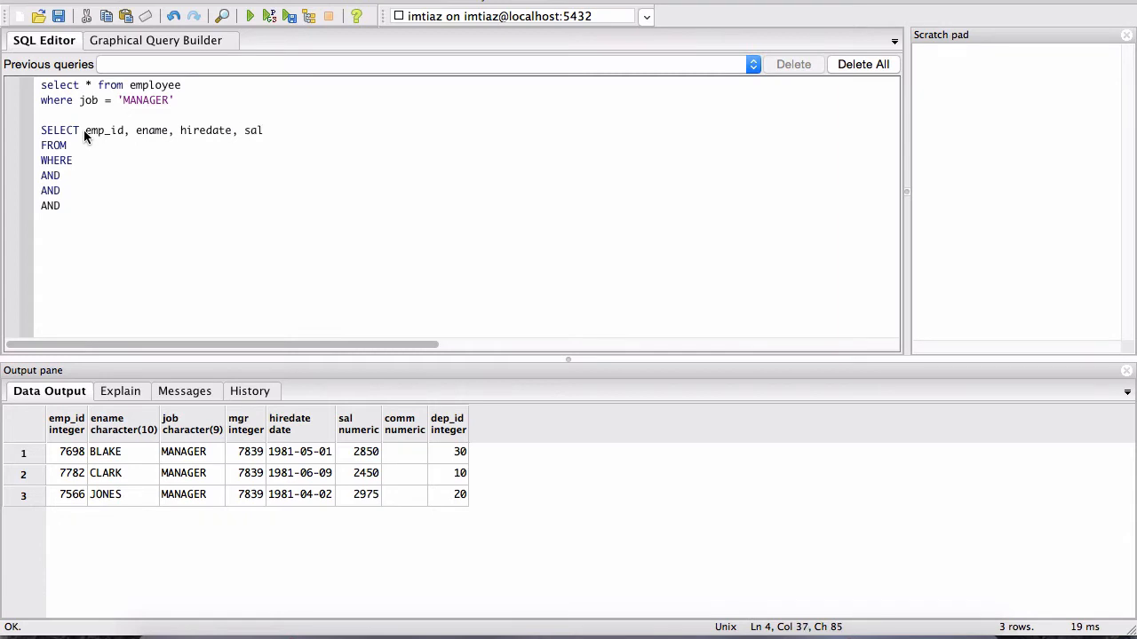
{"action": "left_click", "coordinate": [74, 145]}
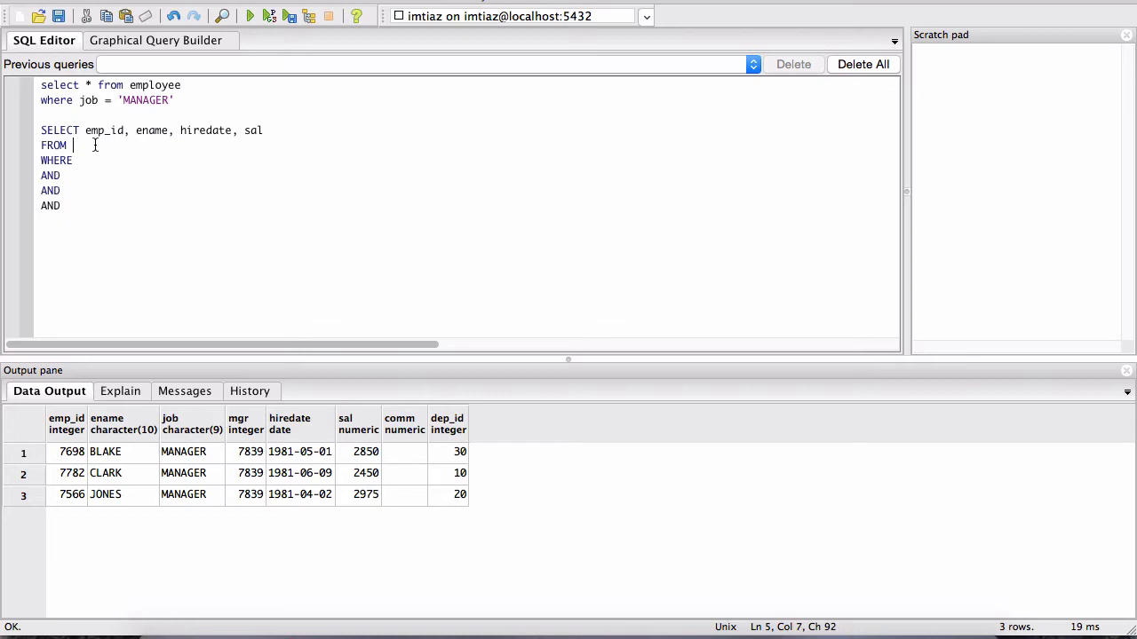
{"action": "type", "text": "em"}
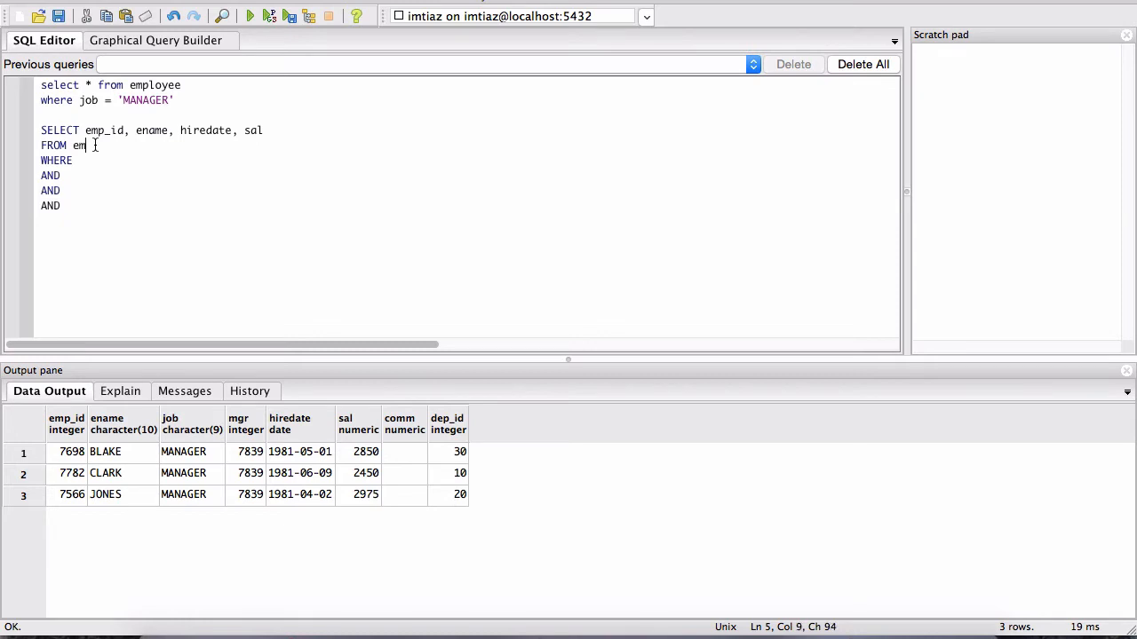
{"action": "type", "text": "ployee"}
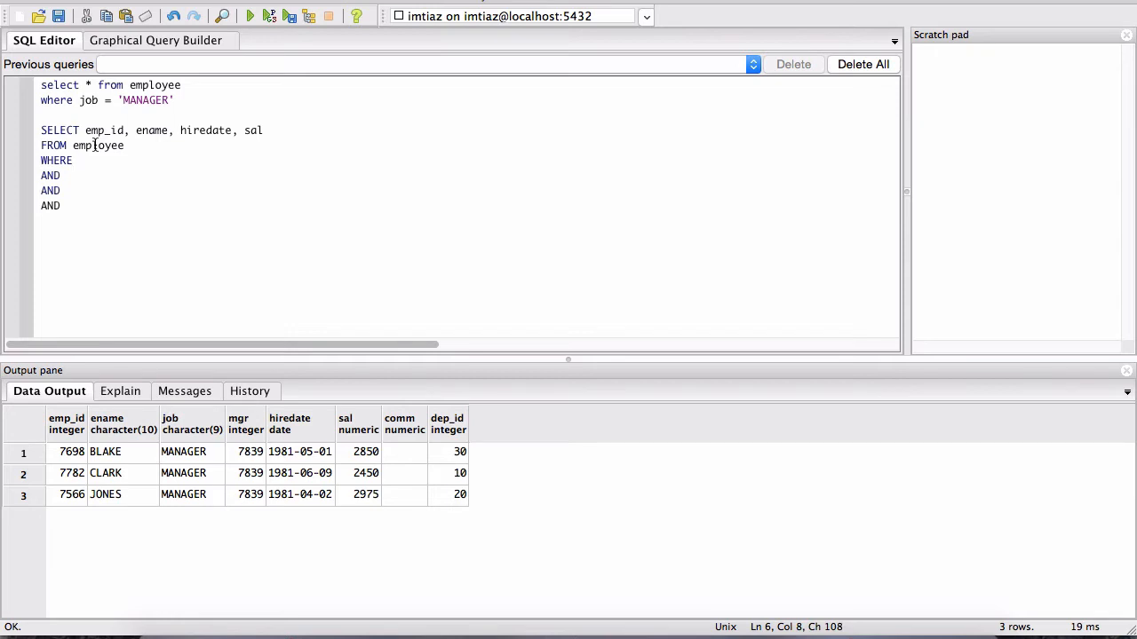
Add the conditions mgr = 7839 AND ename = 'BLAKE' to the WHERE clause.
{"action": "type", "text": "mgr ="}
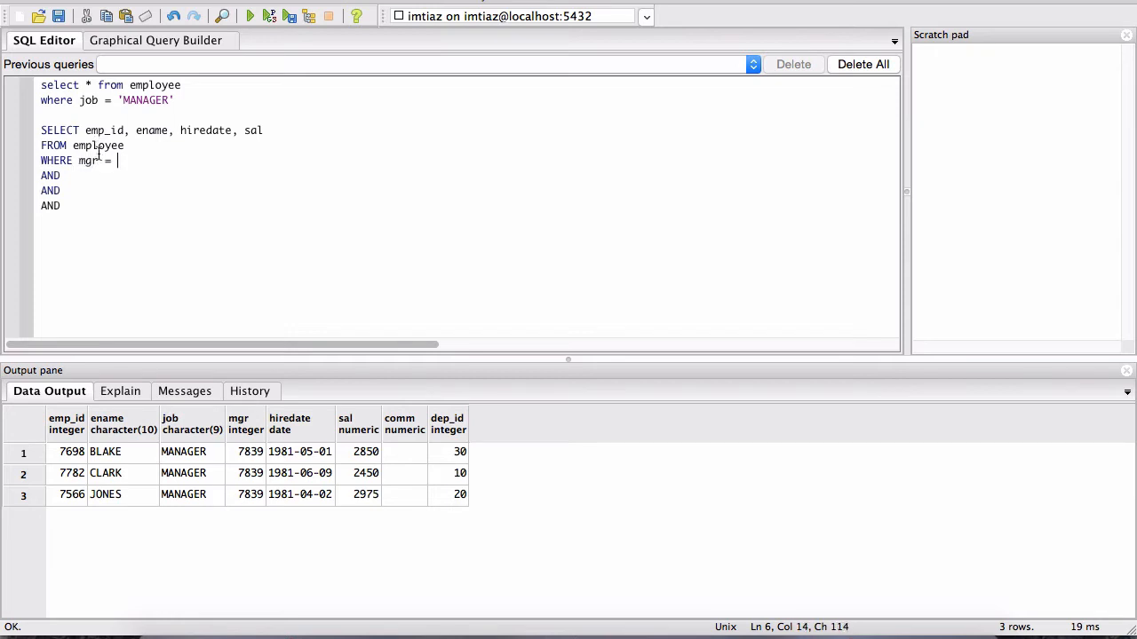
{"action": "type", "text": "7839"}
{"action": "left_click", "coordinate": [467, 174]}
{"action": "type", "text": " d"}
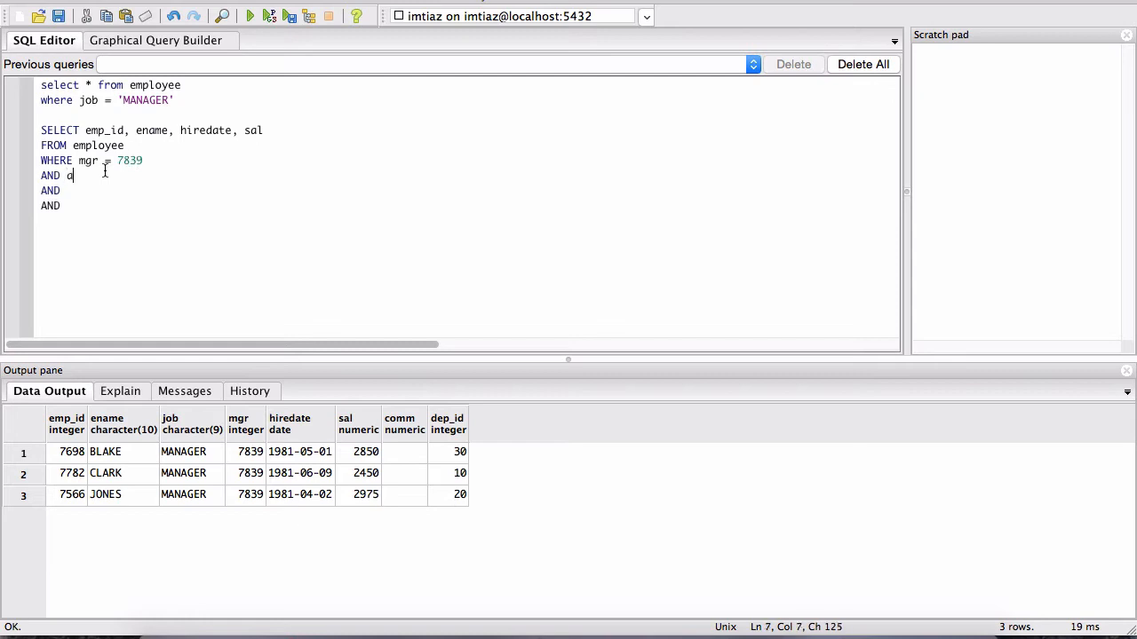
{"action": "type", "text": "name"}
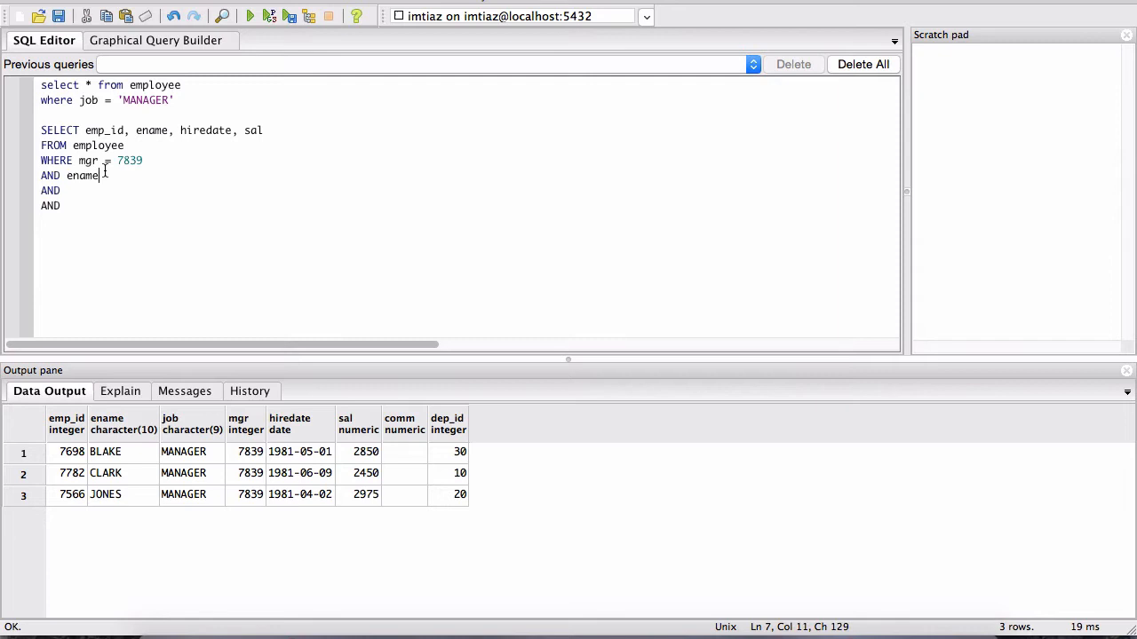
{"action": "type", "text": "="}
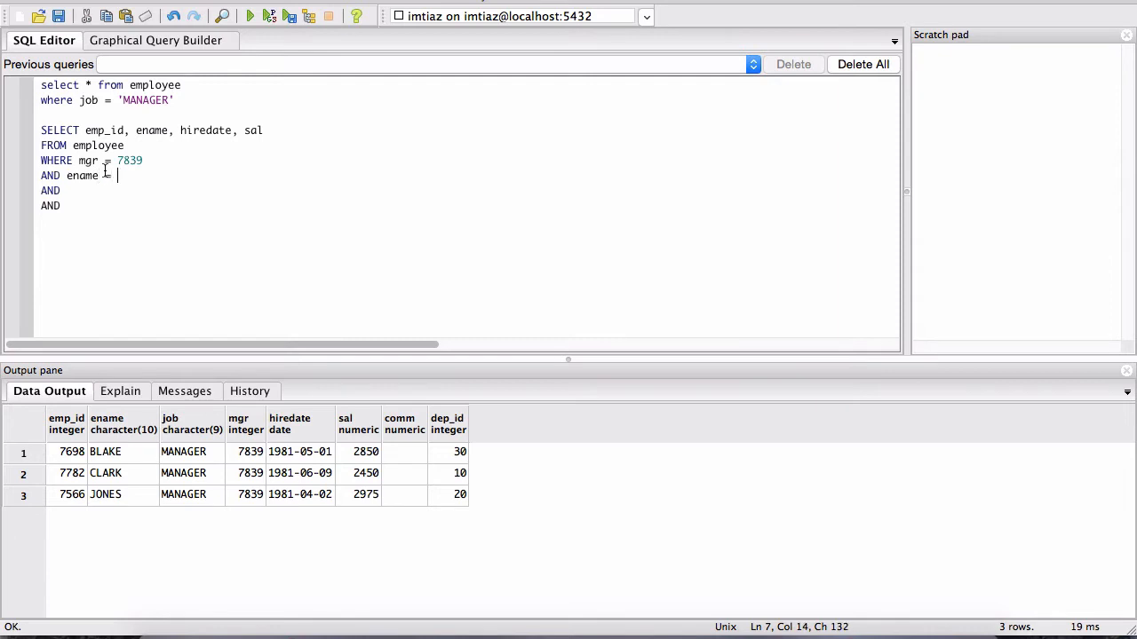
{"action": "type", "text": "= 'BLAKE'"}
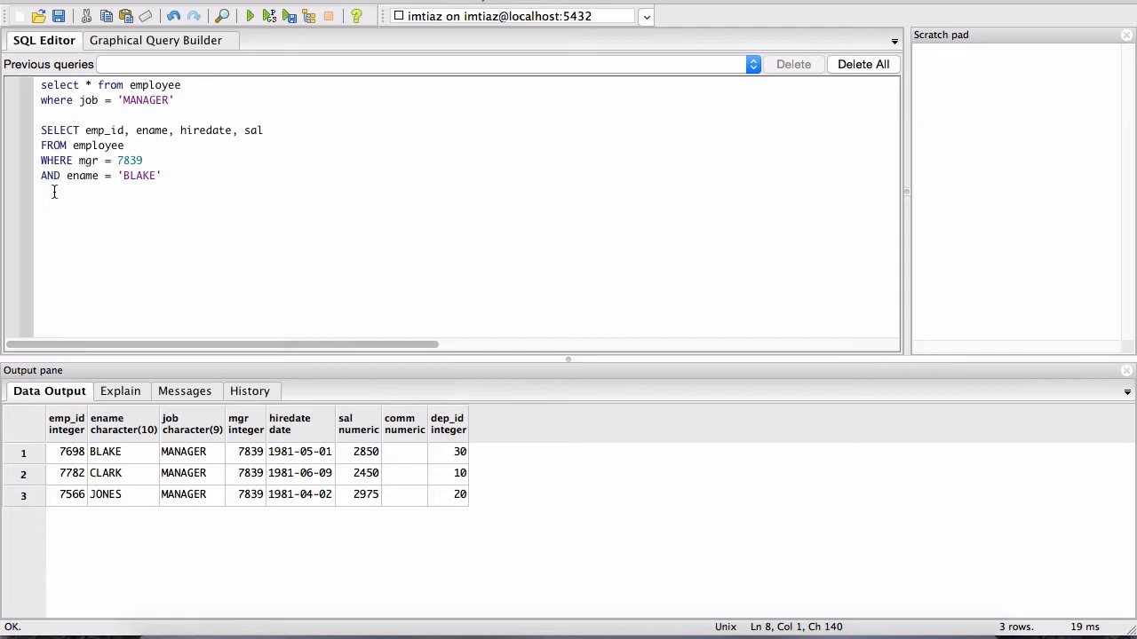
{"action": "left_click", "coordinate": [49, 160]}
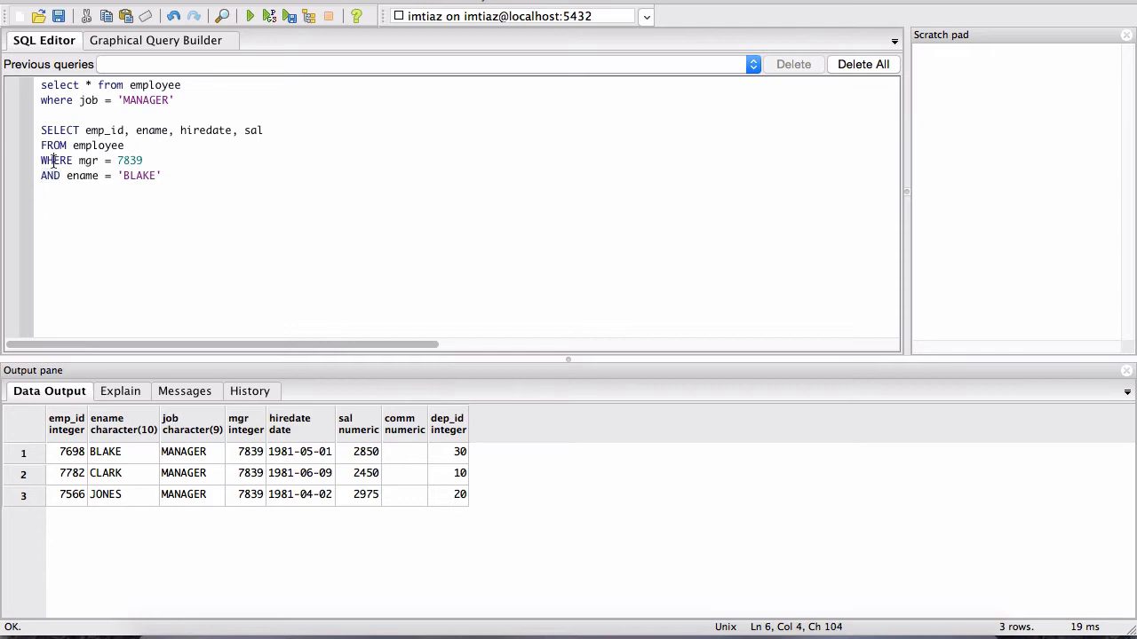
{"action": "double_click", "coordinate": [128, 160]}
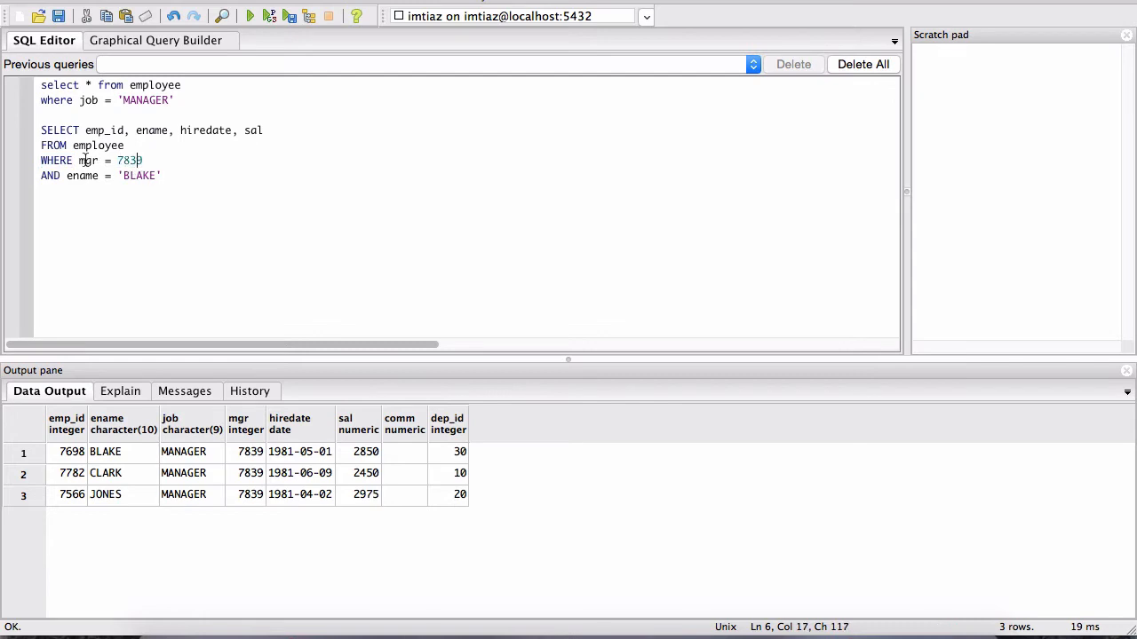
{"action": "double_click", "coordinate": [89, 160]}
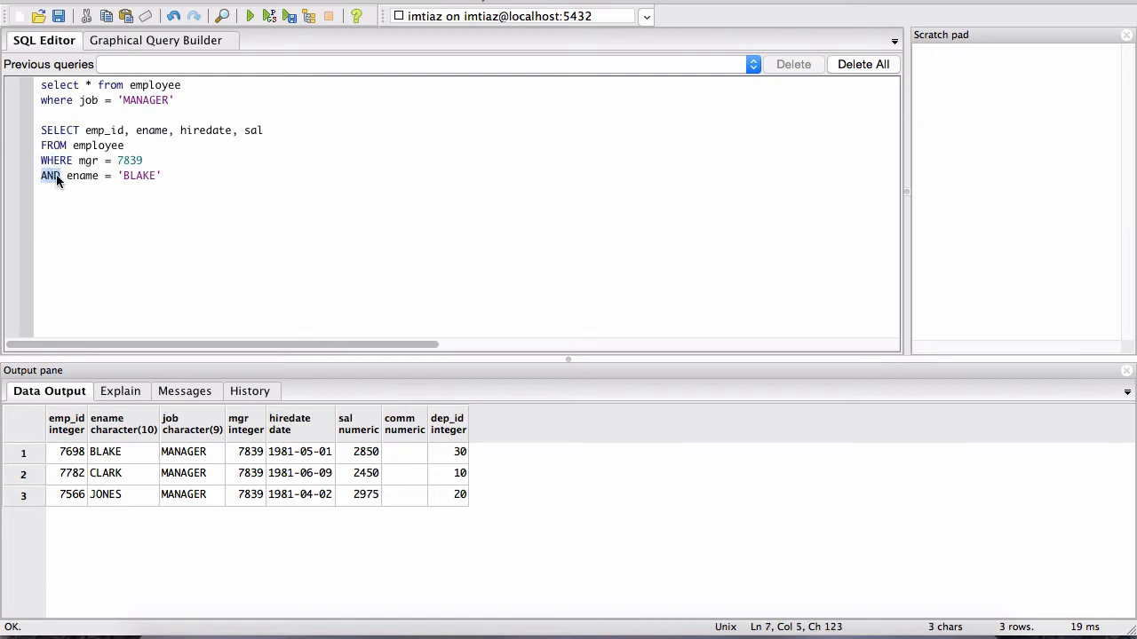
{"action": "mouse_move", "coordinate": [144, 279]}
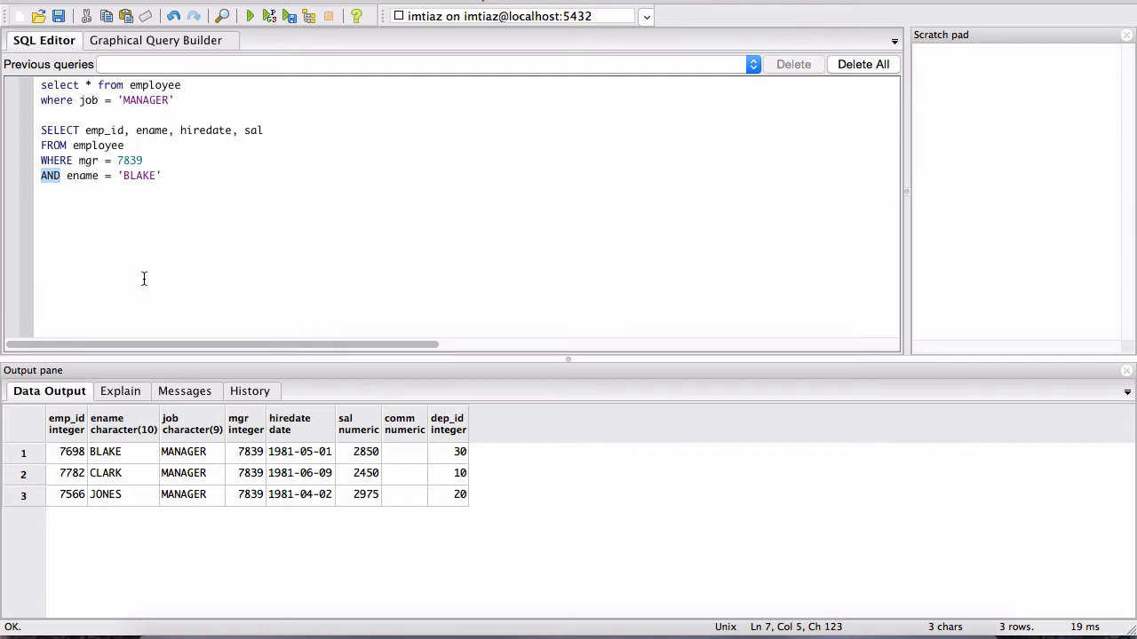
Execute the Blake query, returning one row with emp_id 7698, hiredate 1981-05-01 and sal 2850.
{"action": "left_click", "coordinate": [183, 451]}
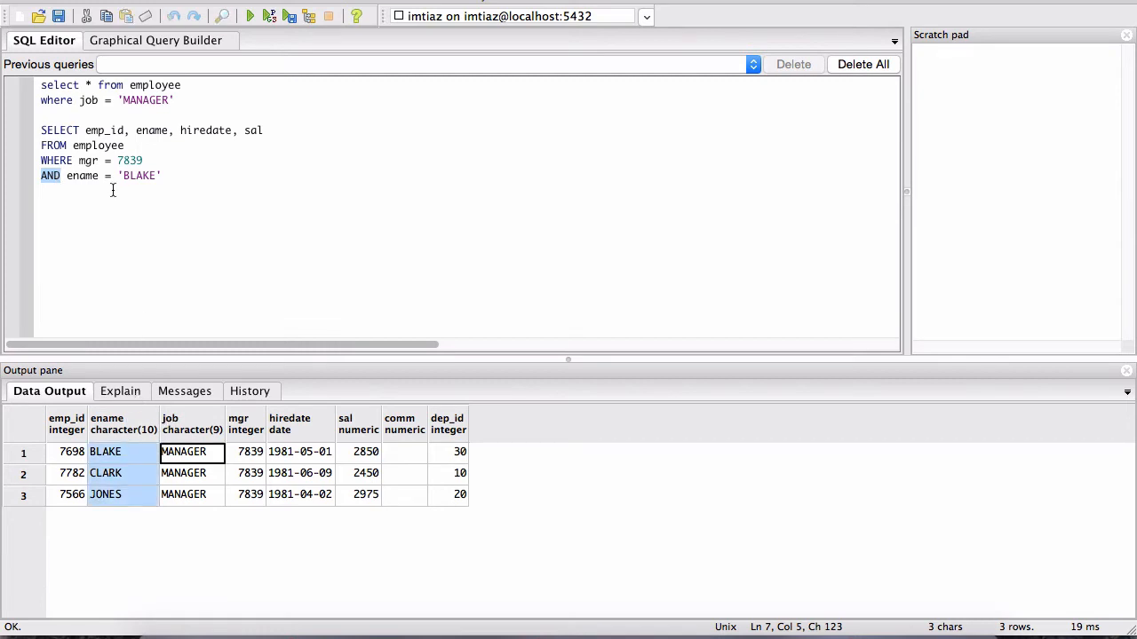
{"action": "left_click", "coordinate": [163, 176]}
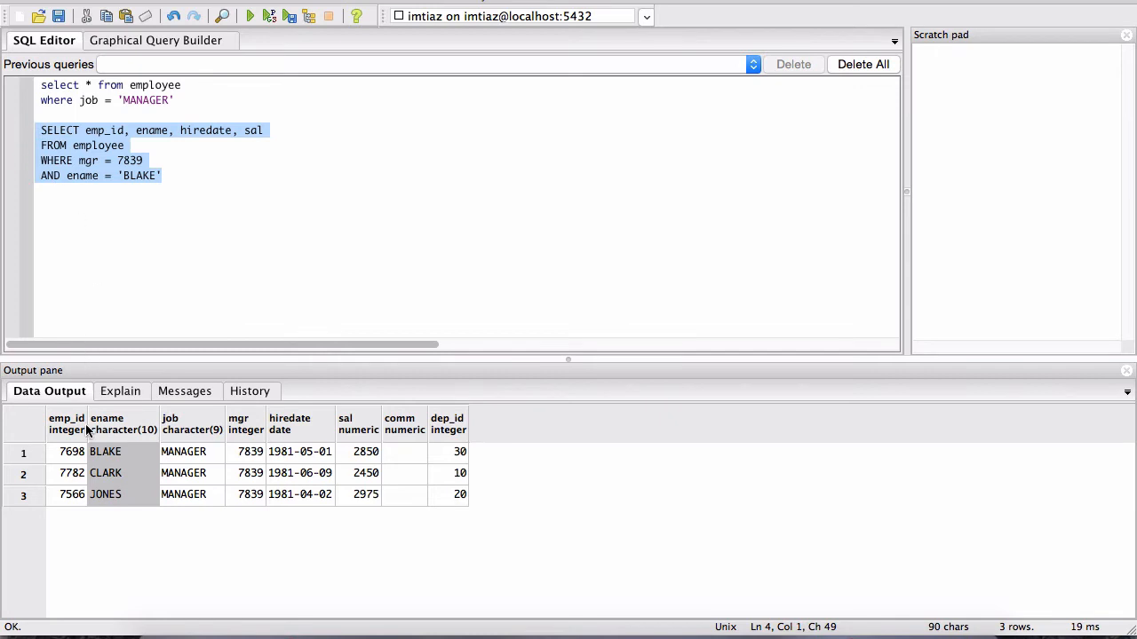
{"action": "left_click", "coordinate": [183, 451]}
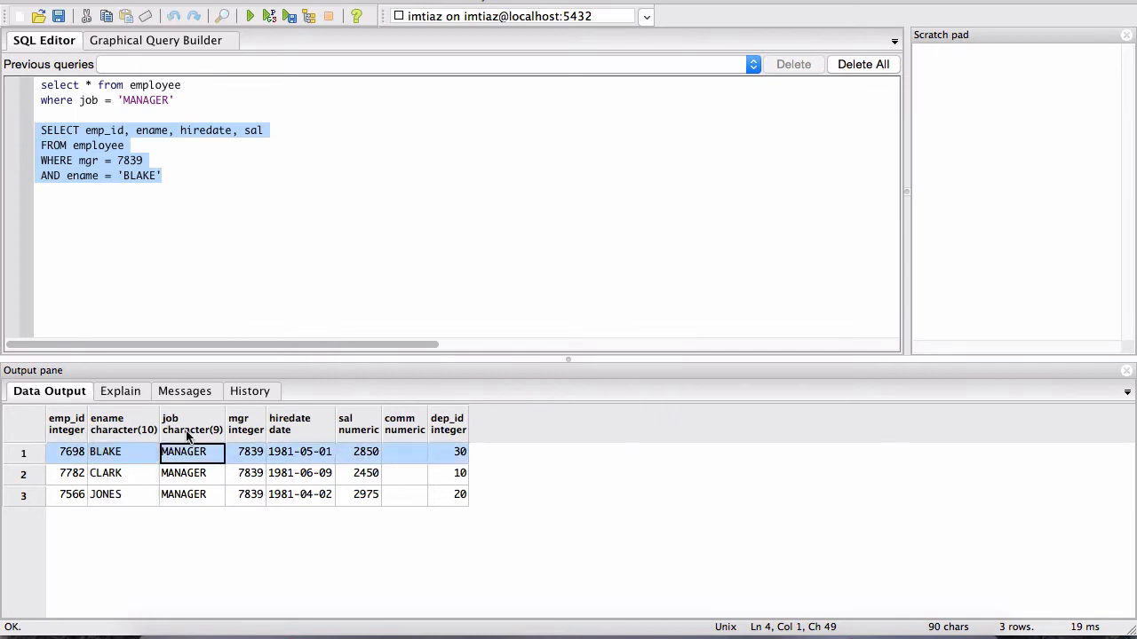
{"action": "mouse_move", "coordinate": [364, 458]}
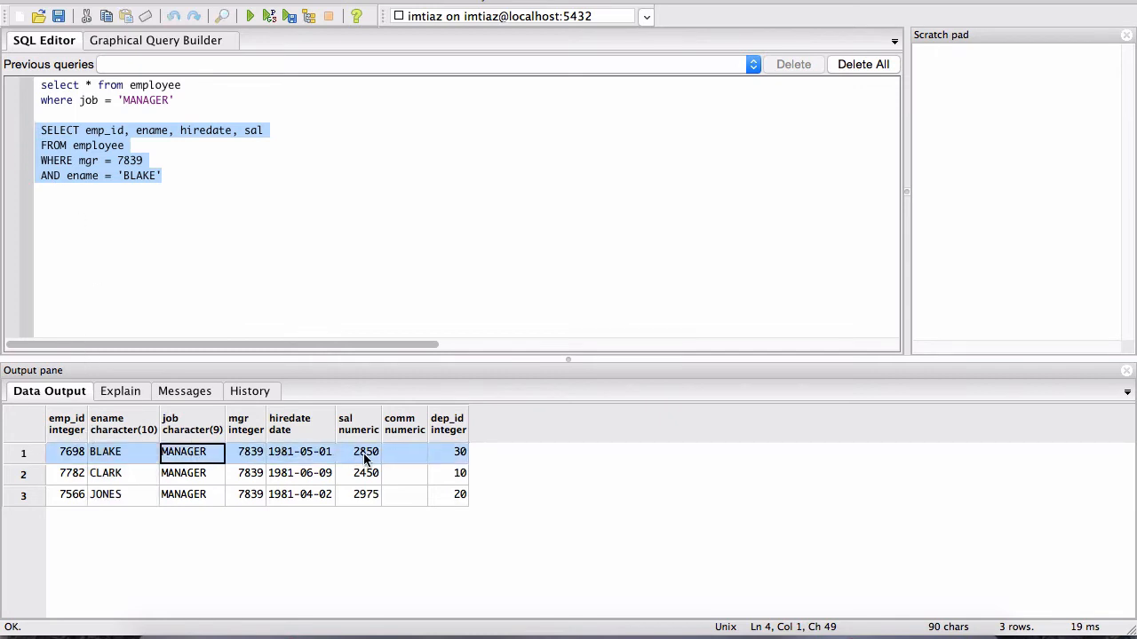
{"action": "left_click", "coordinate": [251, 15]}
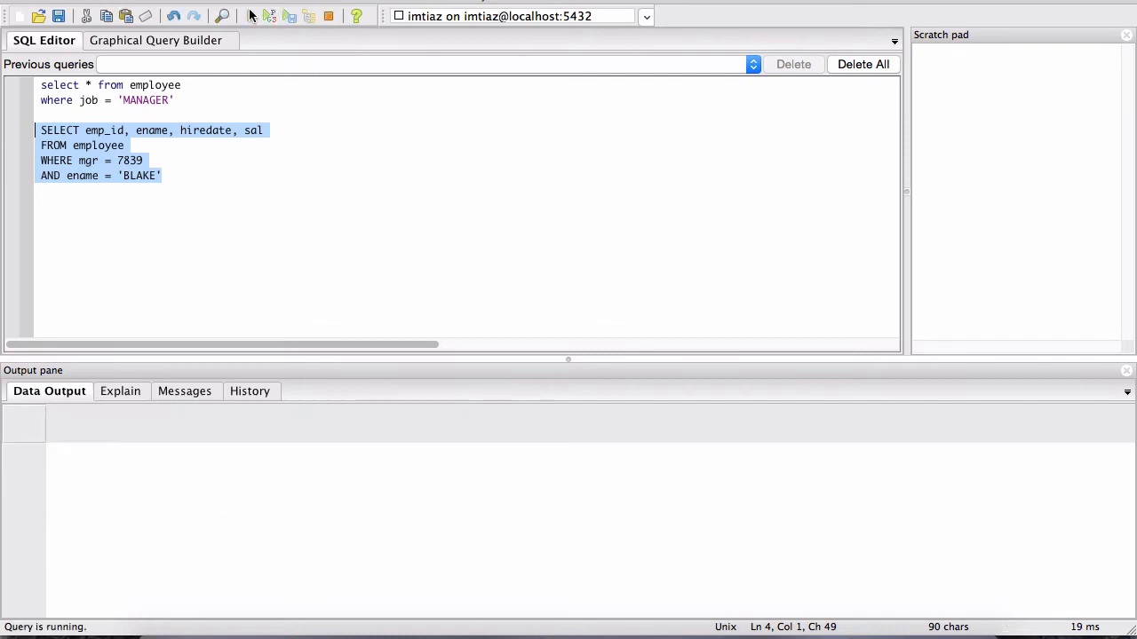
{"action": "left_click", "coordinate": [250, 16]}
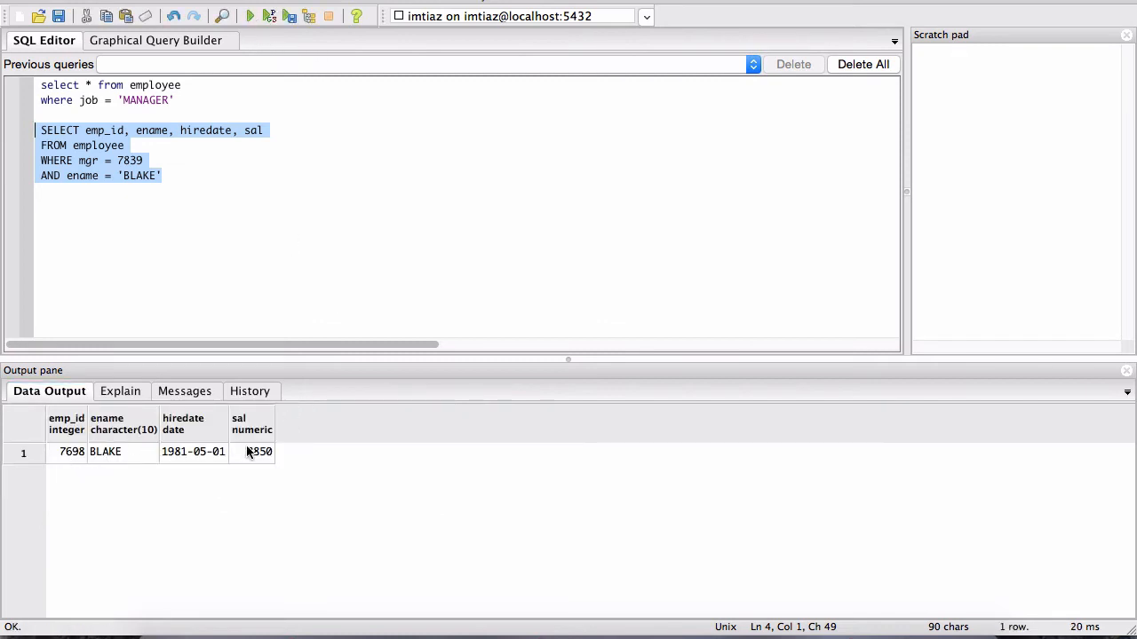
{"action": "mouse_move", "coordinate": [209, 454]}
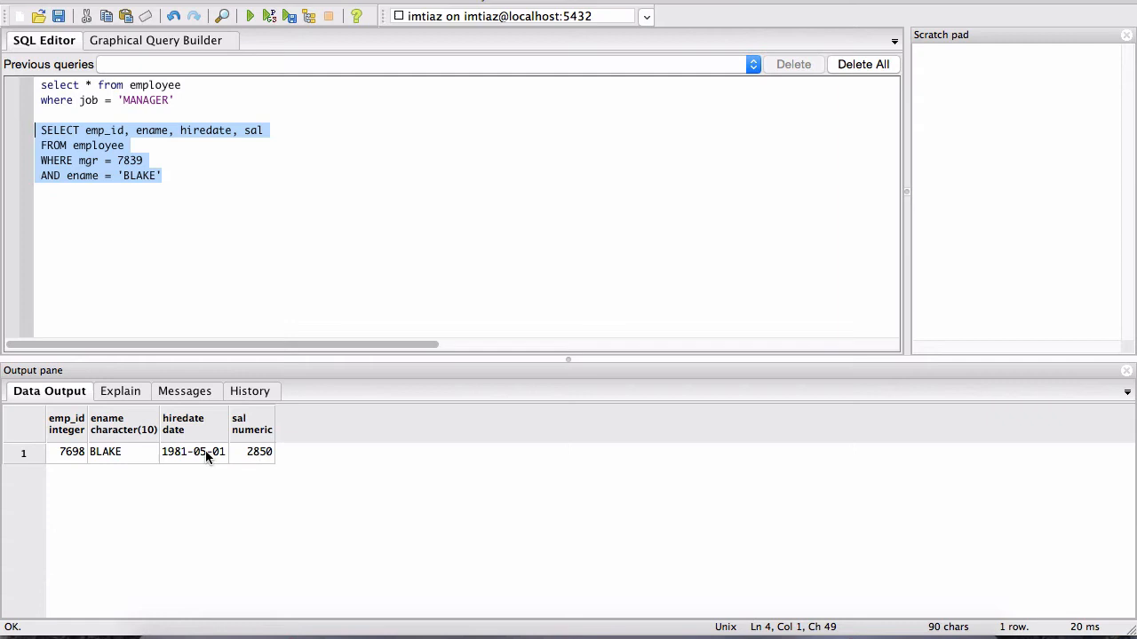
Re-run the manager query for comparison, then the Blake query again for its single row.
{"action": "left_click", "coordinate": [194, 114]}
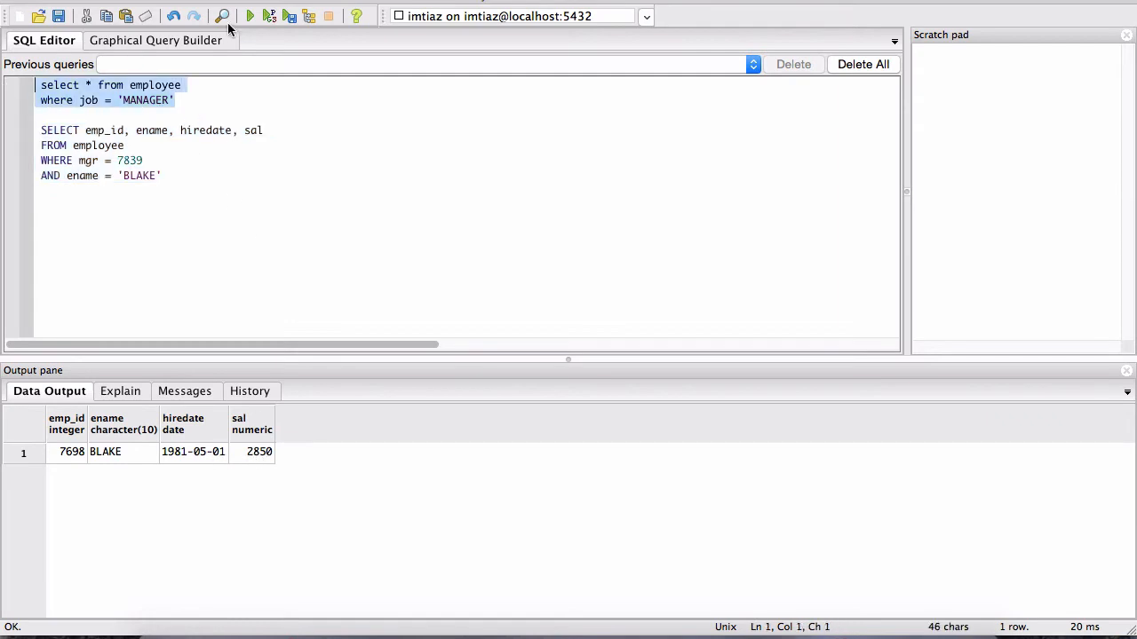
{"action": "left_click", "coordinate": [248, 16]}
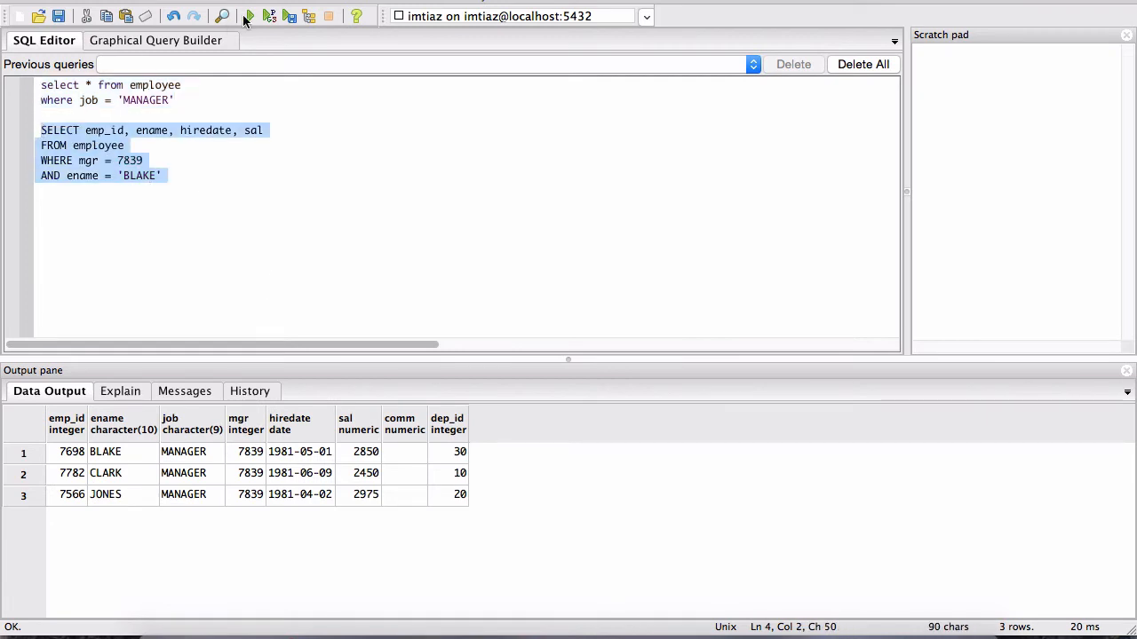
{"action": "left_click", "coordinate": [248, 16]}
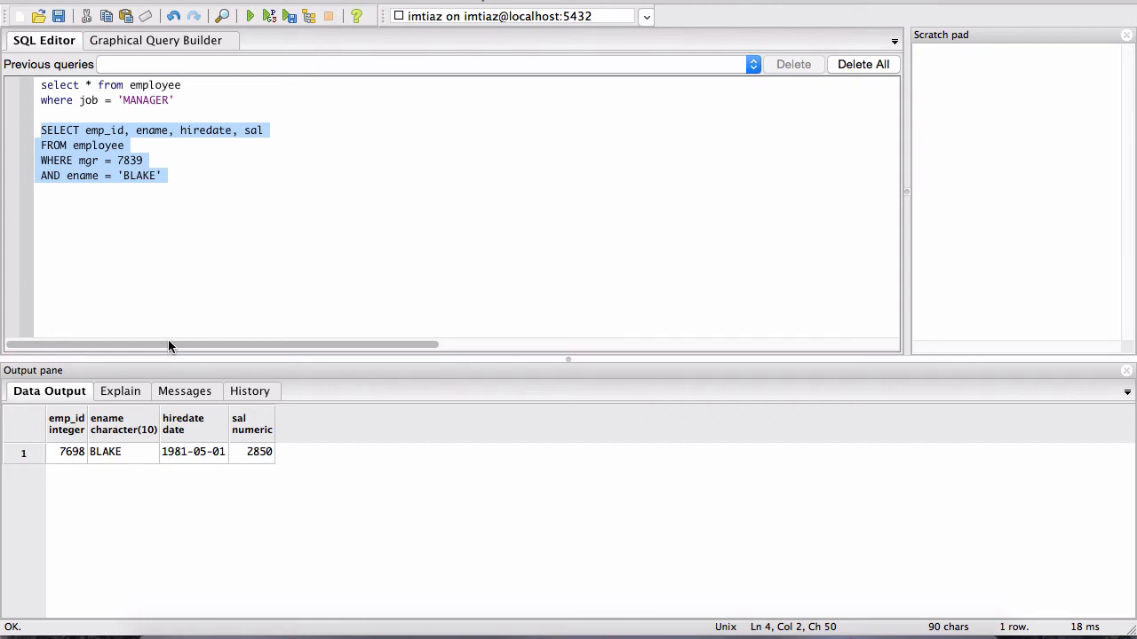
{"action": "left_click", "coordinate": [96, 85]}
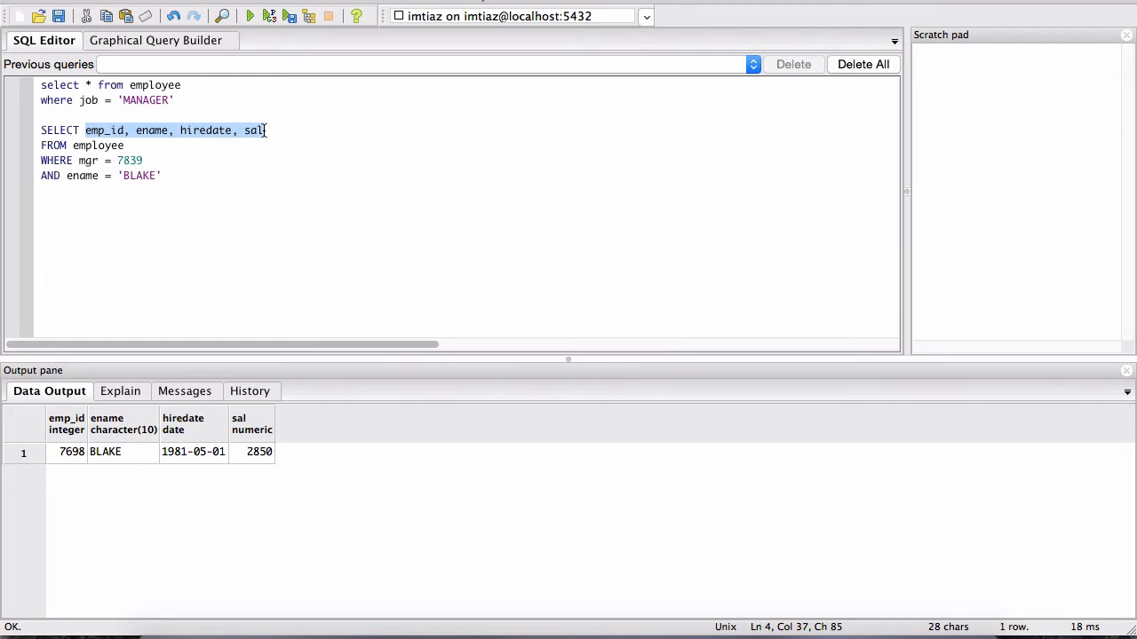
Replace the column list with *, run it, then remove the WHERE and AND filters and run to list every employee.
{"action": "type", "text": "*"}
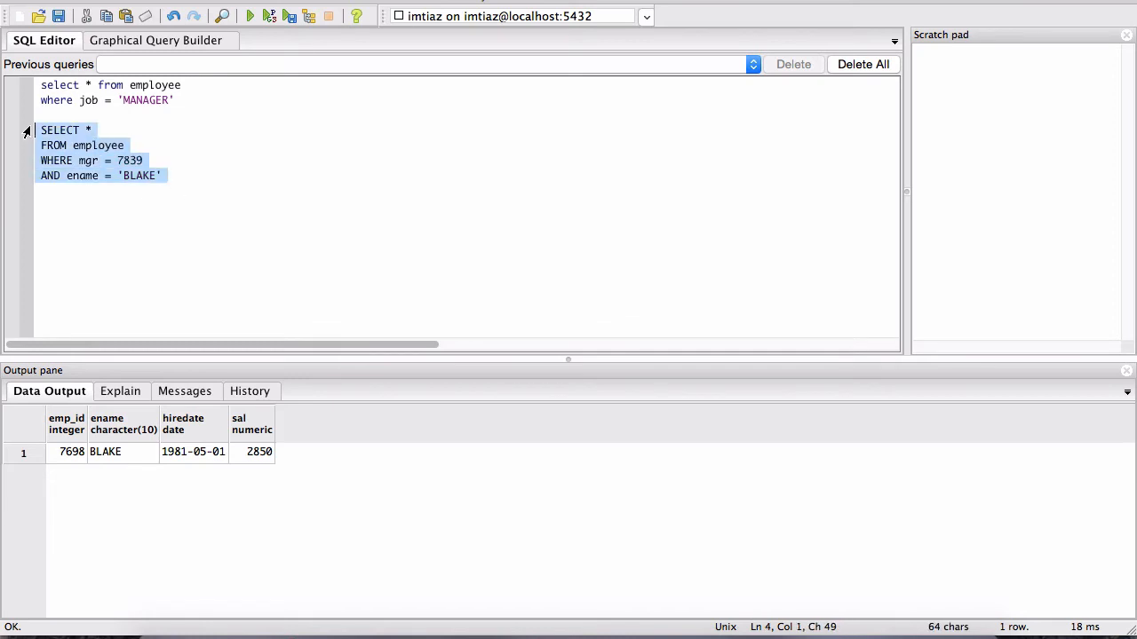
{"action": "left_click", "coordinate": [248, 16]}
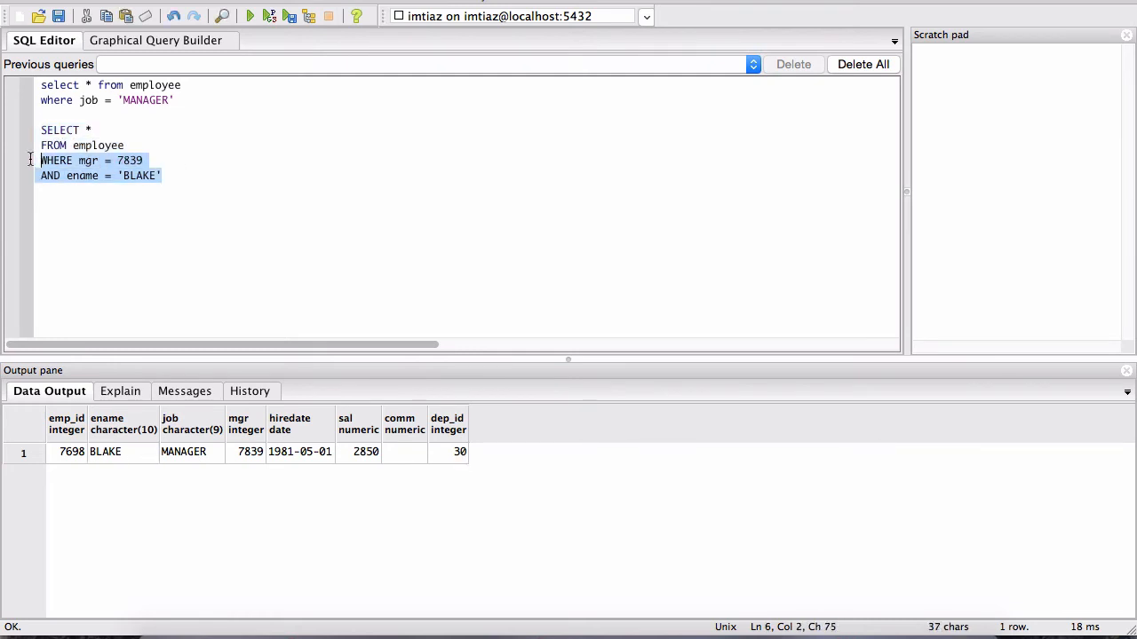
{"action": "key", "text": "Delete"}
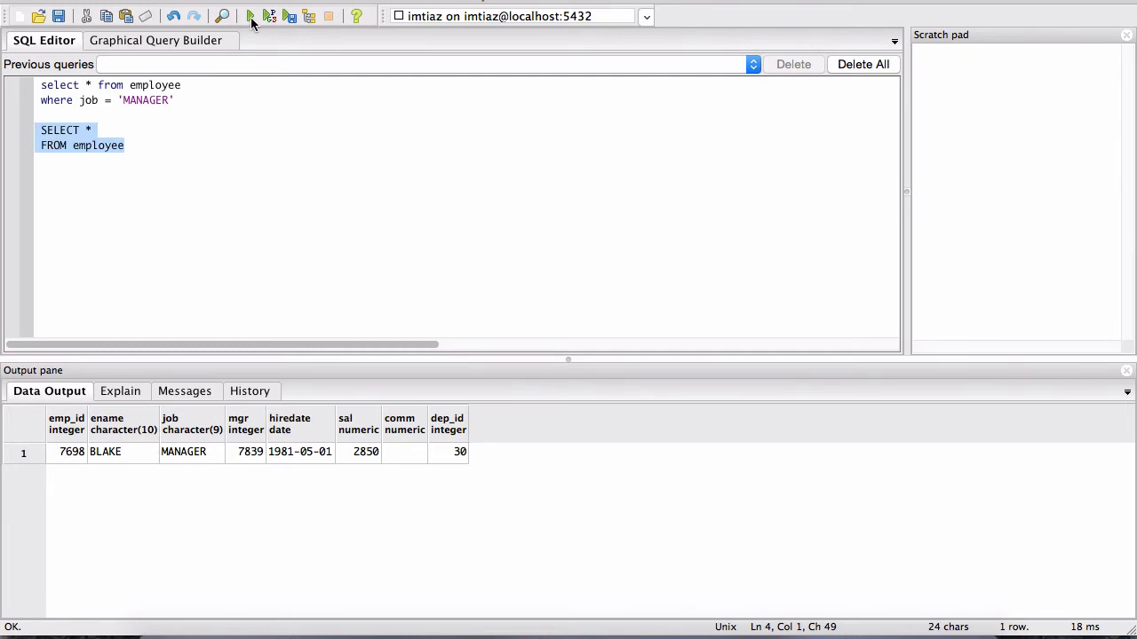
{"action": "left_click", "coordinate": [248, 15]}
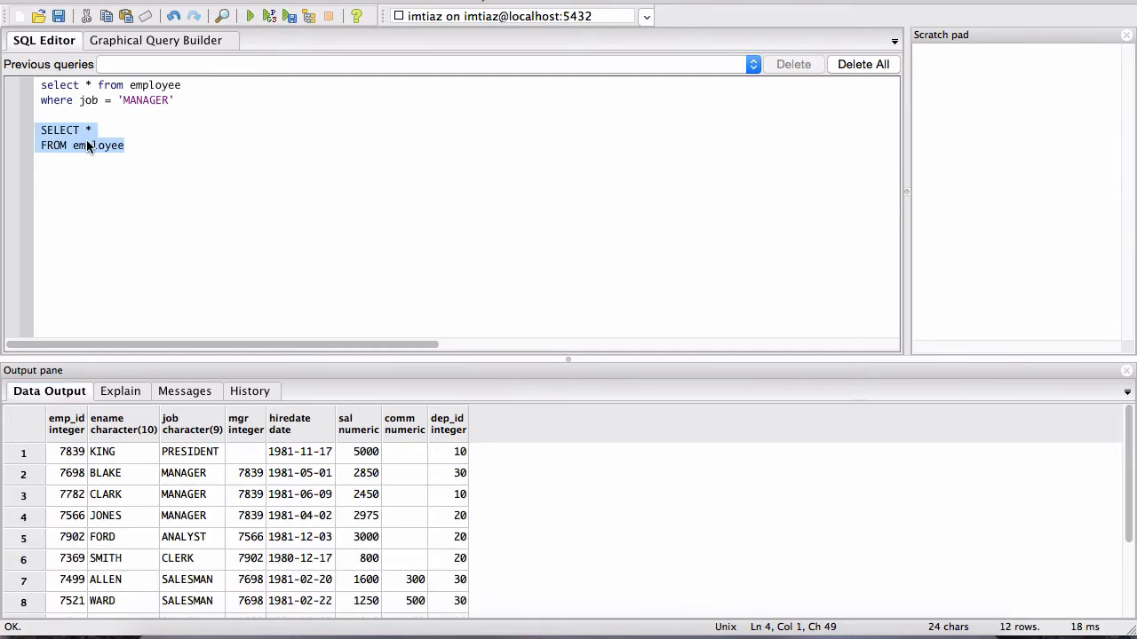
{"action": "scroll", "scroll_direction": "down", "scroll_amount": 3}
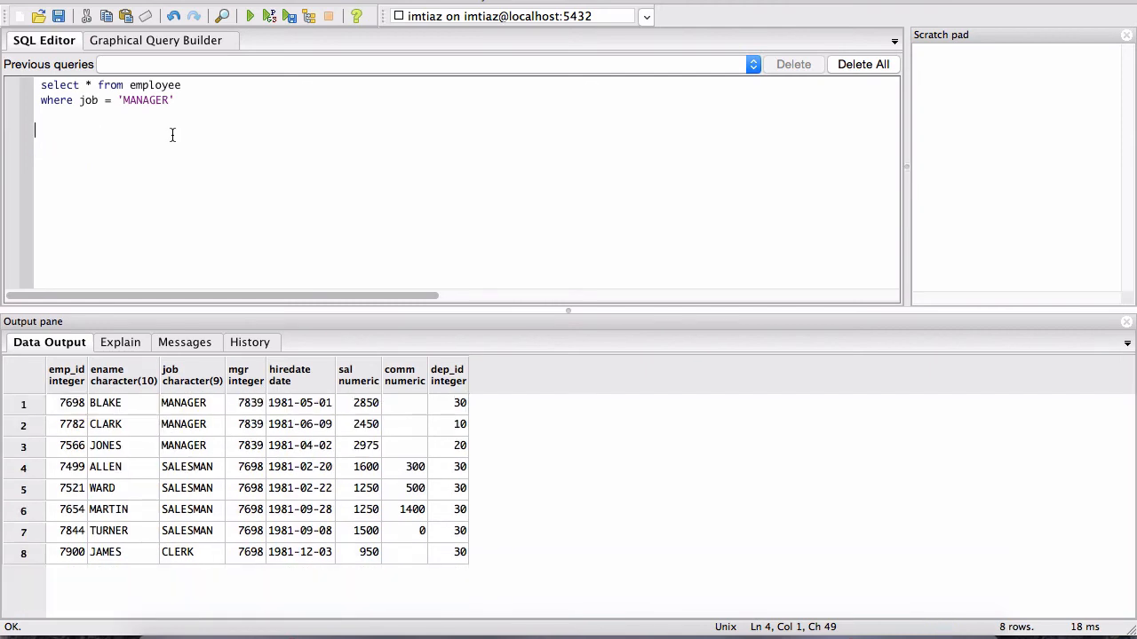
Re-run select * from employee so all twelve employees are listed under the lone manager query.
{"action": "left_click", "coordinate": [248, 16]}
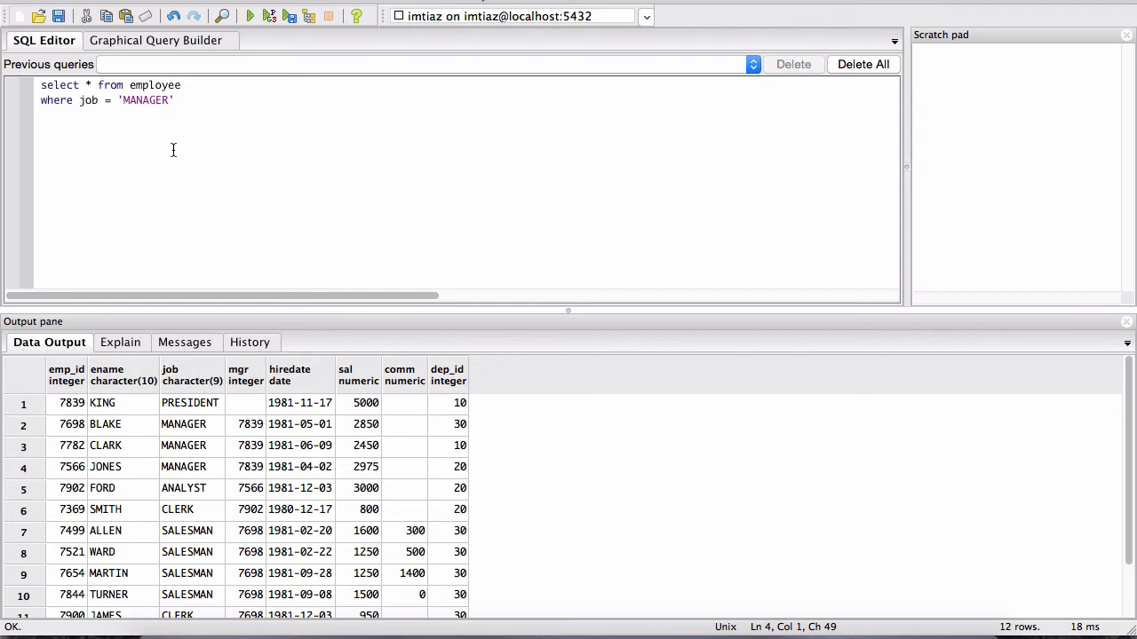
{"action": "key", "text": "Return"}
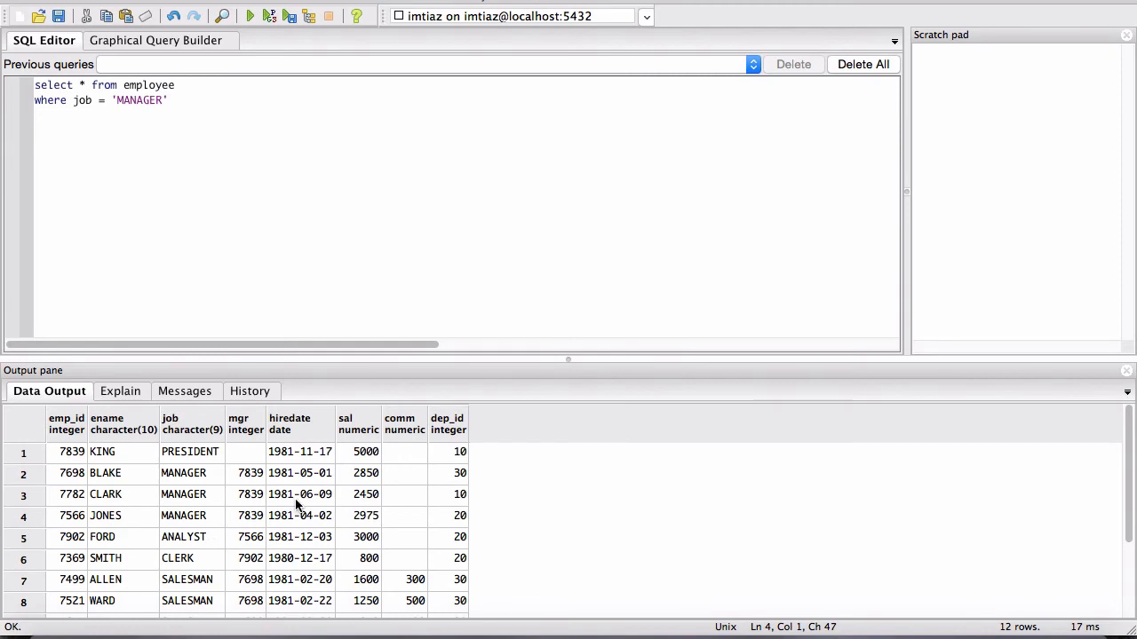
{"action": "mouse_move", "coordinate": [167, 501]}
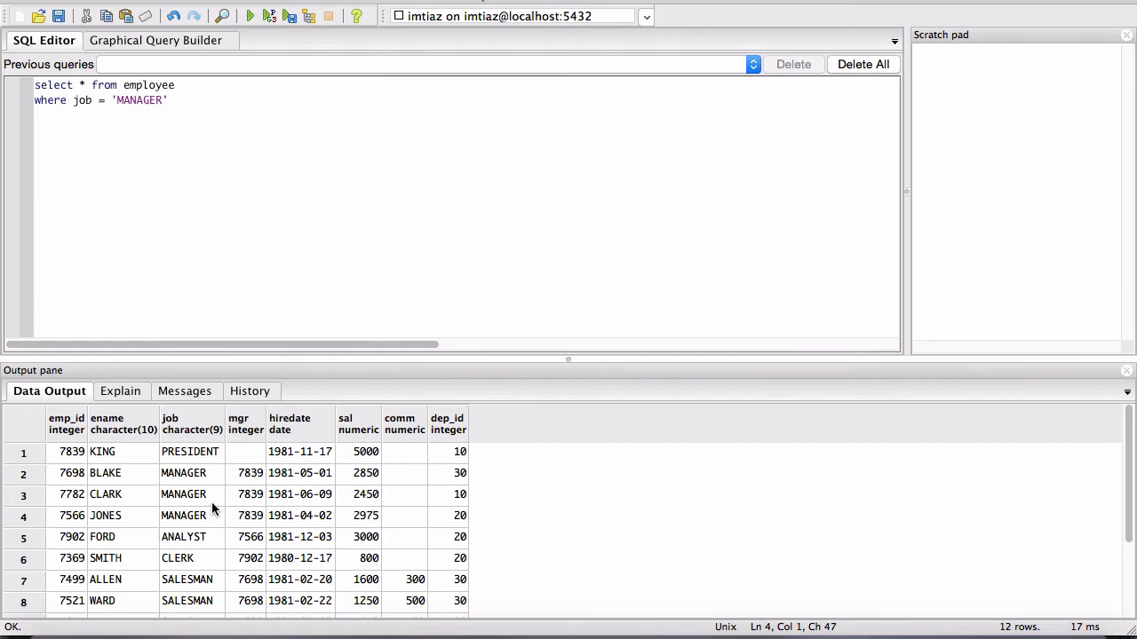
{"action": "mouse_move", "coordinate": [129, 476]}
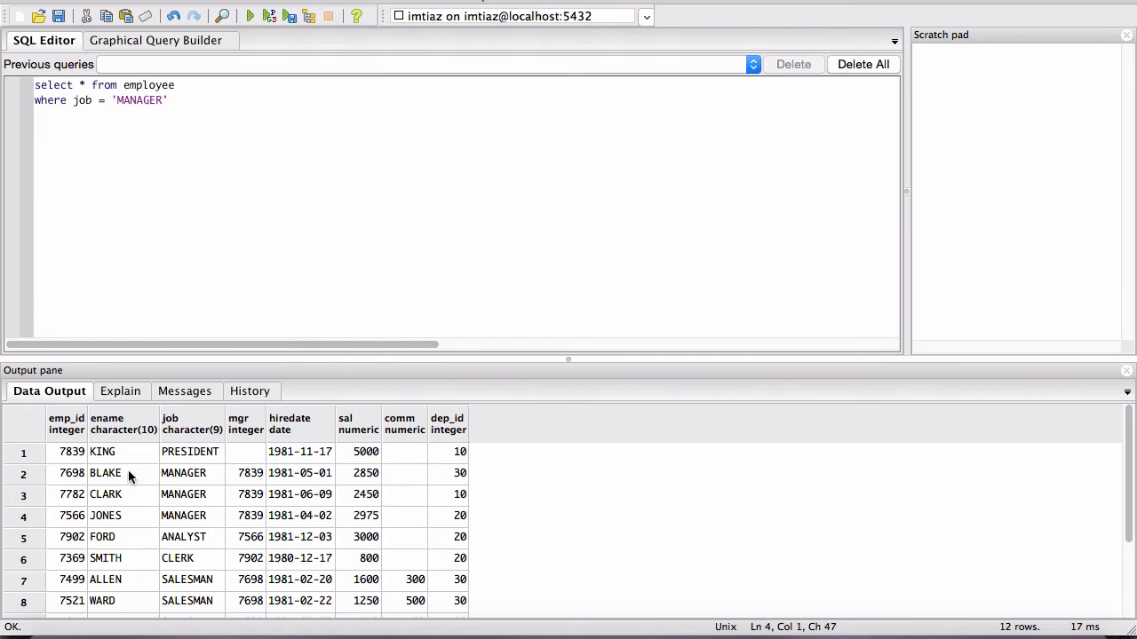
{"action": "mouse_move", "coordinate": [196, 458]}
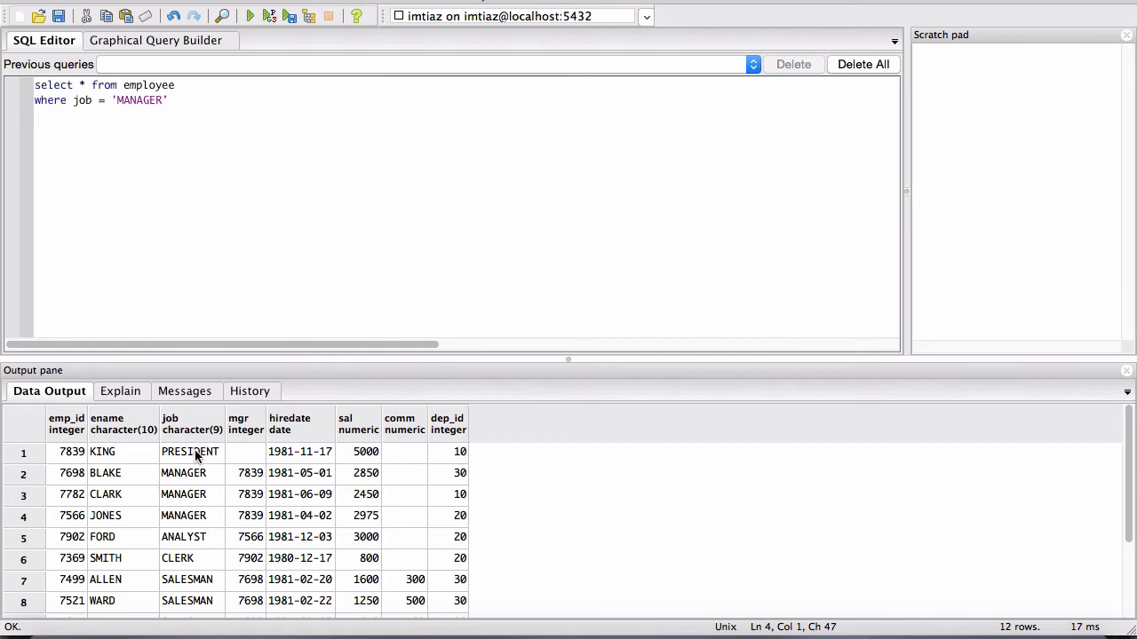
{"action": "mouse_move", "coordinate": [247, 424]}
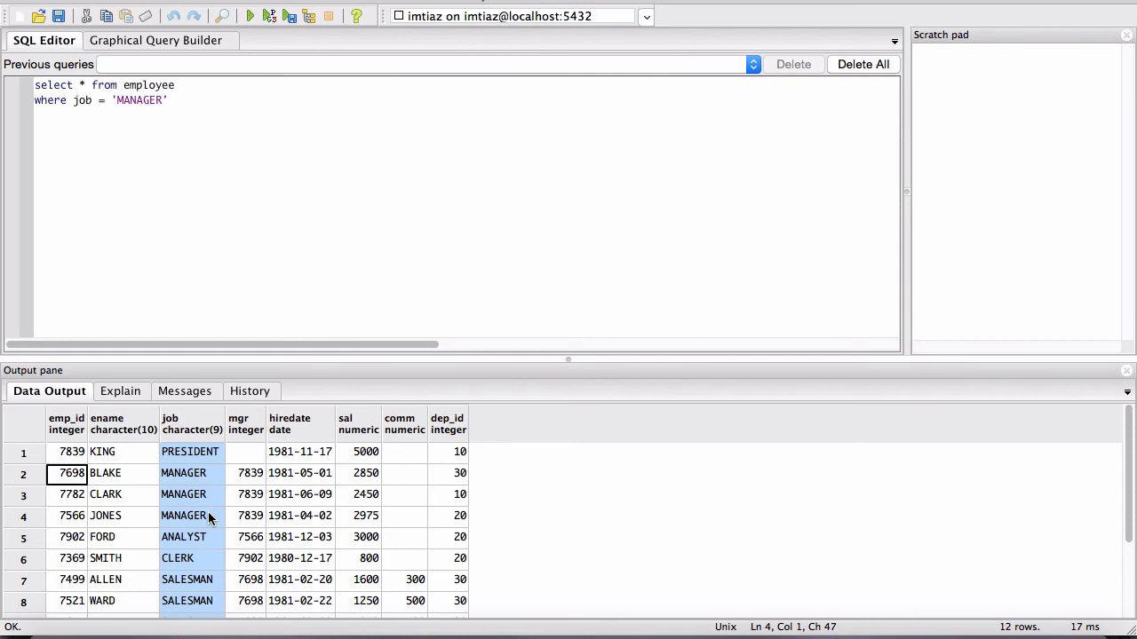
{"action": "mouse_move", "coordinate": [110, 469]}
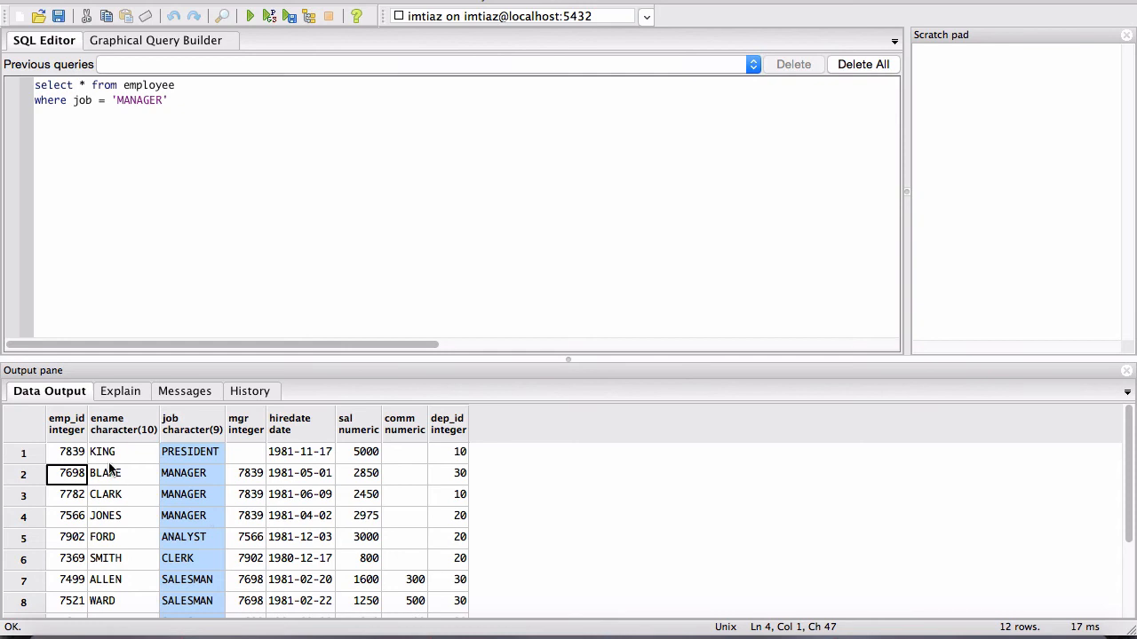
{"action": "mouse_move", "coordinate": [160, 494]}
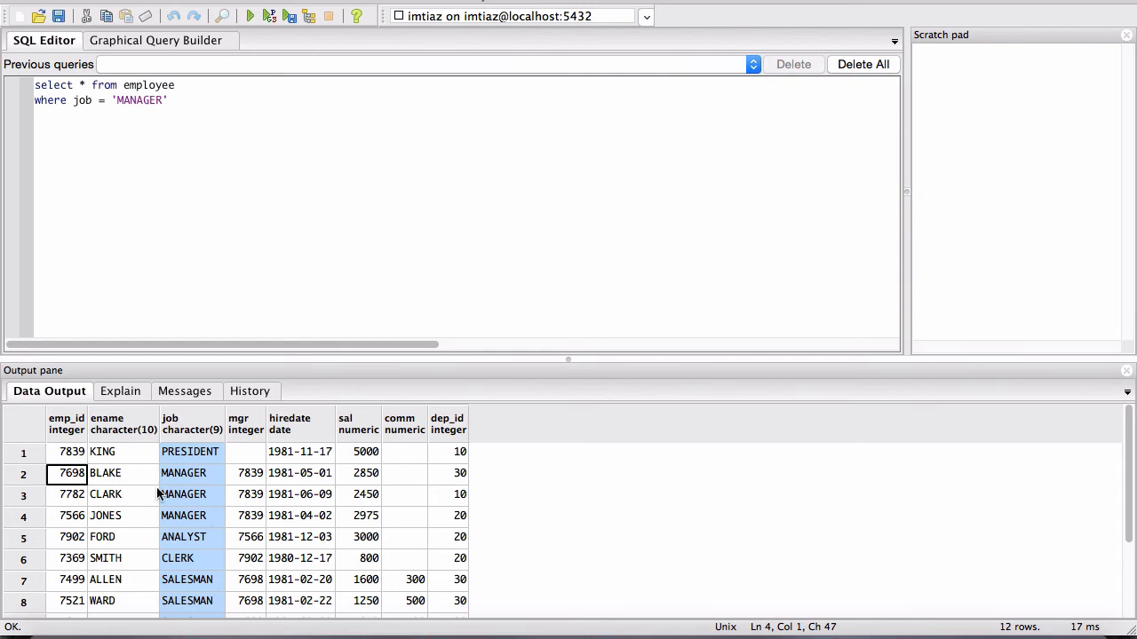
{"action": "mouse_move", "coordinate": [116, 487]}
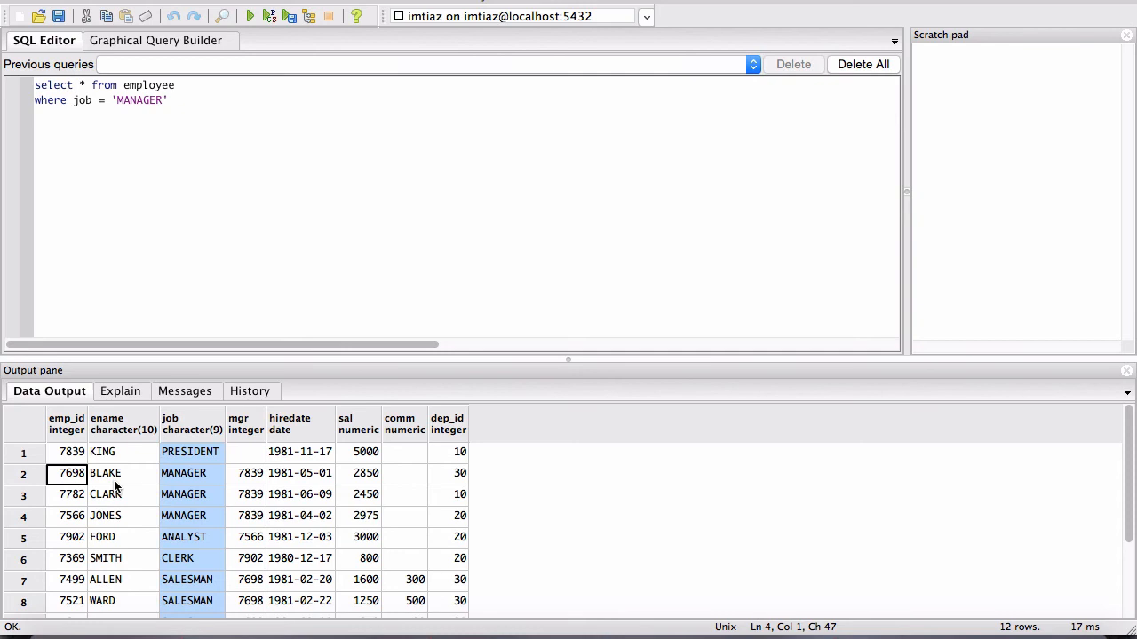
{"action": "mouse_move", "coordinate": [126, 487]}
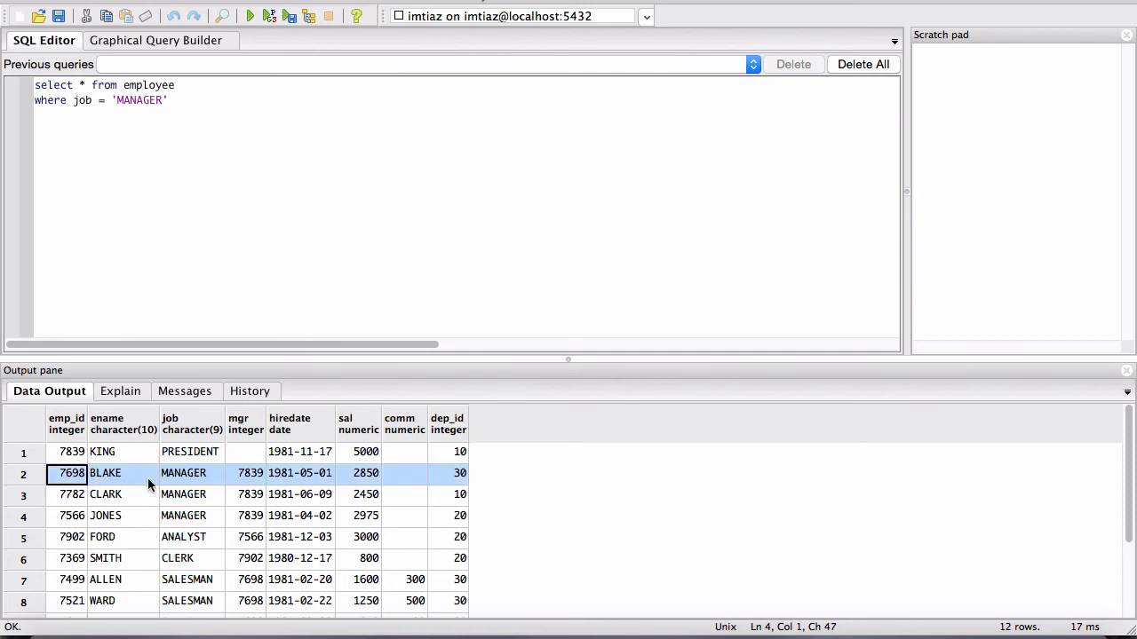
{"action": "mouse_move", "coordinate": [110, 489]}
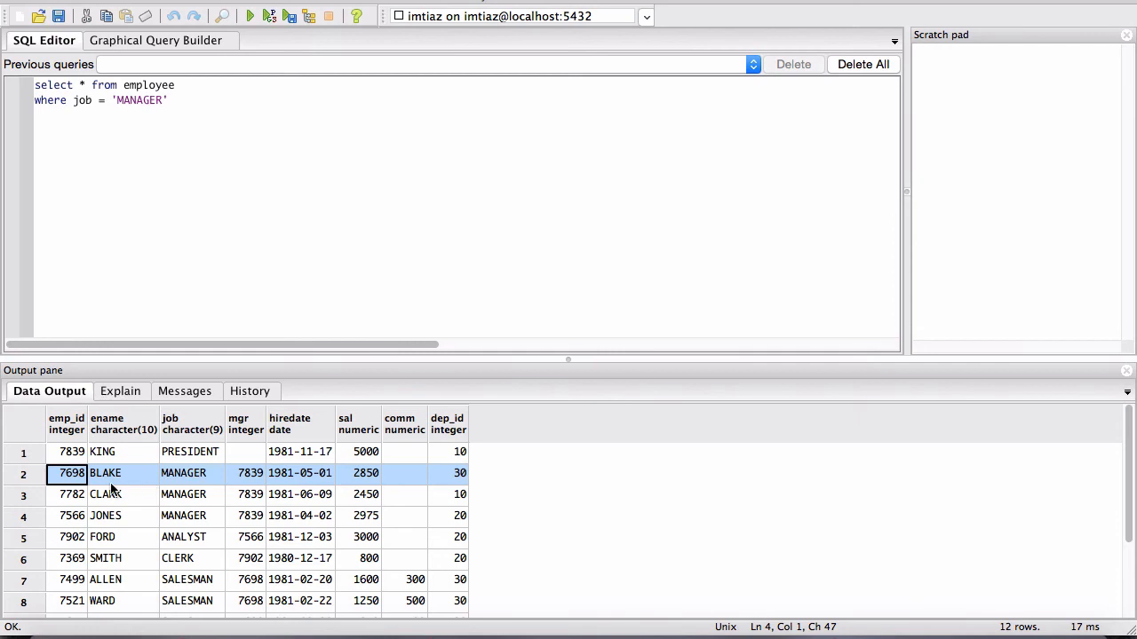
{"action": "mouse_move", "coordinate": [71, 480]}
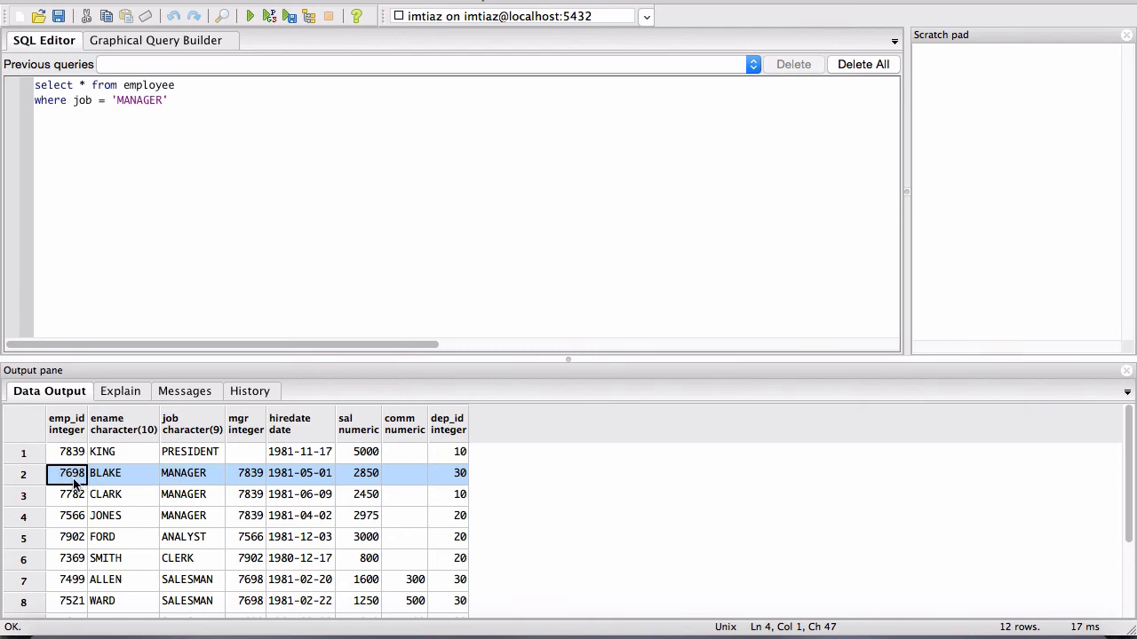
{"action": "mouse_move", "coordinate": [114, 479]}
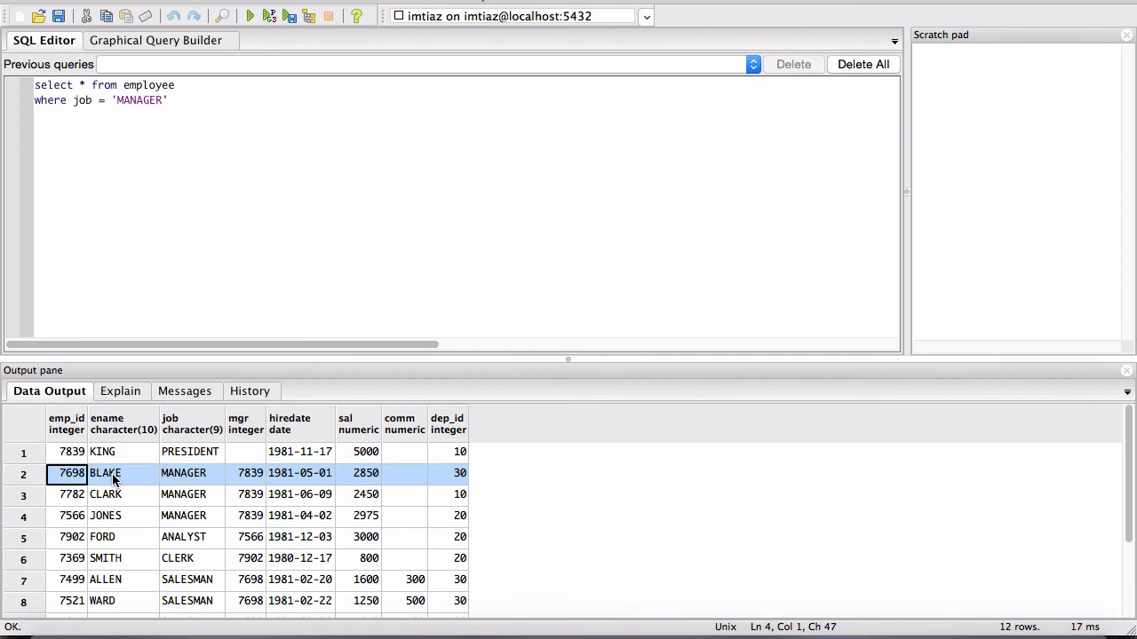
{"action": "mouse_move", "coordinate": [178, 472]}
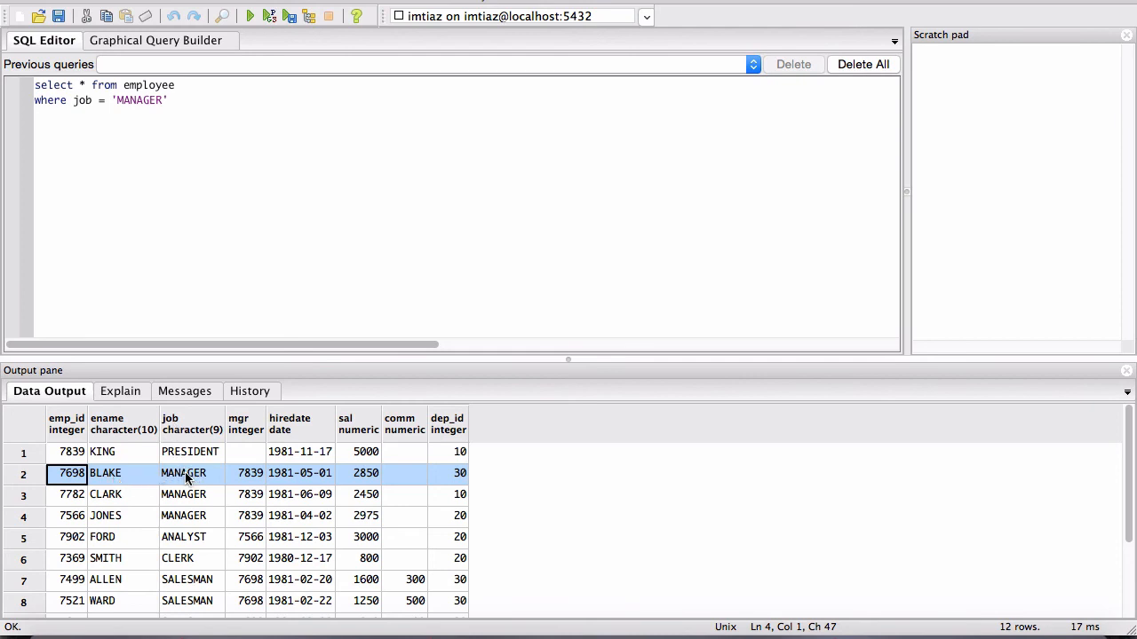
{"action": "mouse_move", "coordinate": [215, 478]}
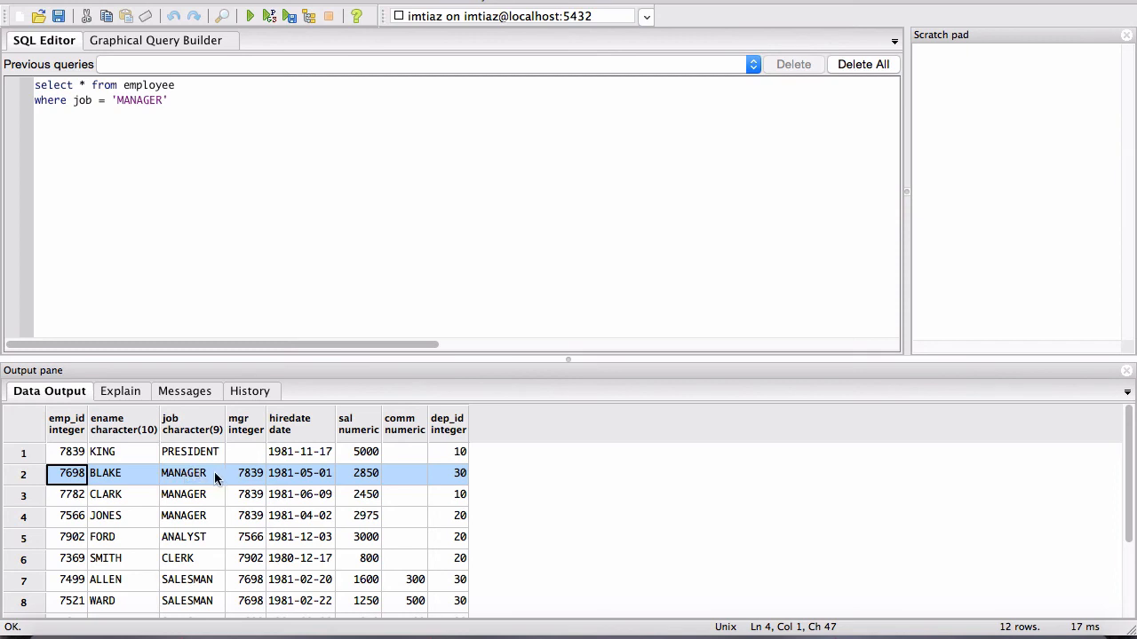
{"action": "mouse_move", "coordinate": [245, 444]}
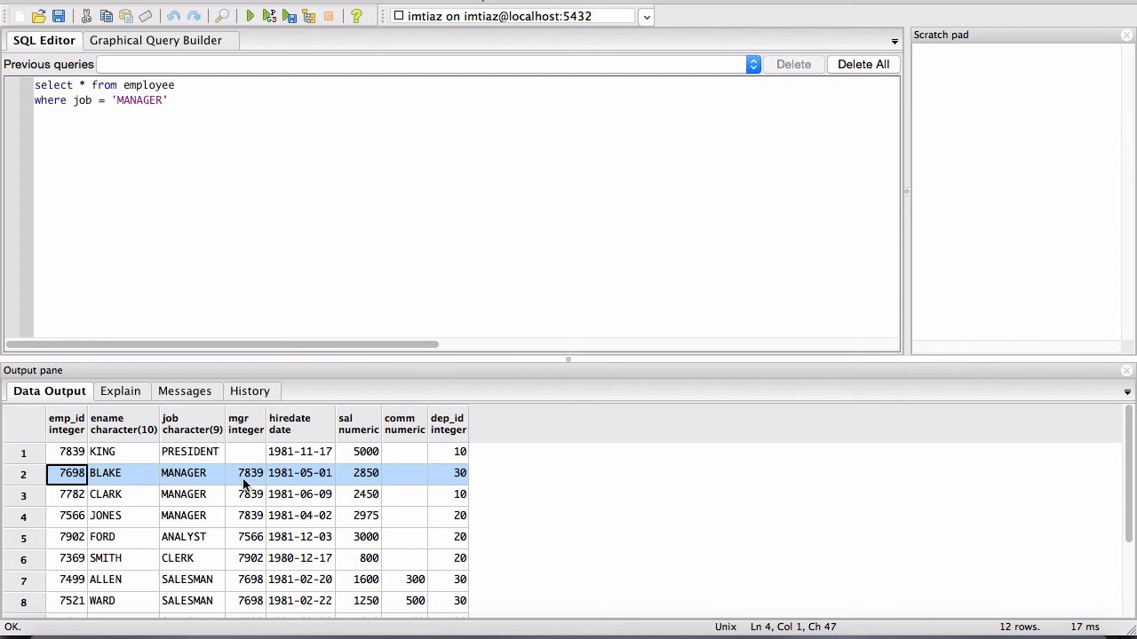
{"action": "mouse_move", "coordinate": [252, 483]}
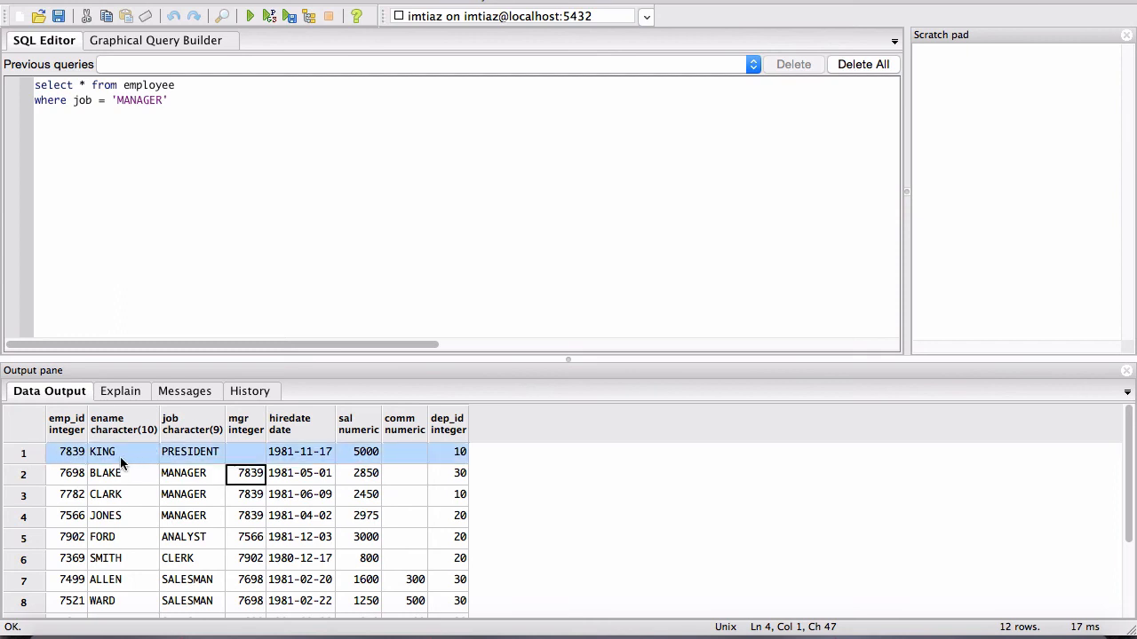
{"action": "mouse_move", "coordinate": [169, 458]}
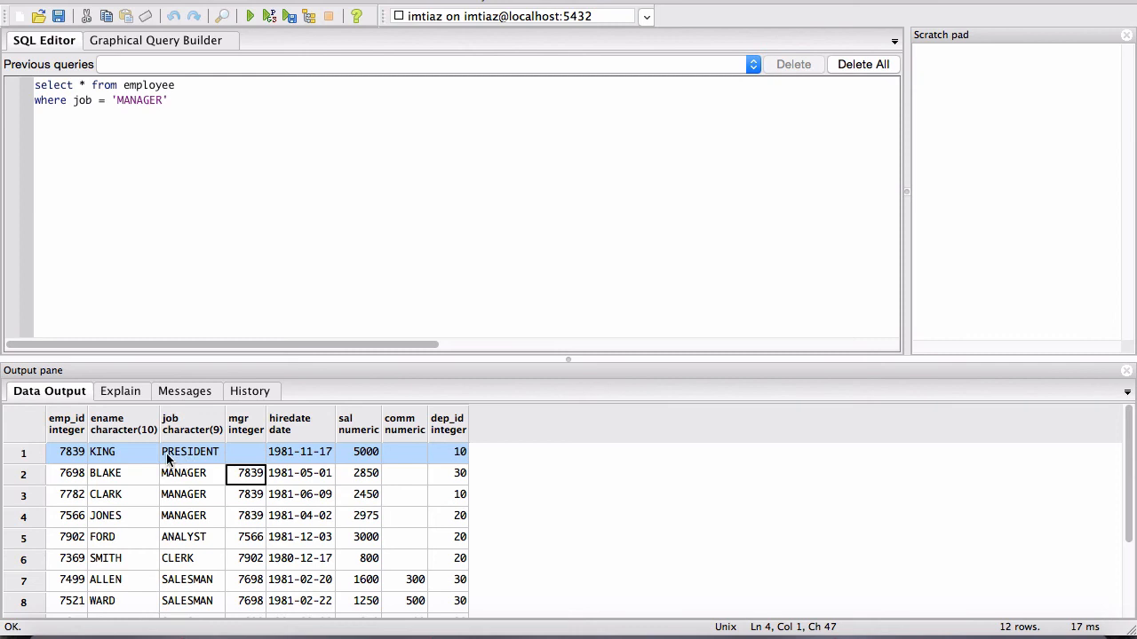
{"action": "left_click", "coordinate": [71, 453]}
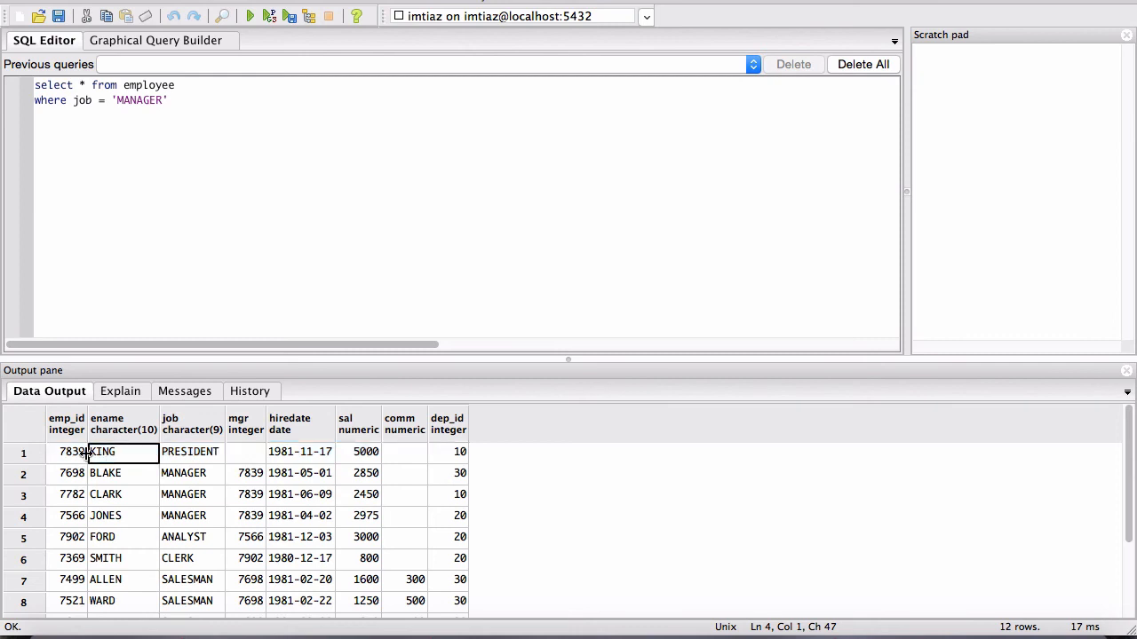
{"action": "left_click", "coordinate": [68, 453]}
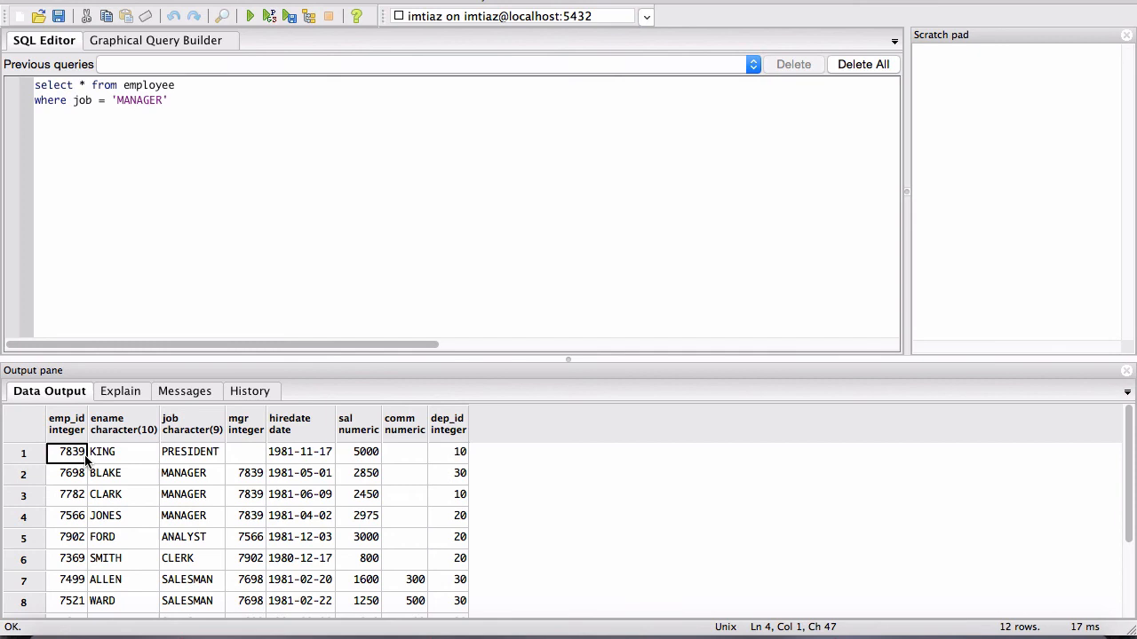
{"action": "mouse_move", "coordinate": [253, 459]}
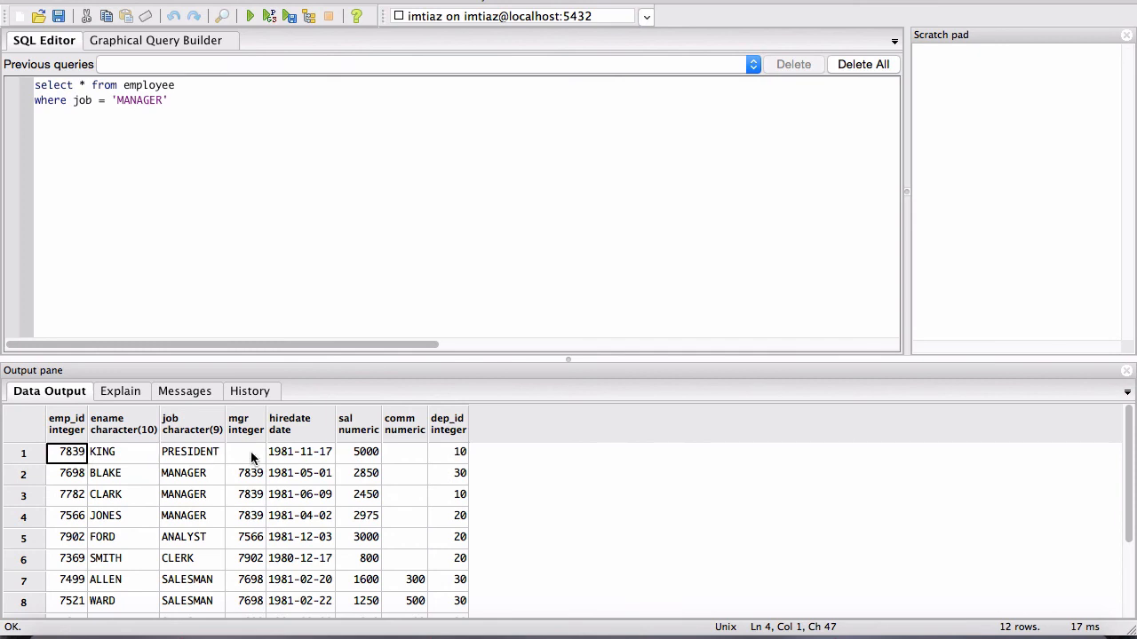
{"action": "left_click", "coordinate": [245, 453]}
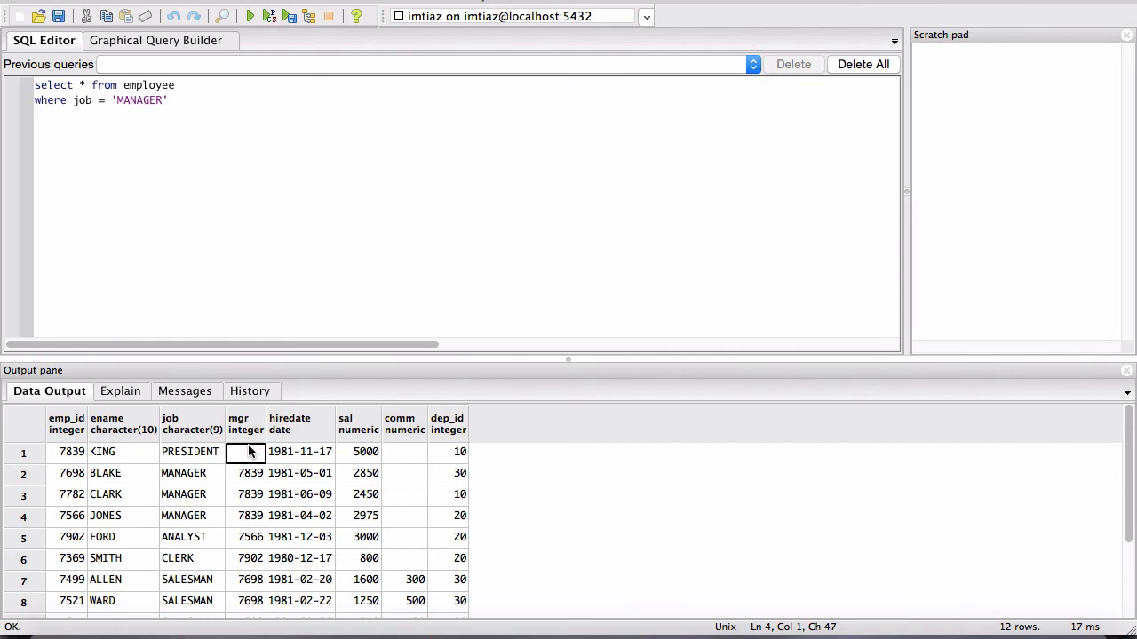
{"action": "mouse_move", "coordinate": [252, 459]}
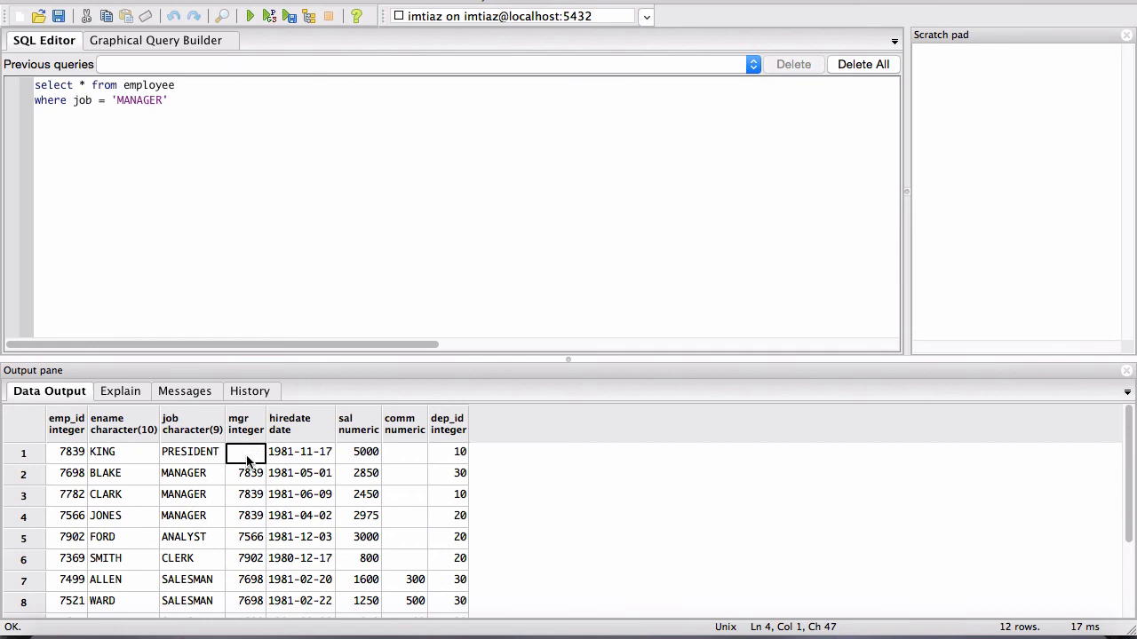
{"action": "mouse_move", "coordinate": [146, 451]}
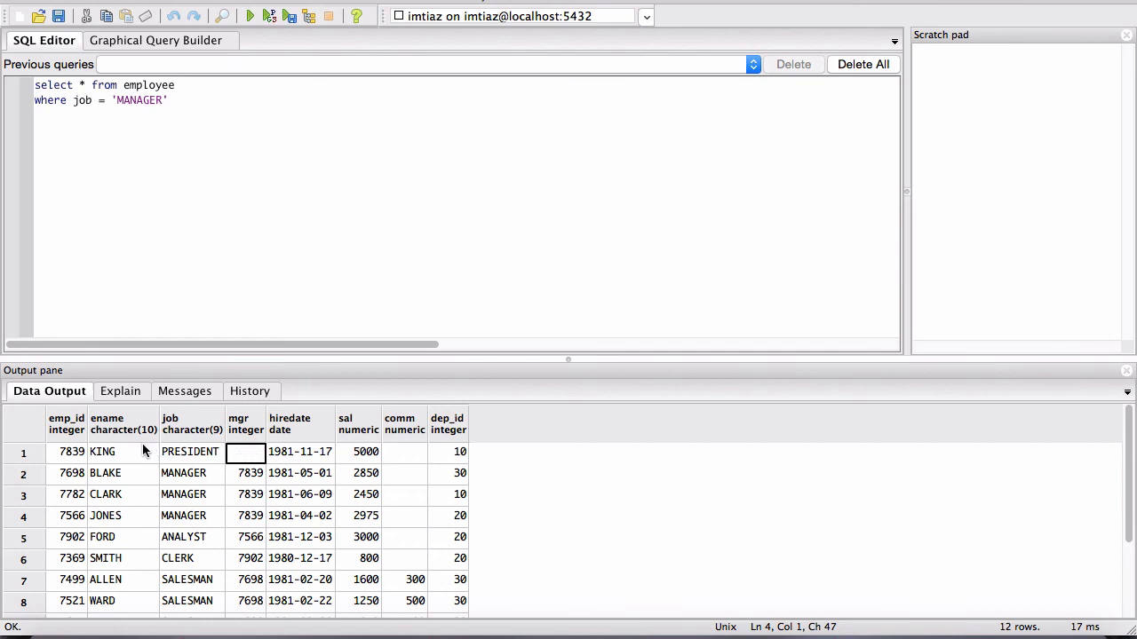
{"action": "left_click", "coordinate": [123, 453]}
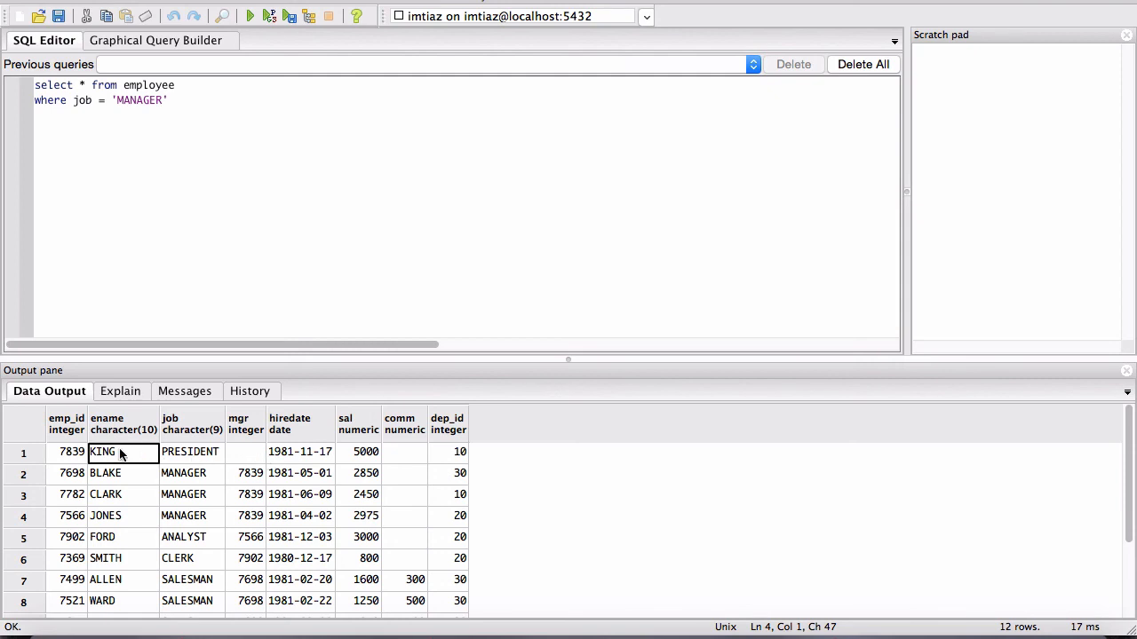
{"action": "left_click", "coordinate": [190, 451]}
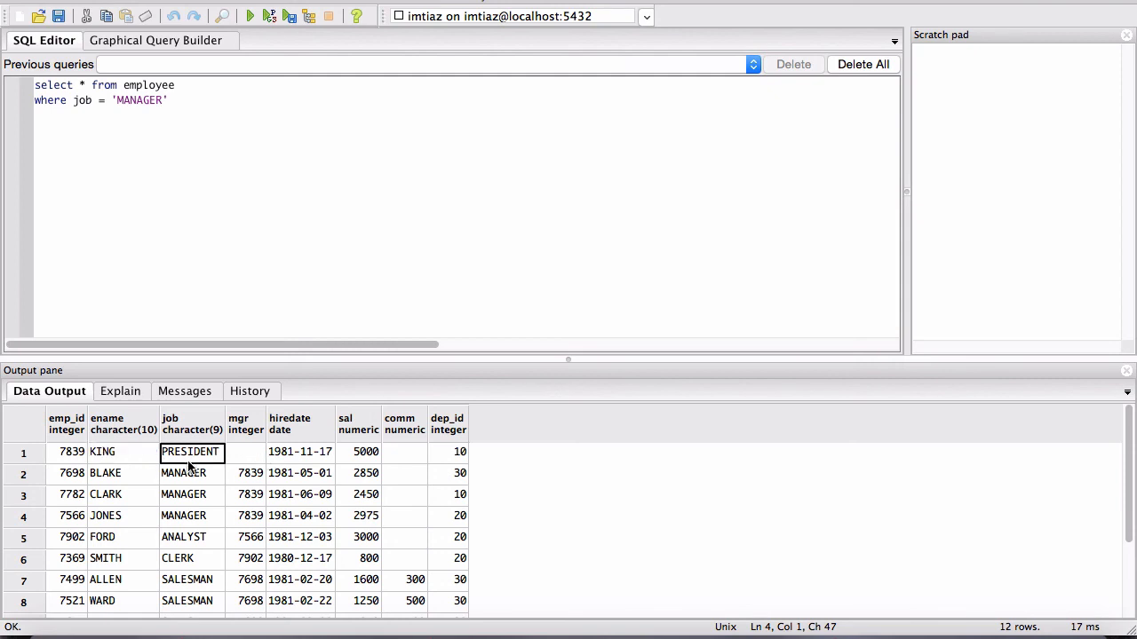
{"action": "left_click", "coordinate": [245, 453]}
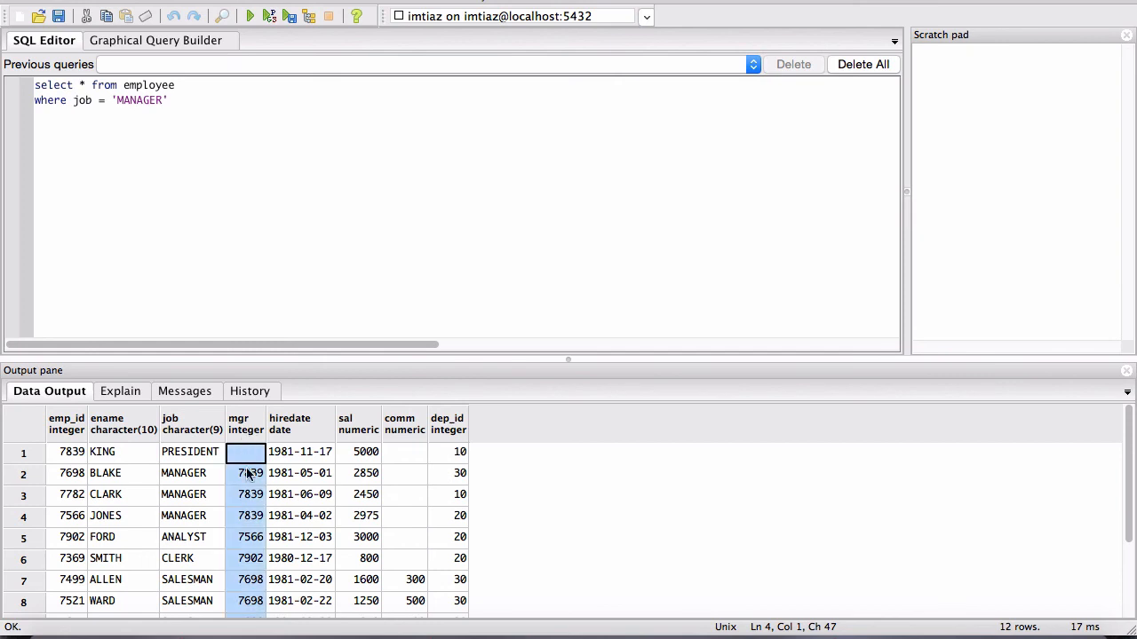
{"action": "mouse_move", "coordinate": [248, 451]}
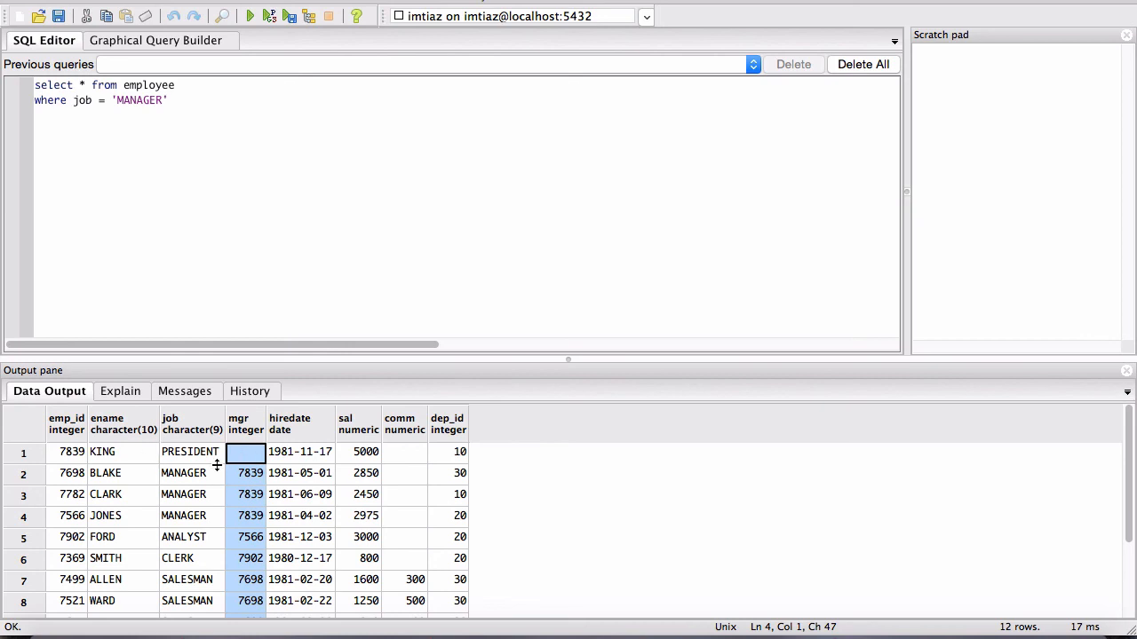
{"action": "mouse_move", "coordinate": [92, 476]}
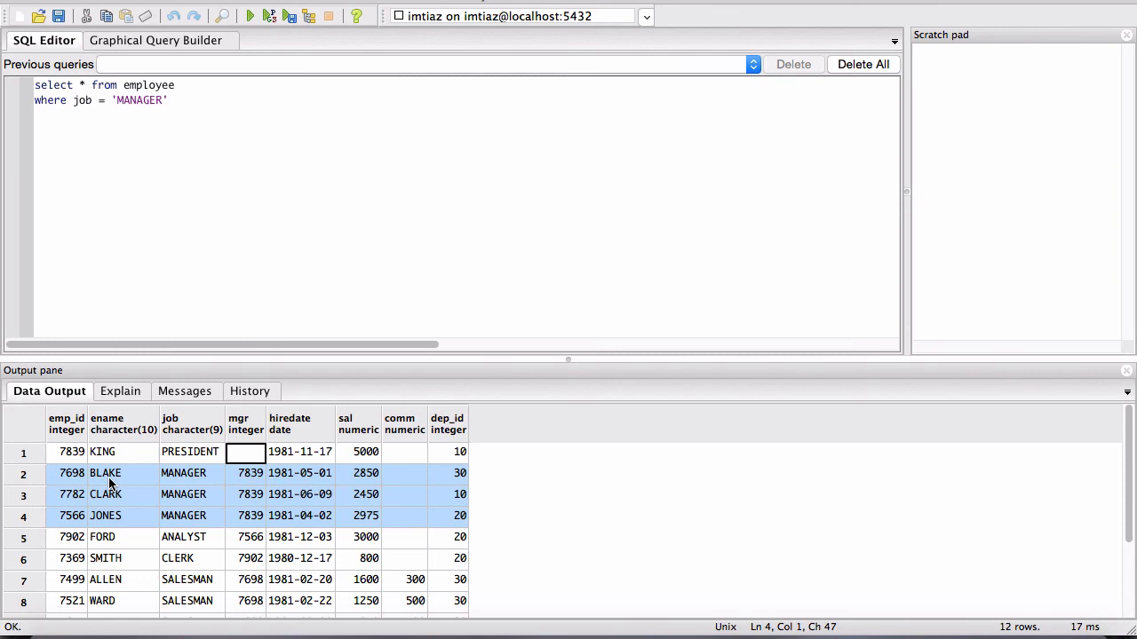
{"action": "mouse_move", "coordinate": [242, 483]}
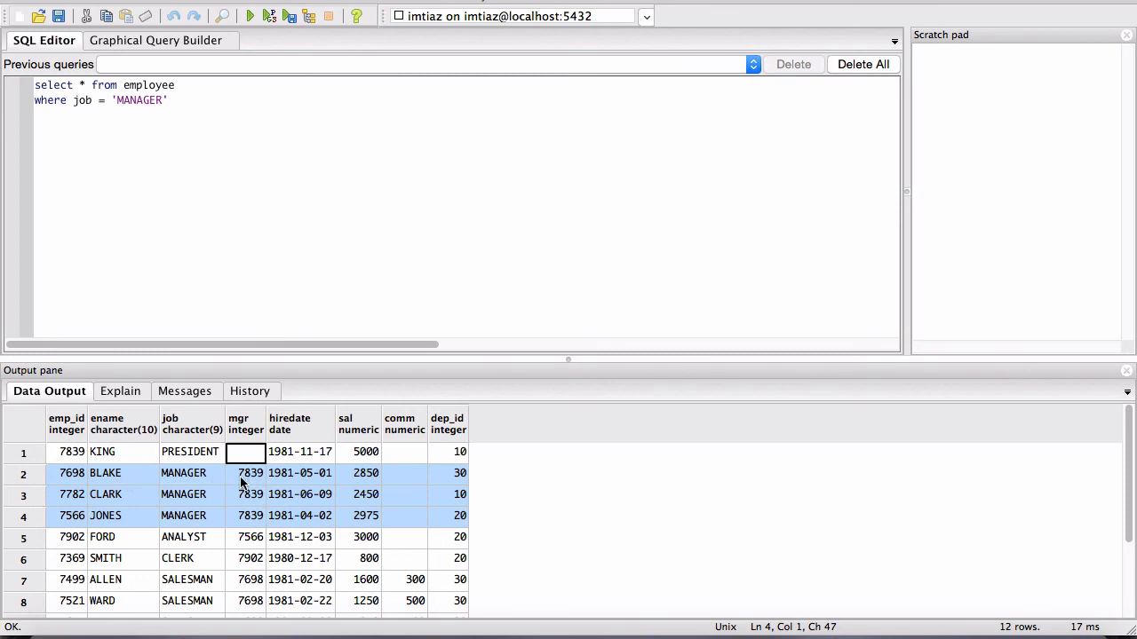
{"action": "mouse_move", "coordinate": [128, 501]}
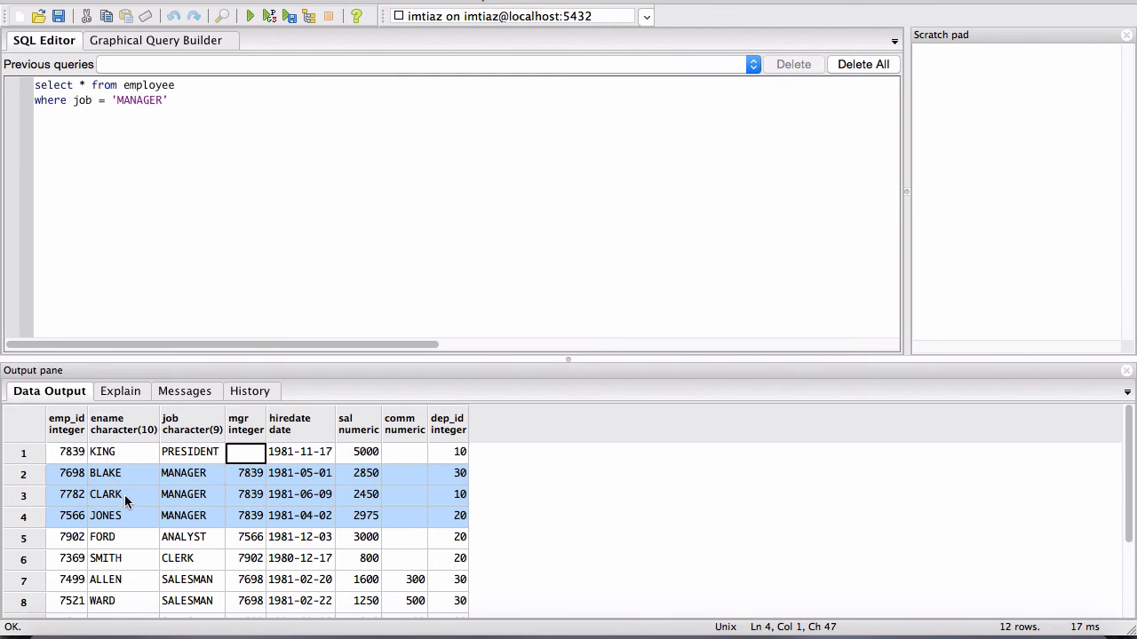
{"action": "mouse_move", "coordinate": [145, 508]}
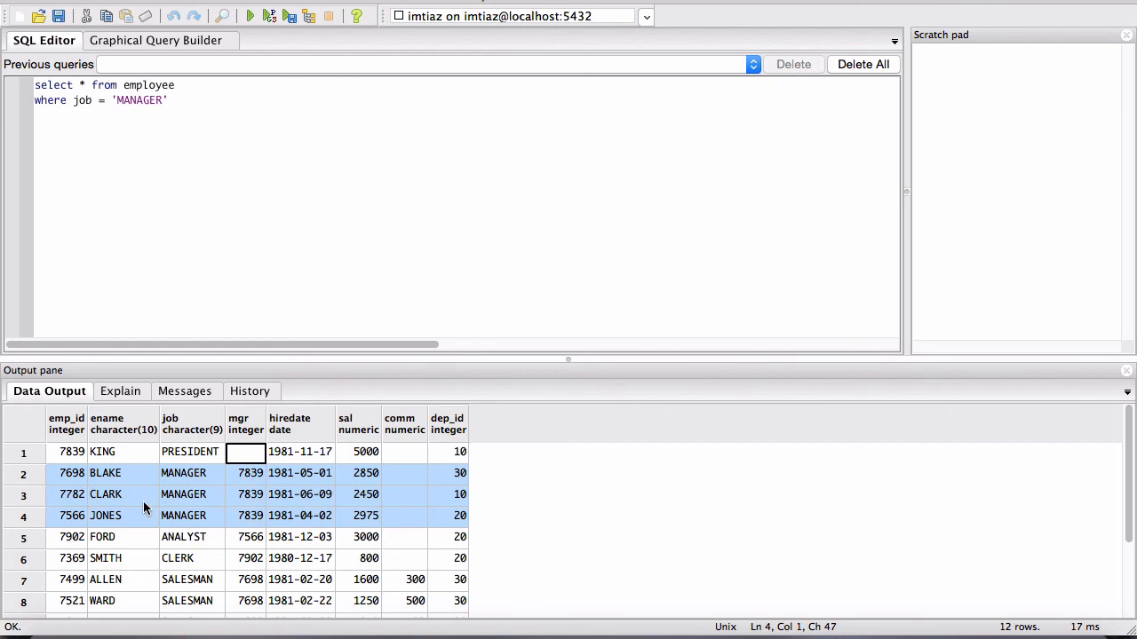
{"action": "mouse_move", "coordinate": [259, 522]}
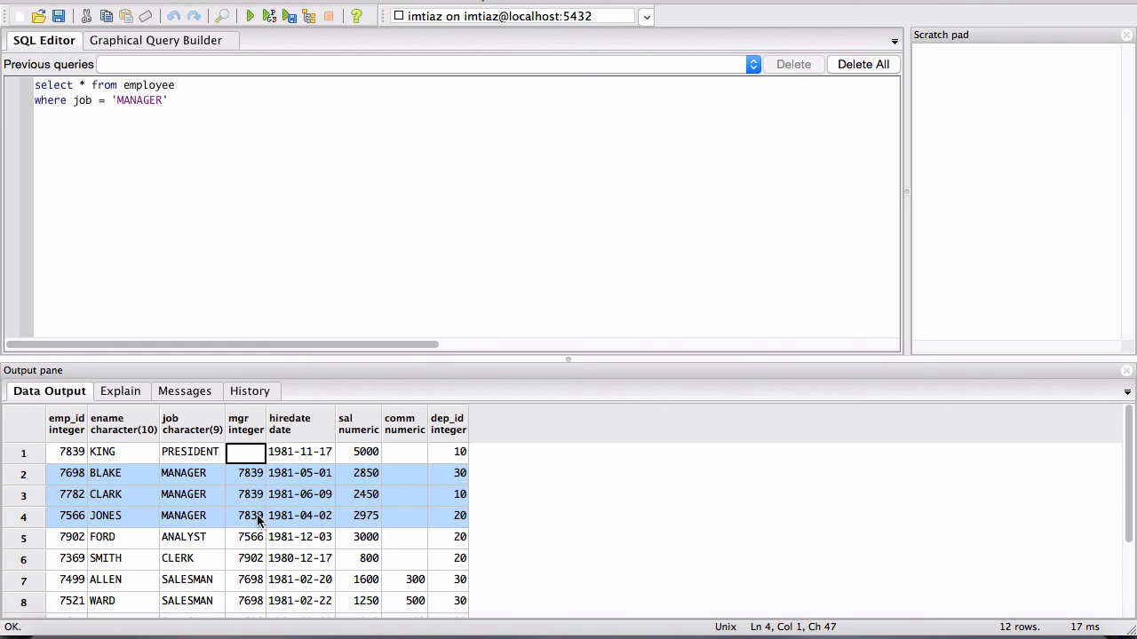
{"action": "left_click", "coordinate": [245, 515]}
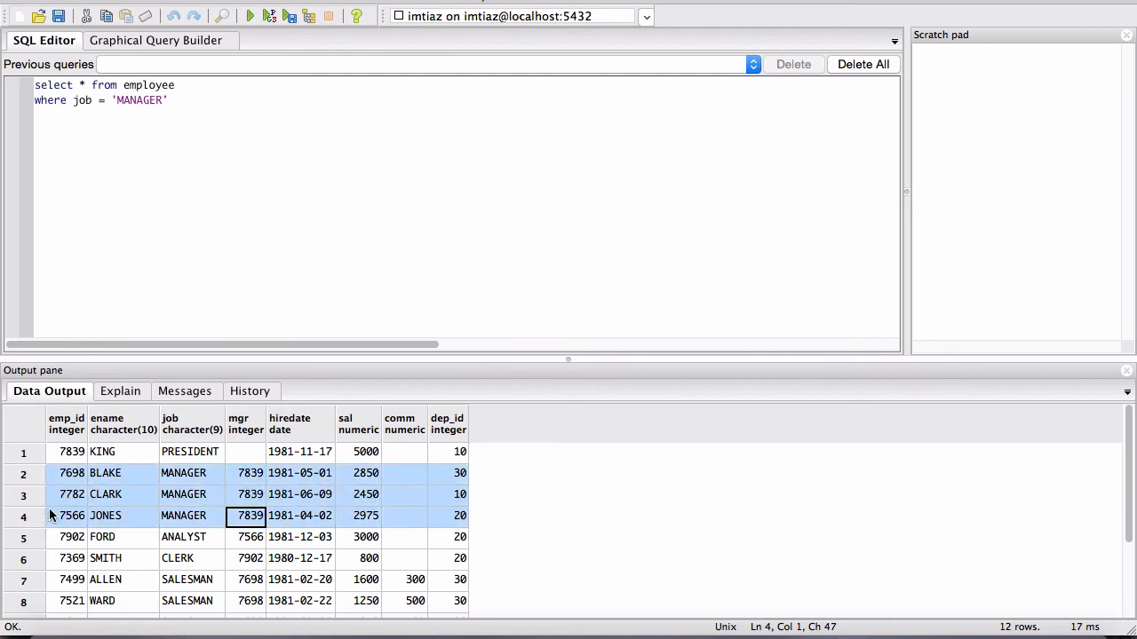
{"action": "mouse_move", "coordinate": [138, 462]}
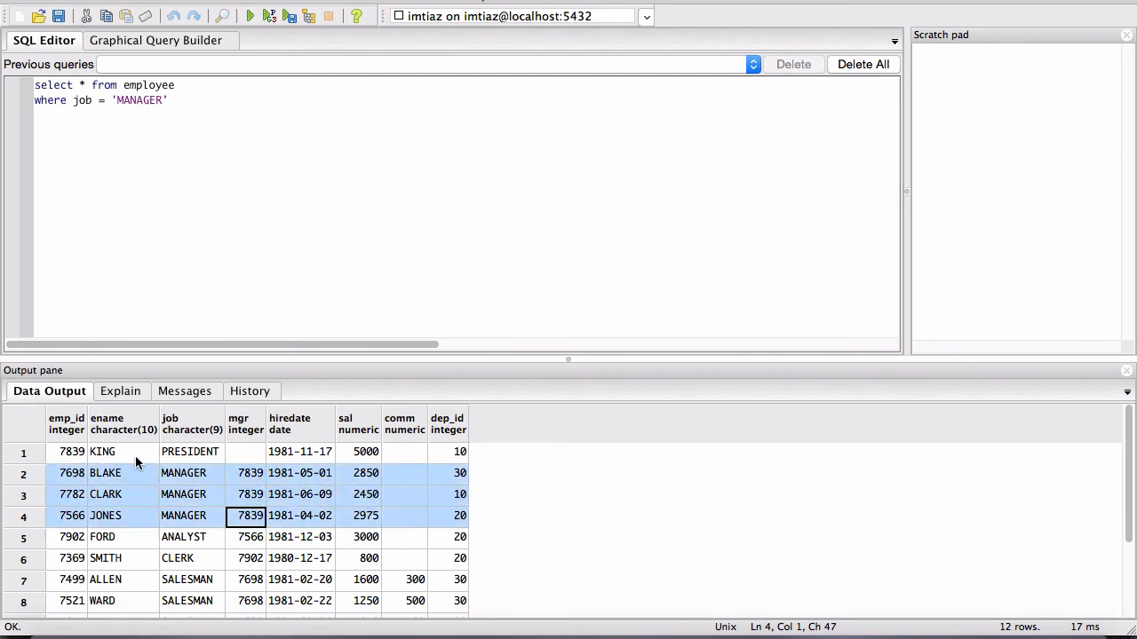
{"action": "left_click", "coordinate": [190, 451]}
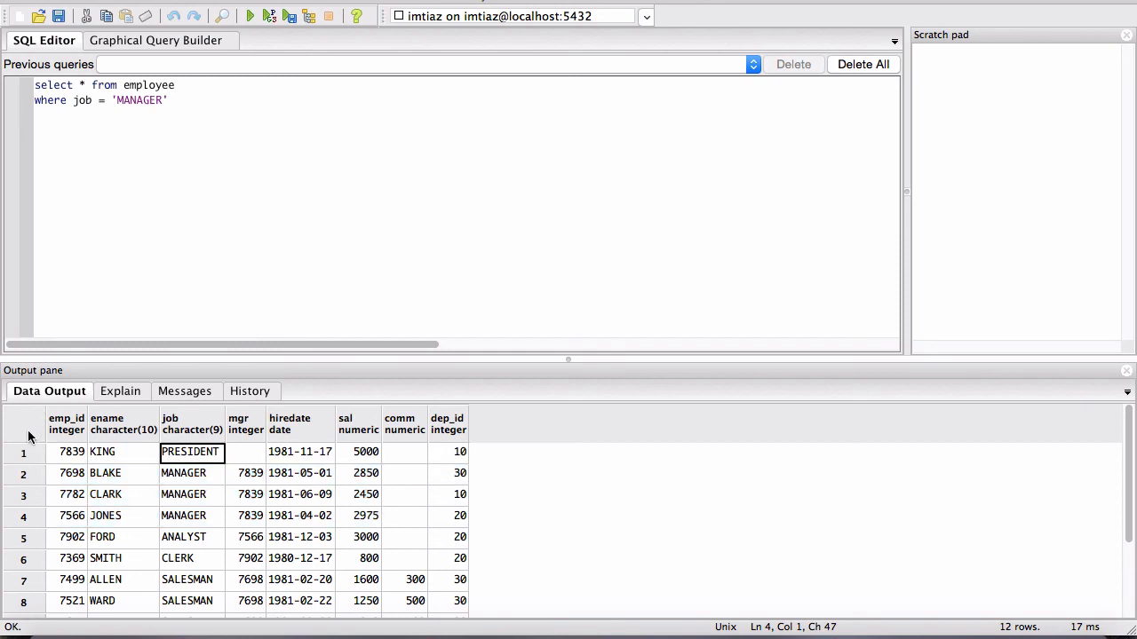
{"action": "left_click", "coordinate": [71, 451]}
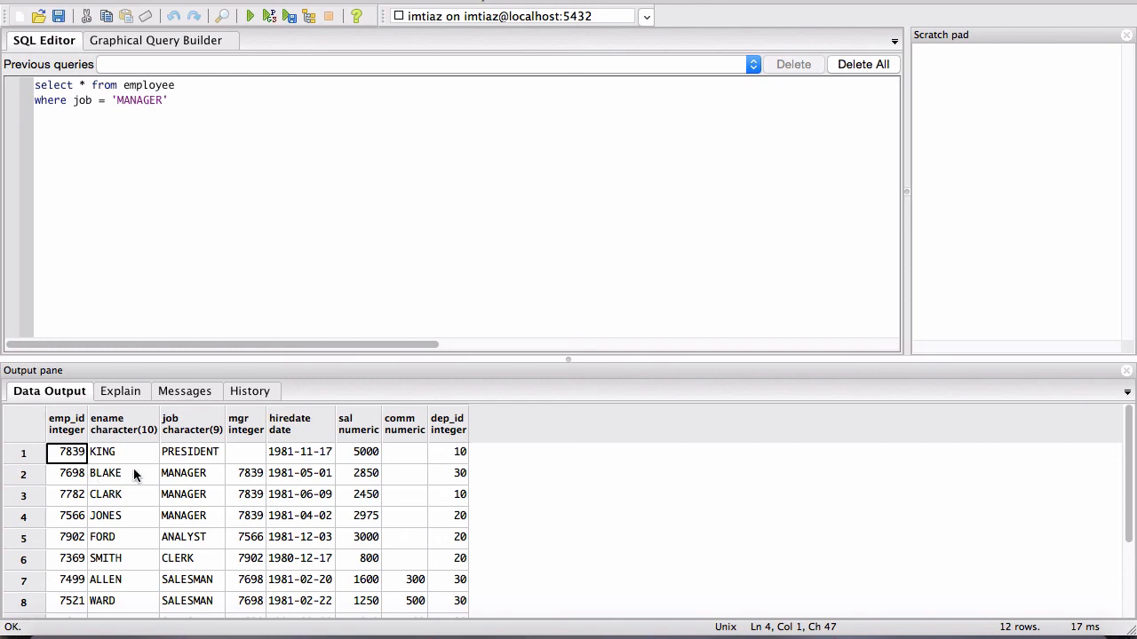
{"action": "mouse_move", "coordinate": [116, 483]}
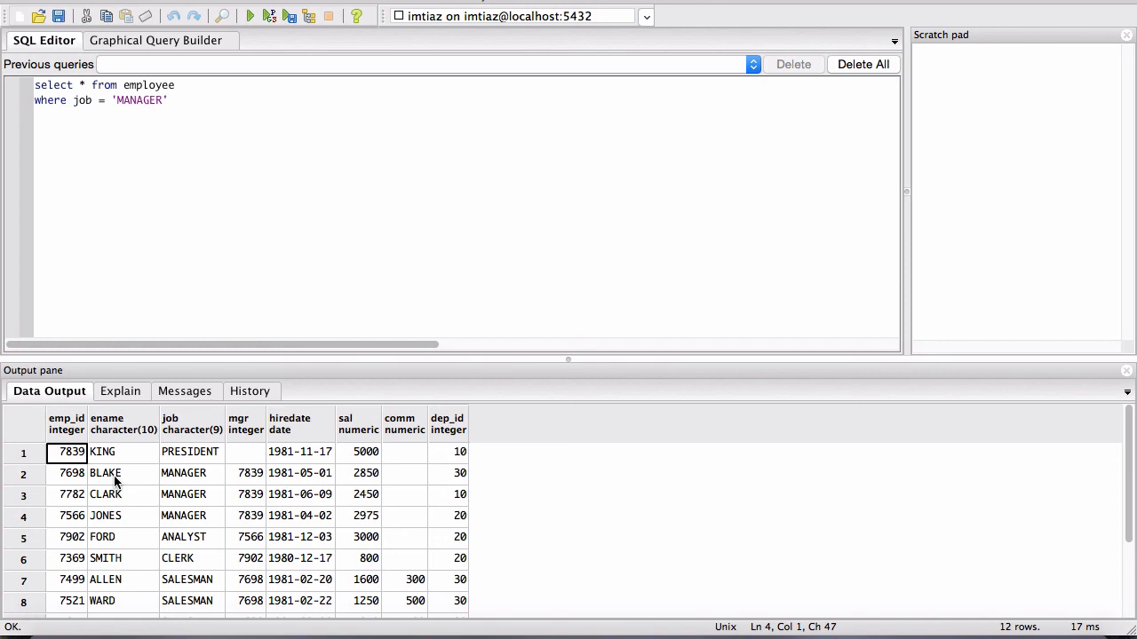
{"action": "left_click", "coordinate": [104, 473]}
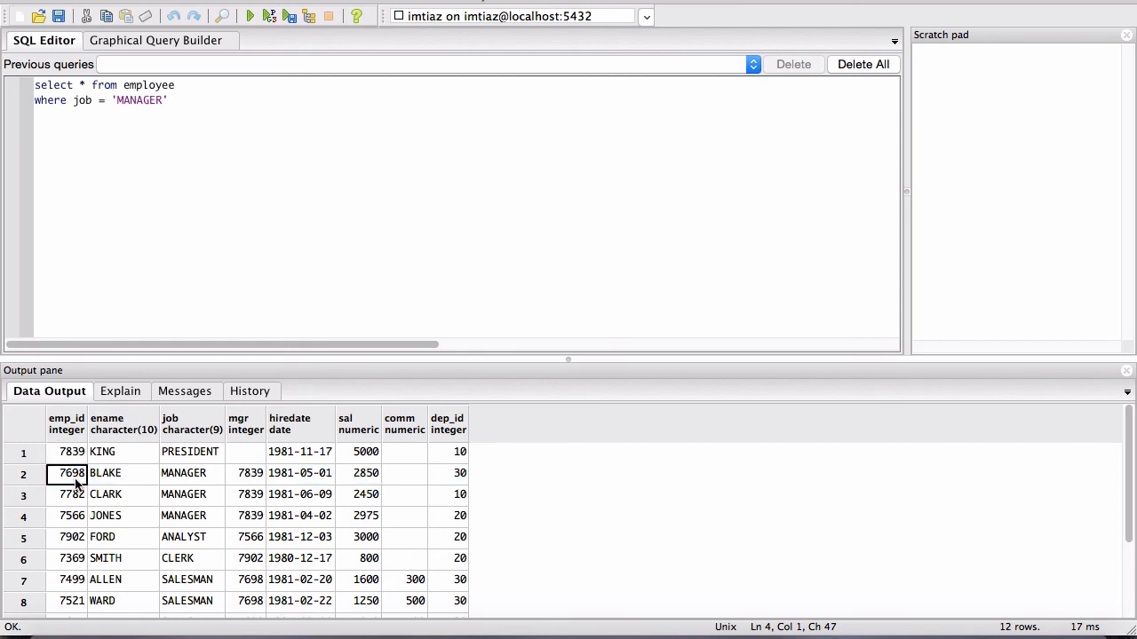
{"action": "mouse_move", "coordinate": [273, 176]}
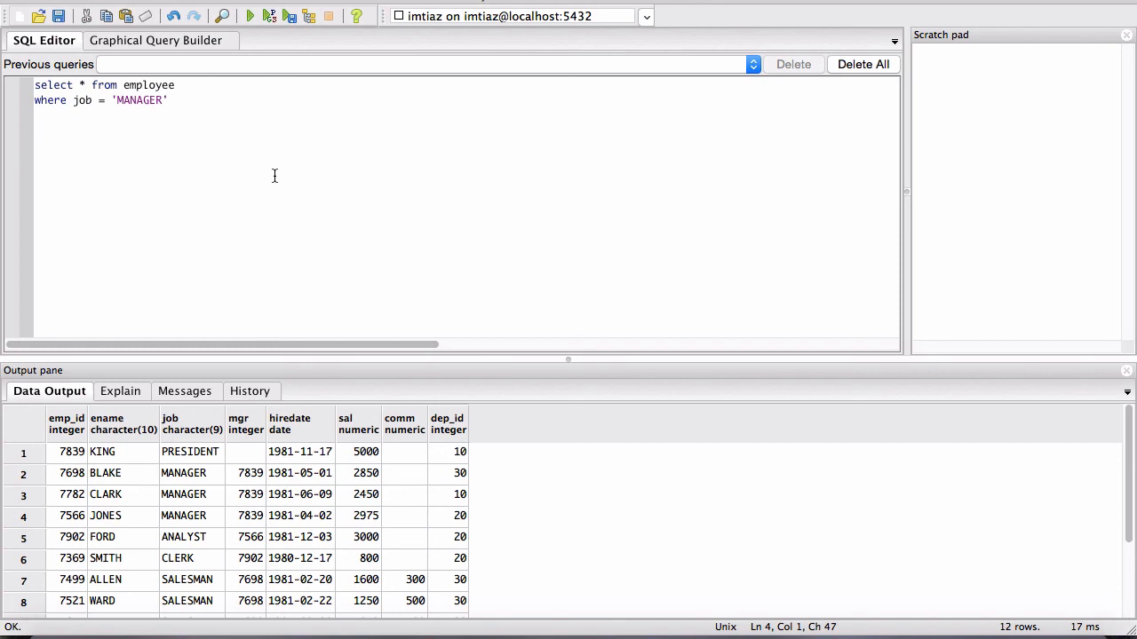
Write and execute select * from employee where mgr = '7698', listing Blake's five subordinates.
{"action": "type", "text": "select"}
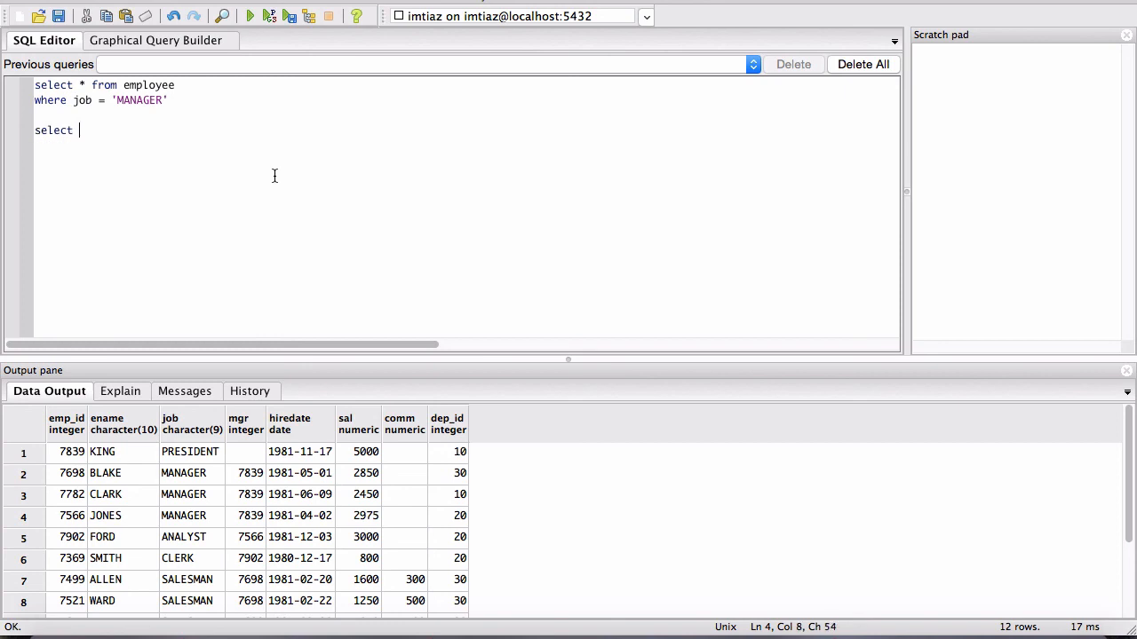
{"action": "type", "text": "* fr"}
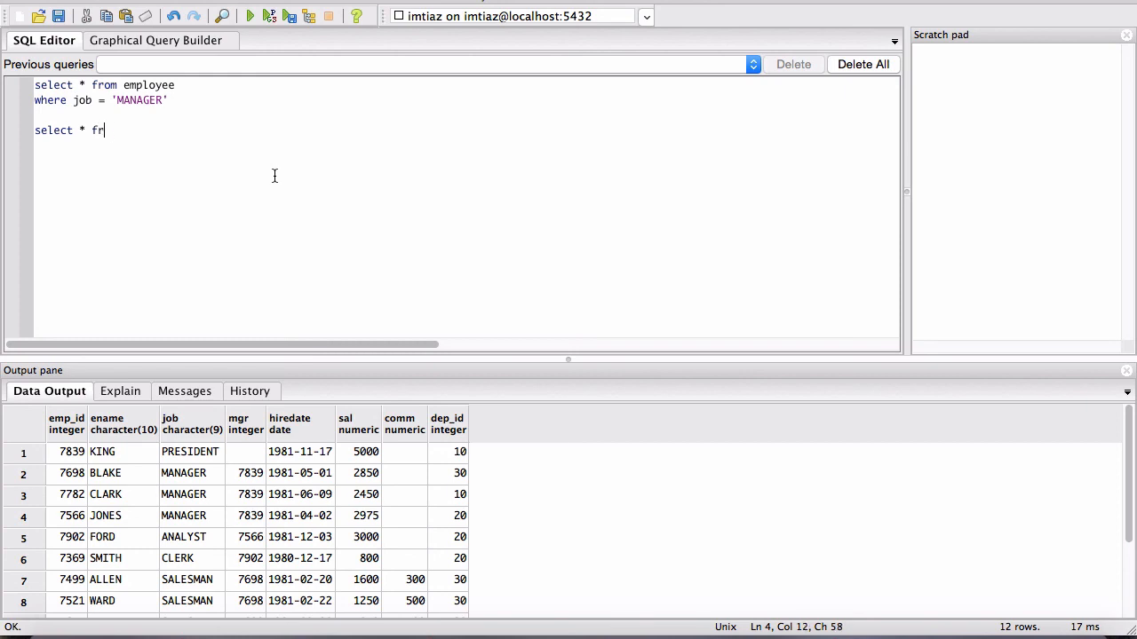
{"action": "type", "text": "om employee"}
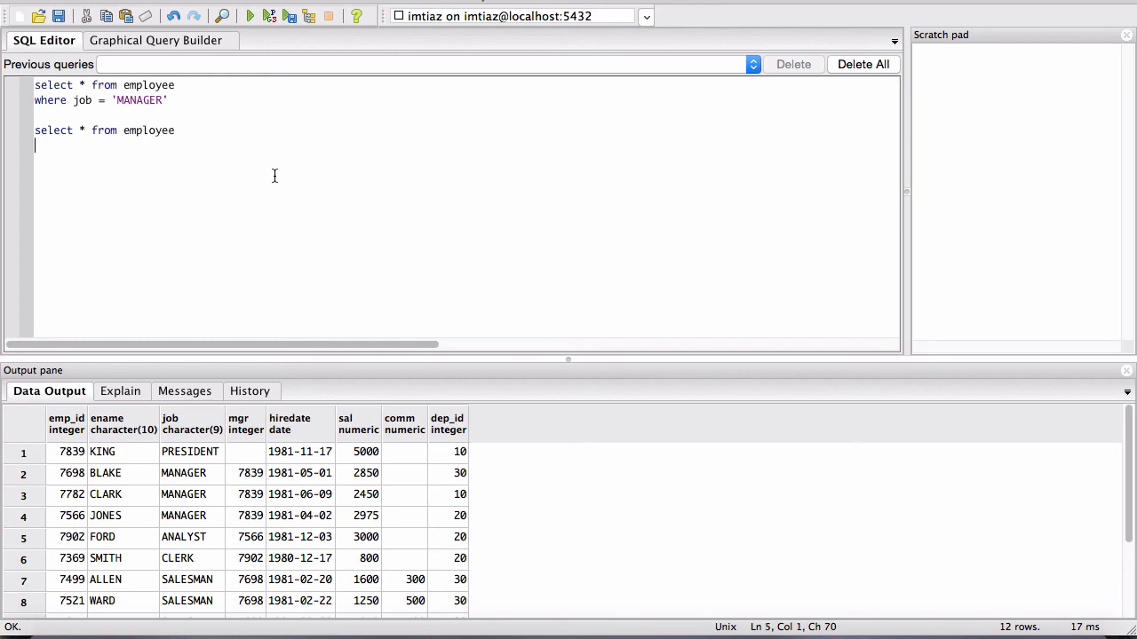
{"action": "type", "text": "where m"}
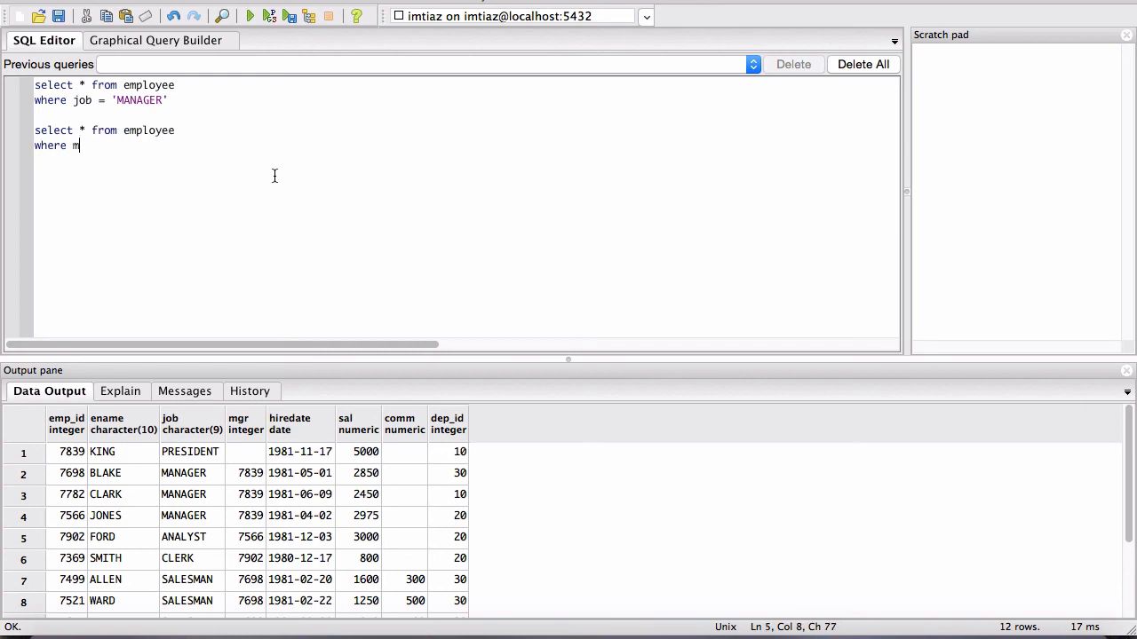
{"action": "type", "text": "gr ="}
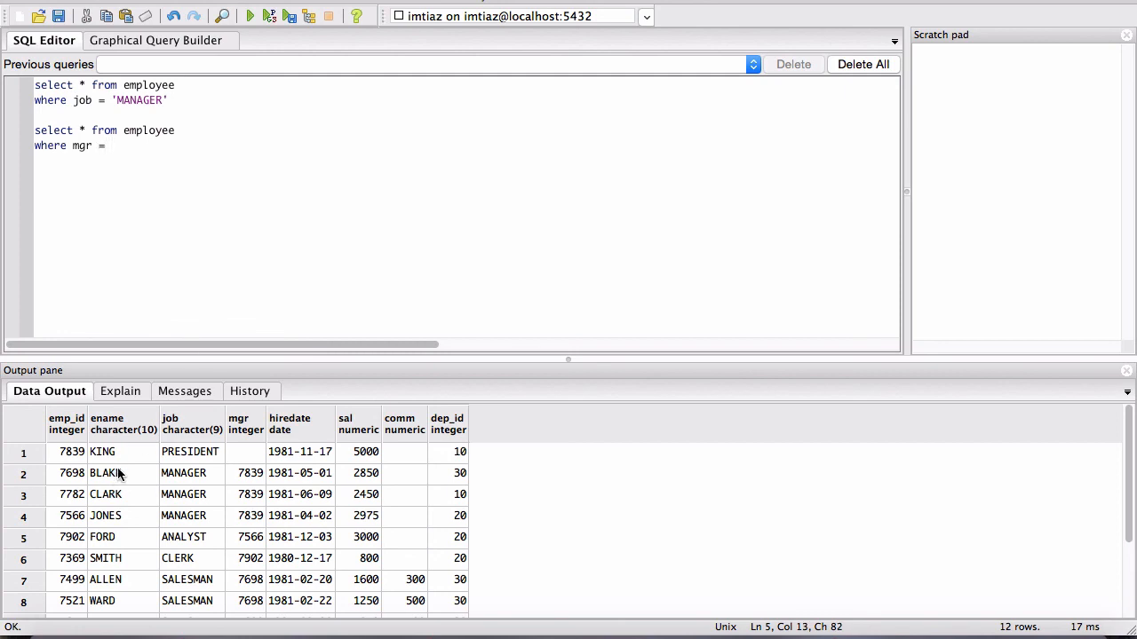
{"action": "left_click", "coordinate": [69, 472]}
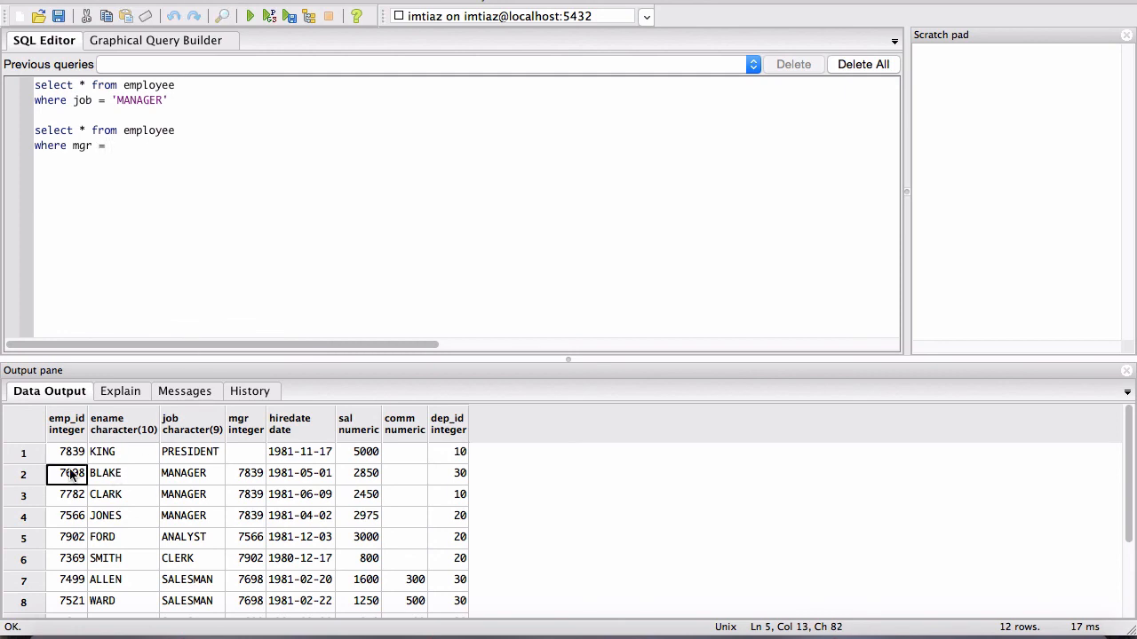
{"action": "type", "text": "'7698"}
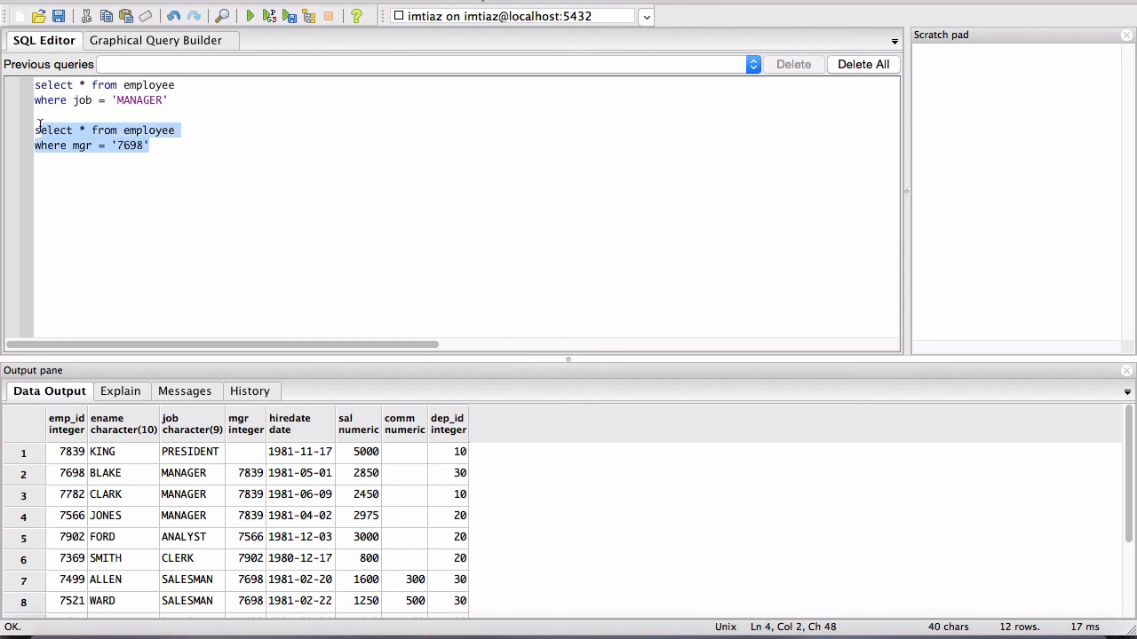
{"action": "left_click", "coordinate": [249, 14]}
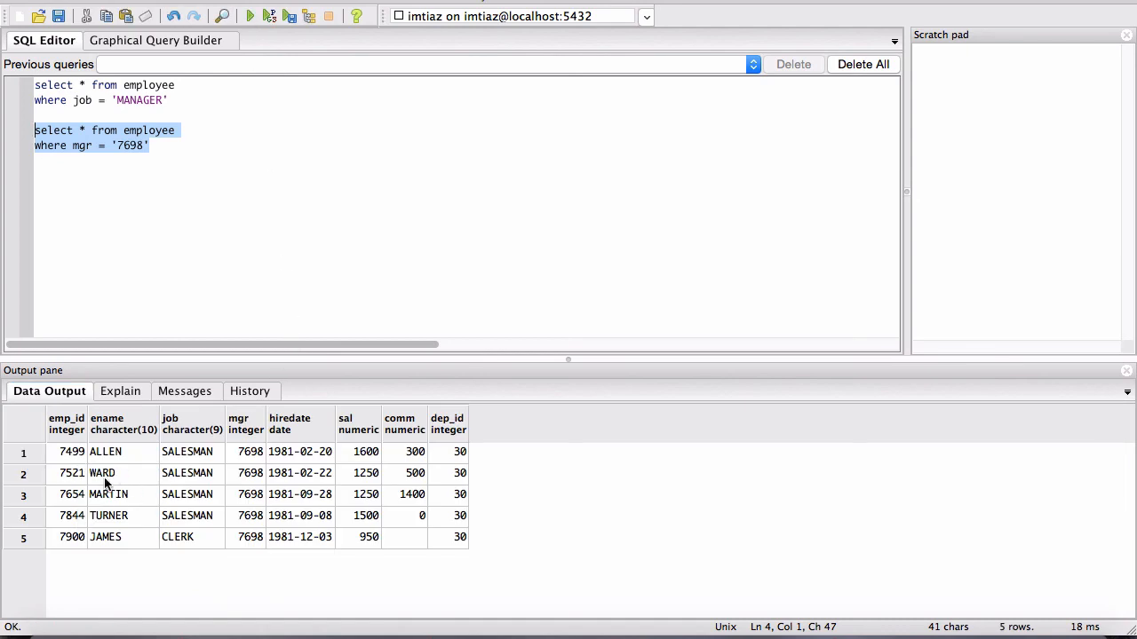
Highlight 7698 in the query and the matching mgr values of Allen, Ward, Martin, Turner and James.
{"action": "left_click", "coordinate": [153, 146]}
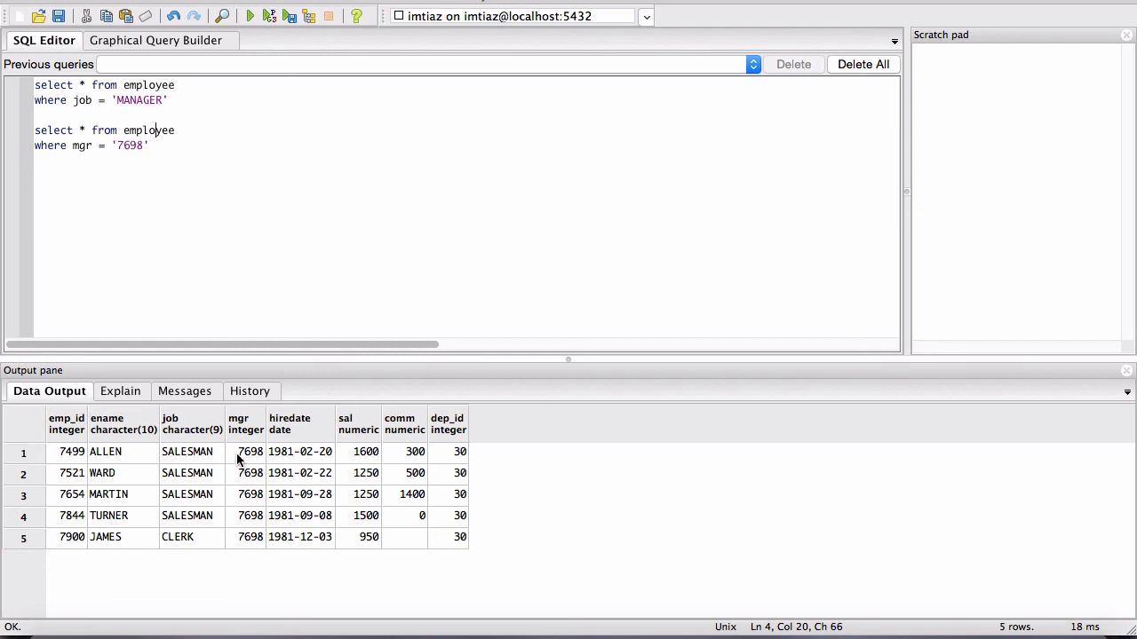
{"action": "mouse_move", "coordinate": [151, 266]}
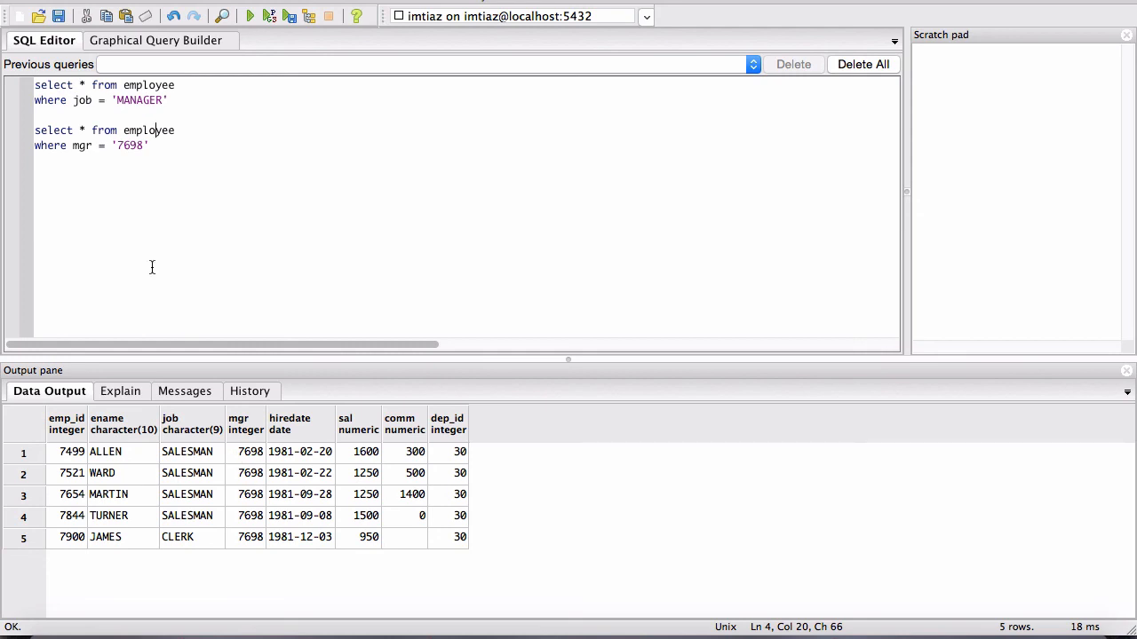
{"action": "double_click", "coordinate": [128, 146]}
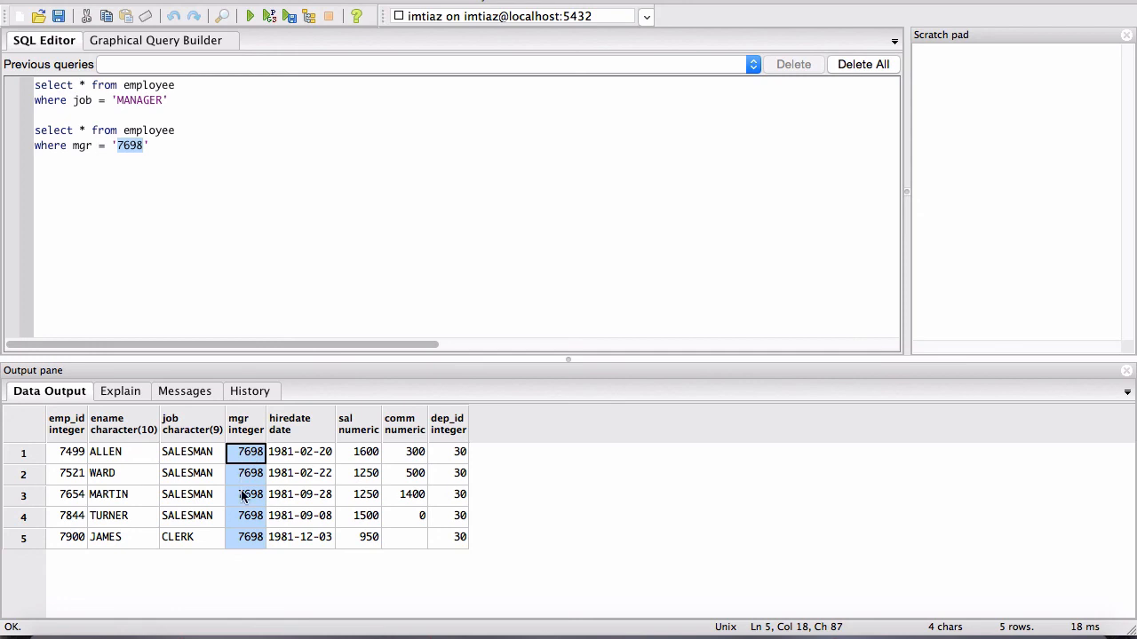
{"action": "left_click", "coordinate": [105, 451]}
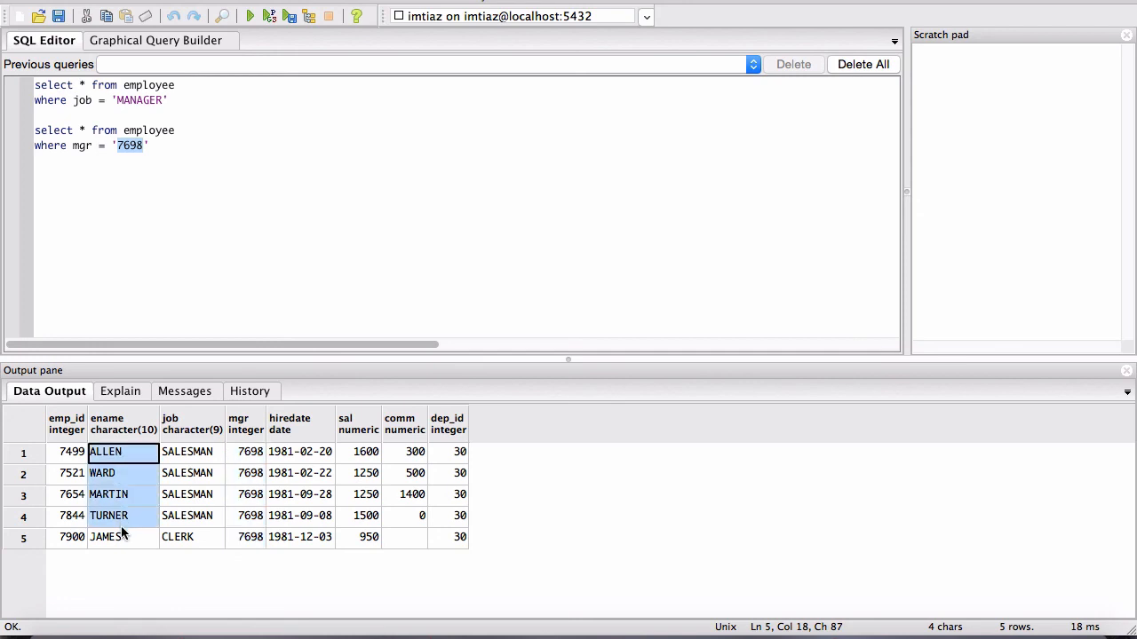
{"action": "left_click", "coordinate": [249, 451]}
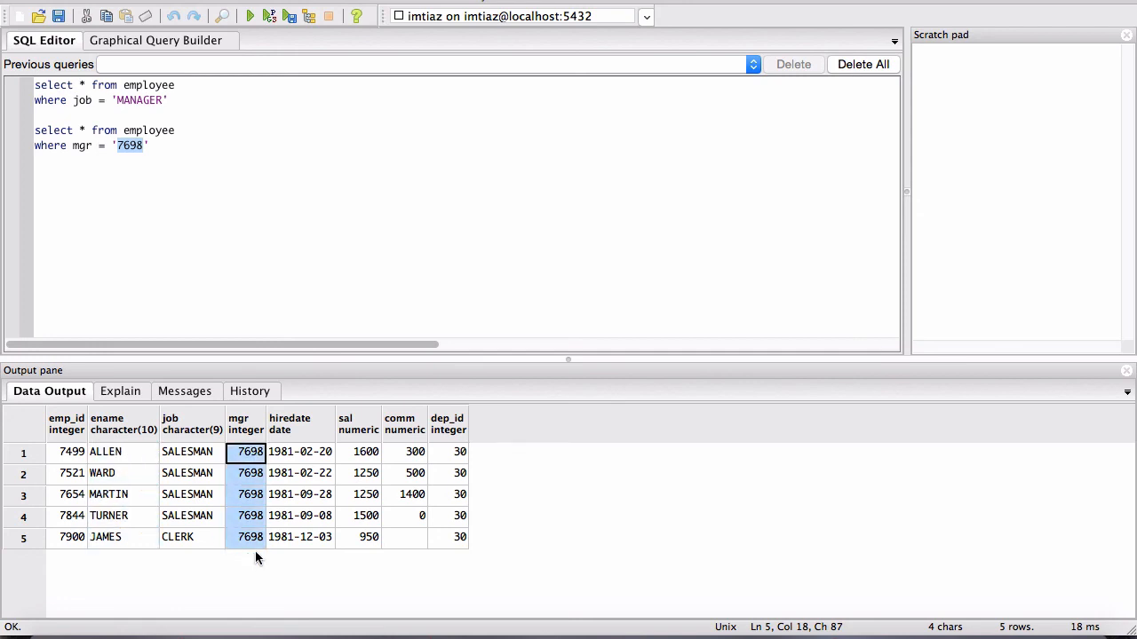
{"action": "left_click", "coordinate": [248, 536]}
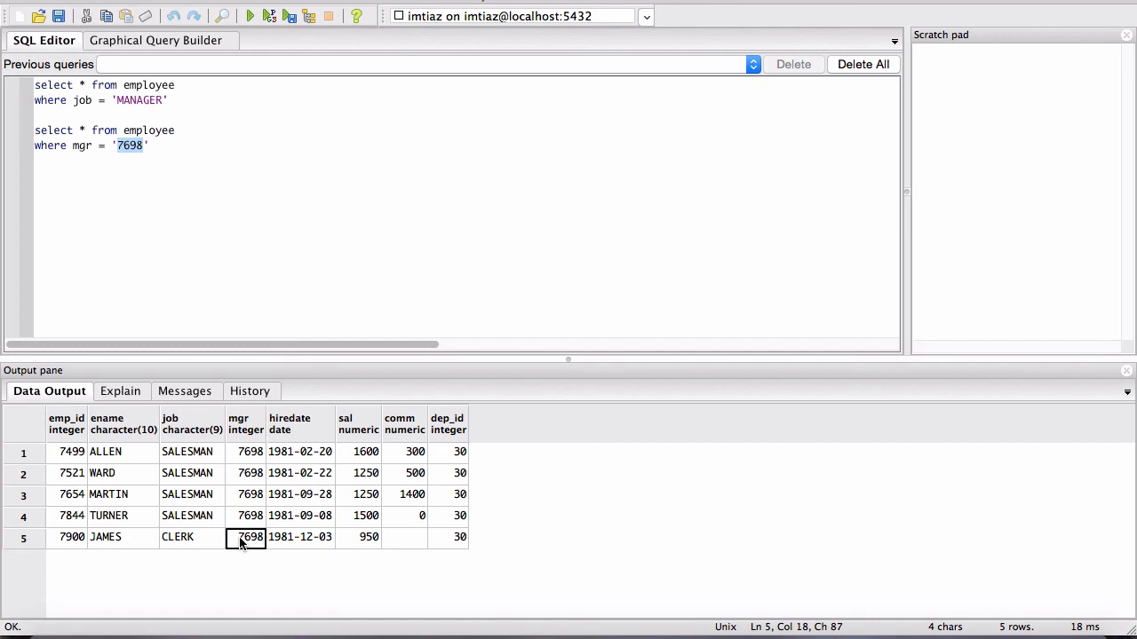
{"action": "mouse_move", "coordinate": [302, 568]}
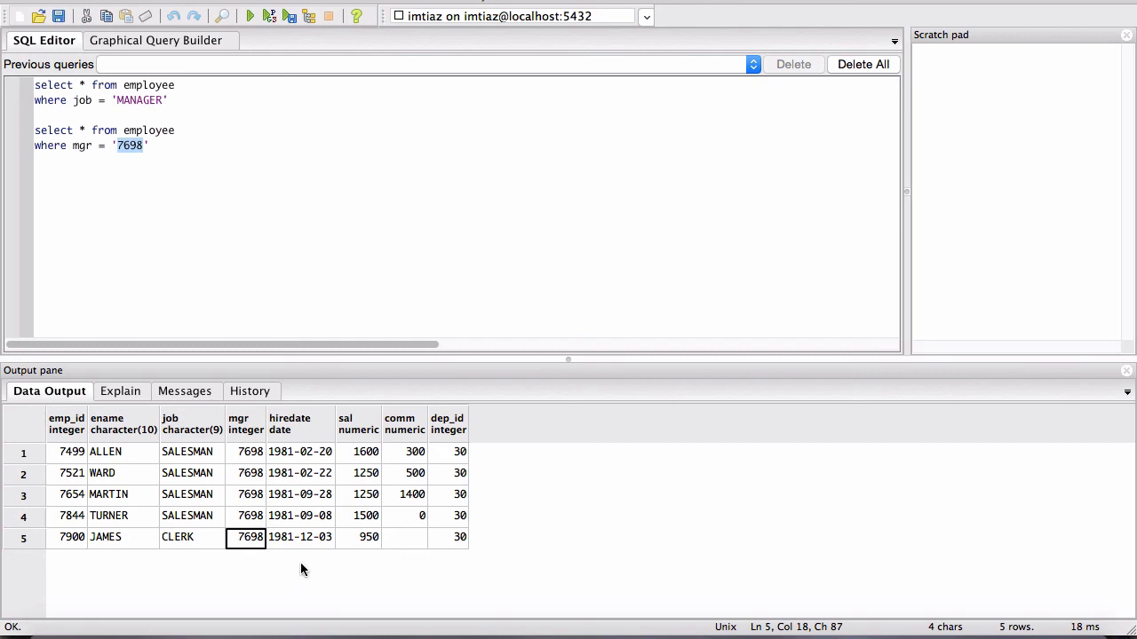